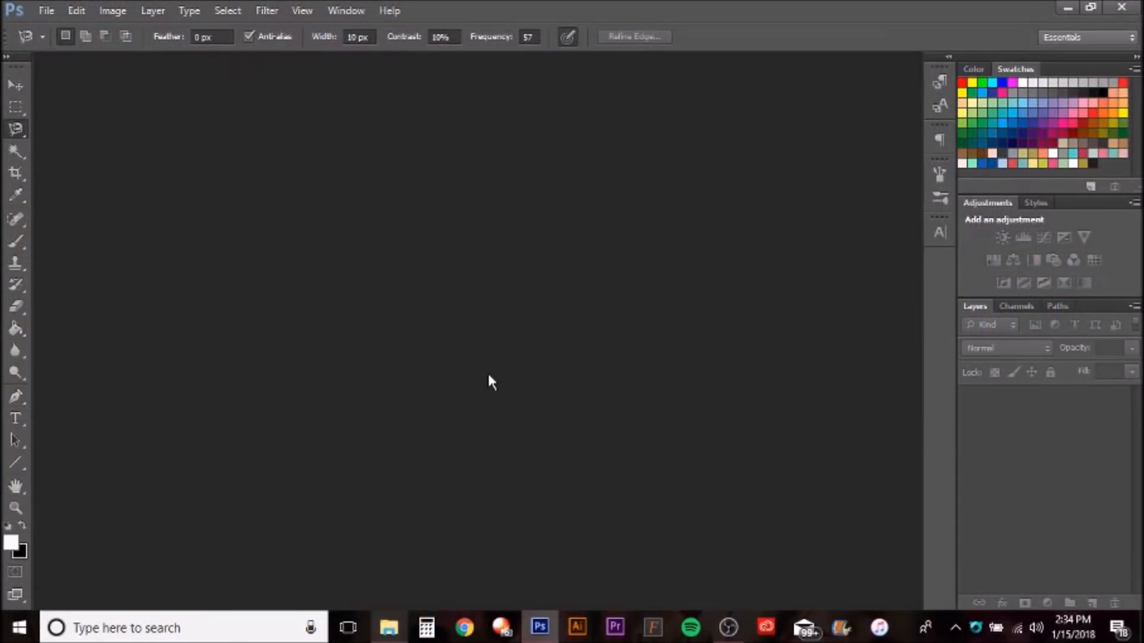
mouse_move(458, 346)
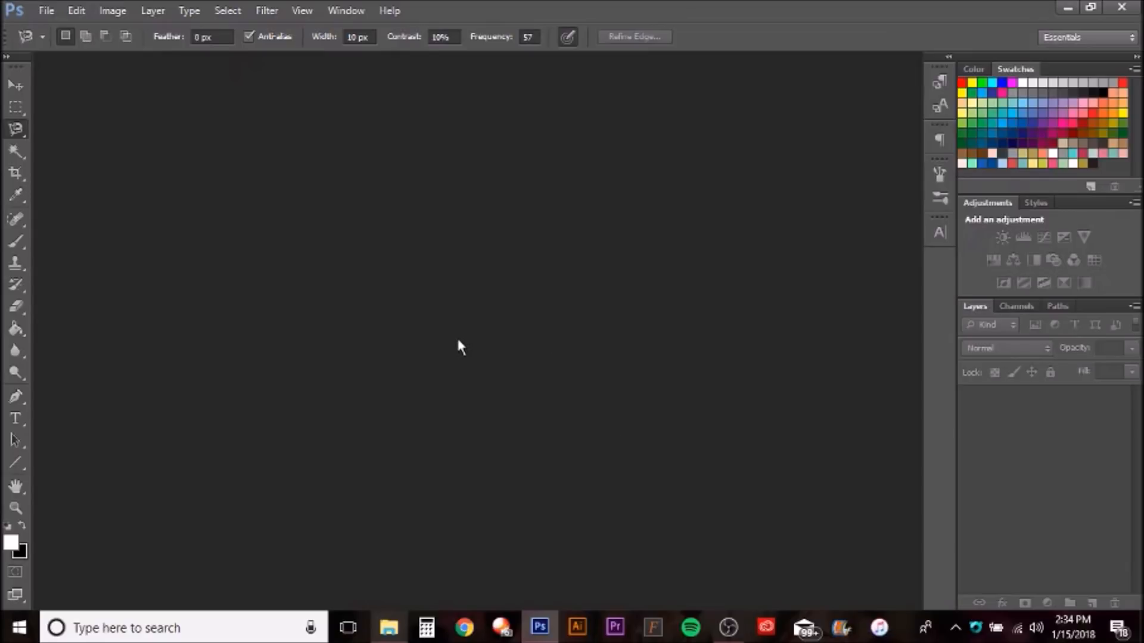
mouse_move(481, 400)
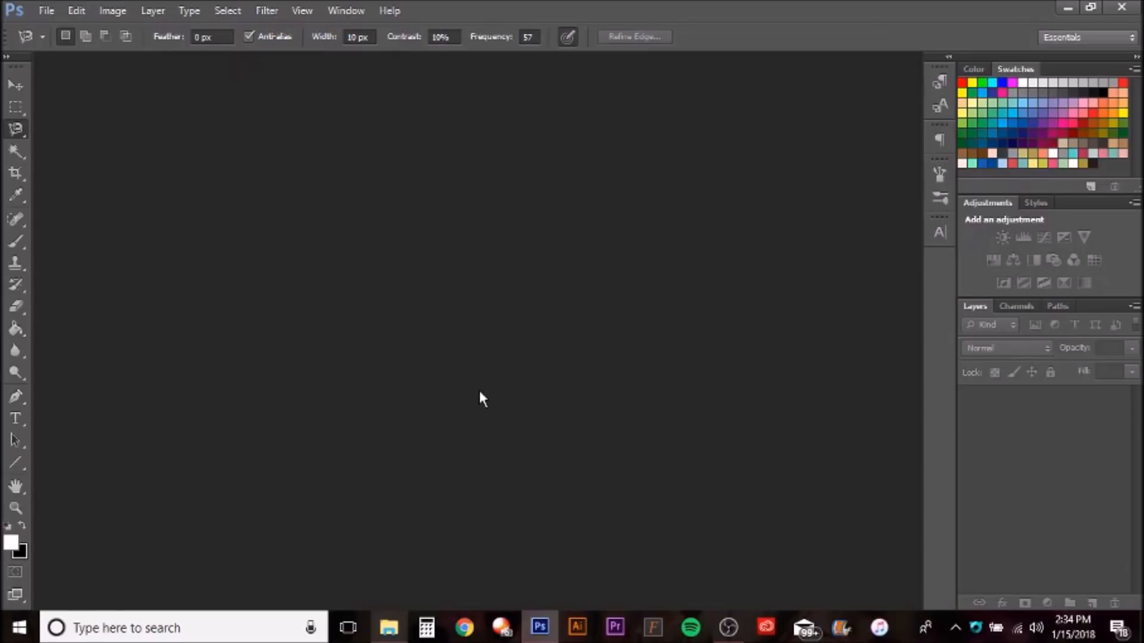
mouse_move(467, 409)
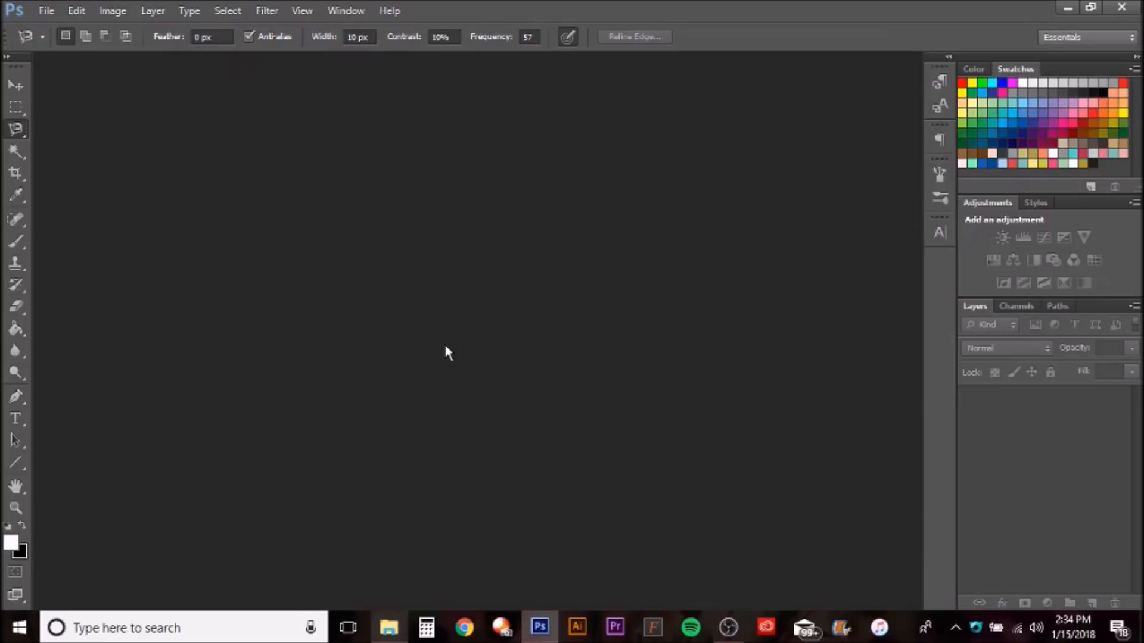
mouse_move(529, 399)
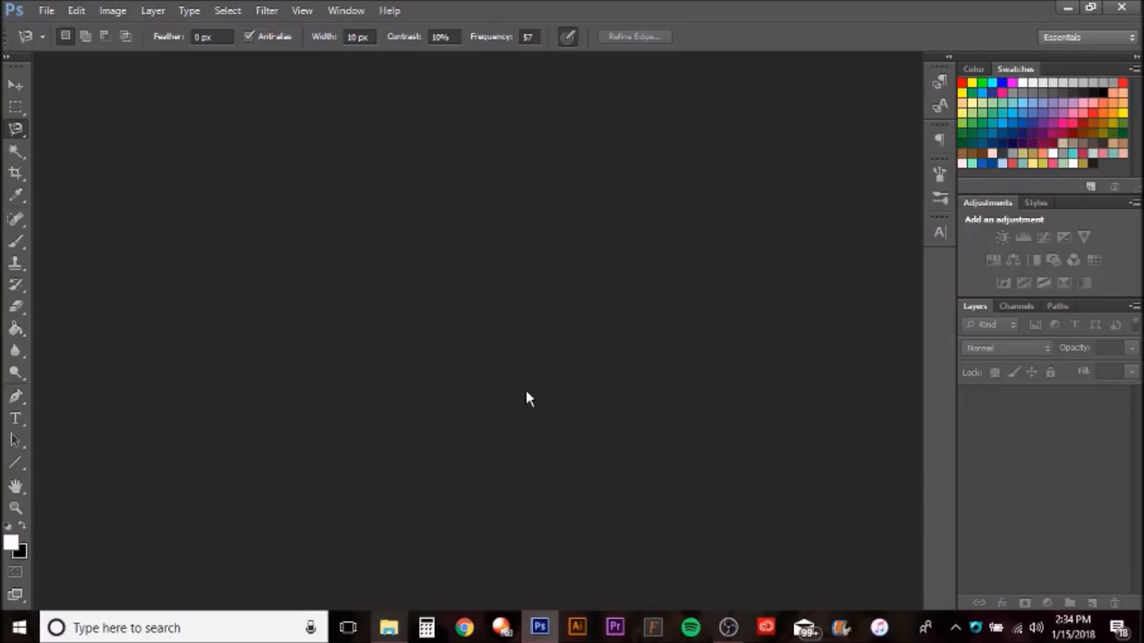
mouse_move(522, 400)
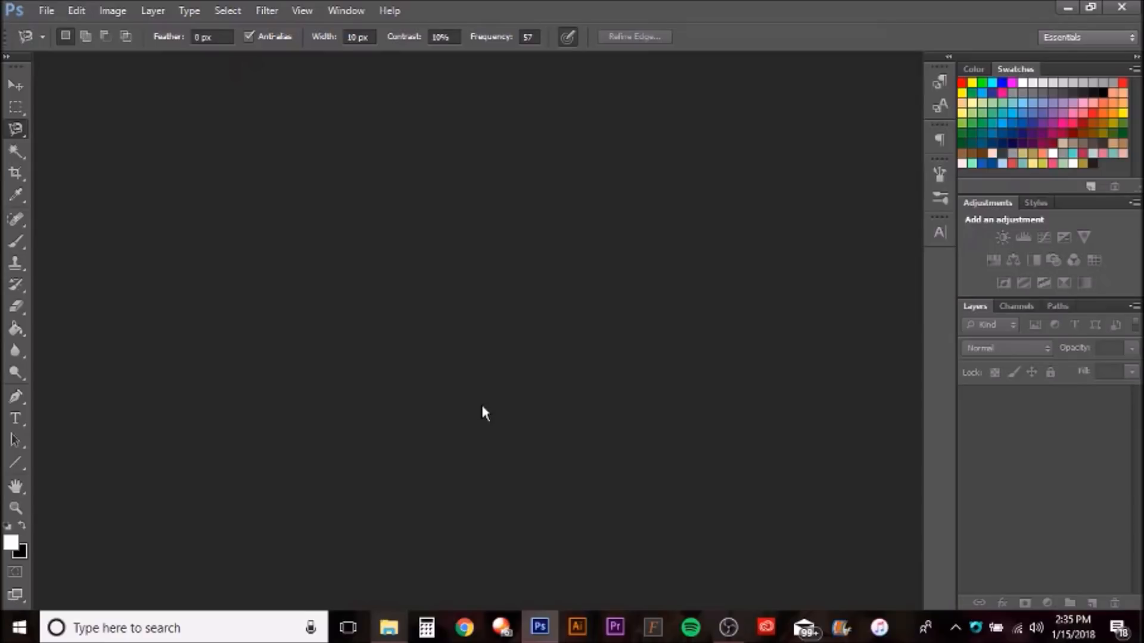
mouse_move(521, 398)
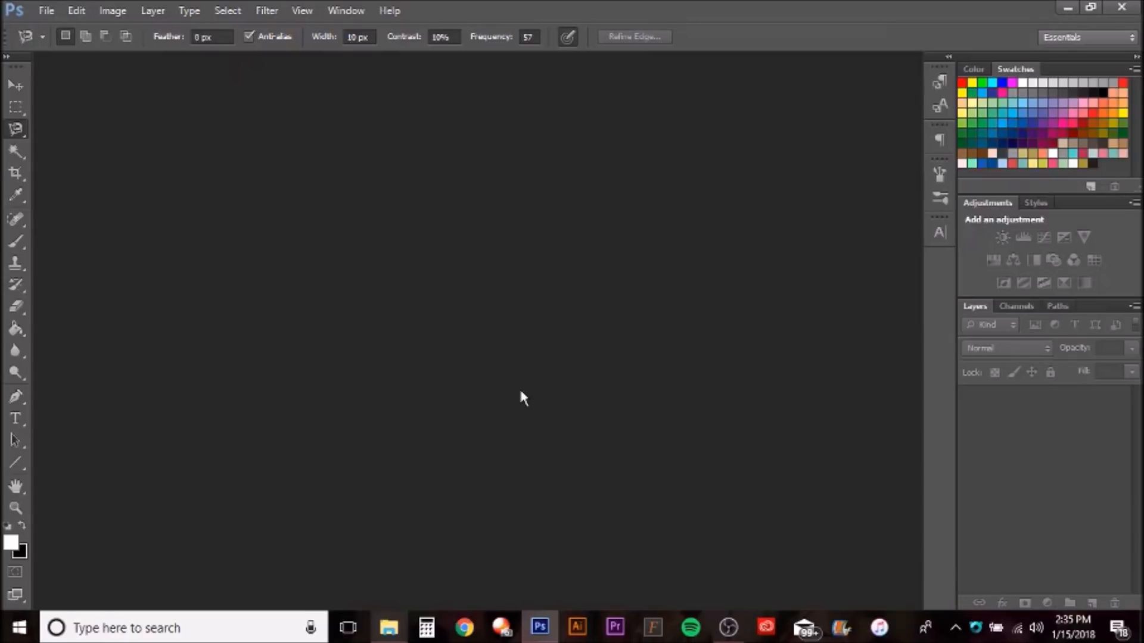
mouse_move(522, 394)
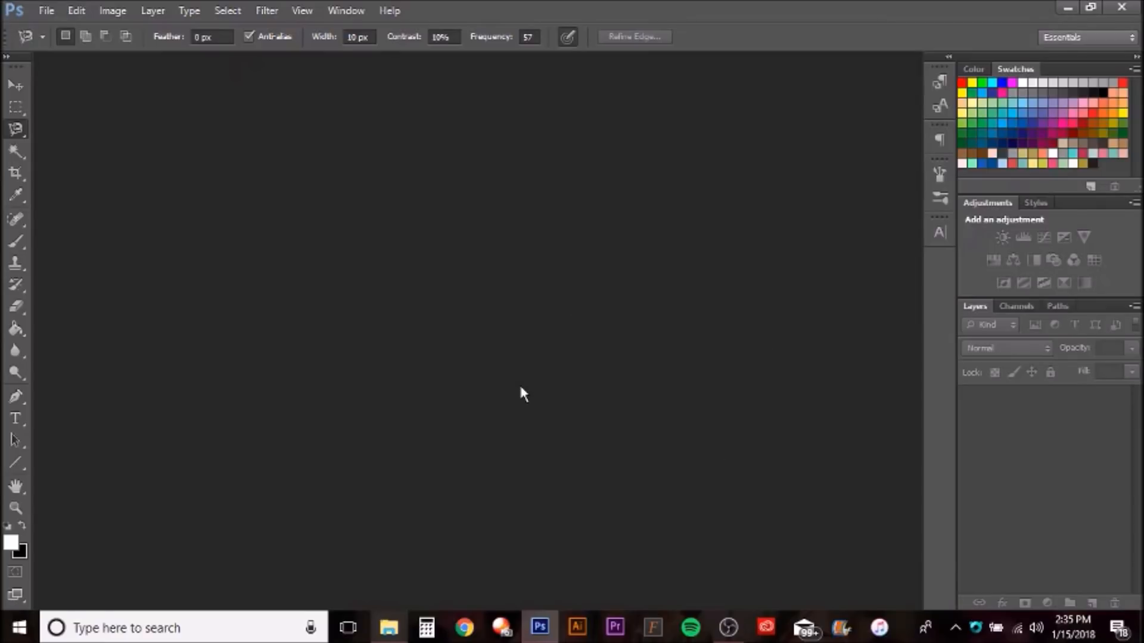
mouse_move(517, 384)
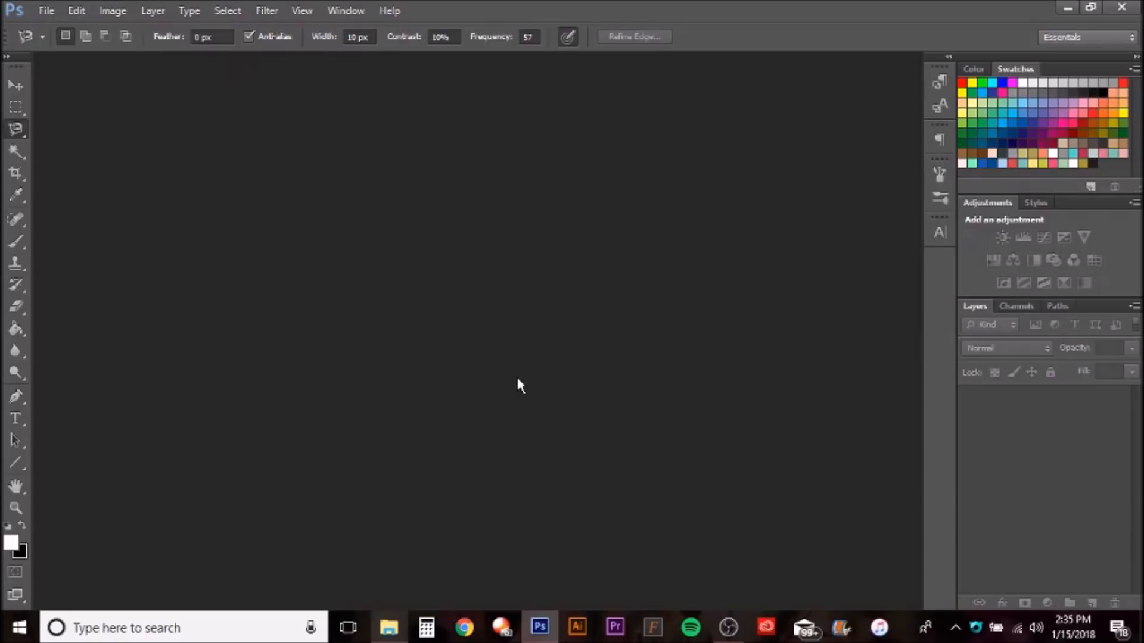
mouse_move(510, 384)
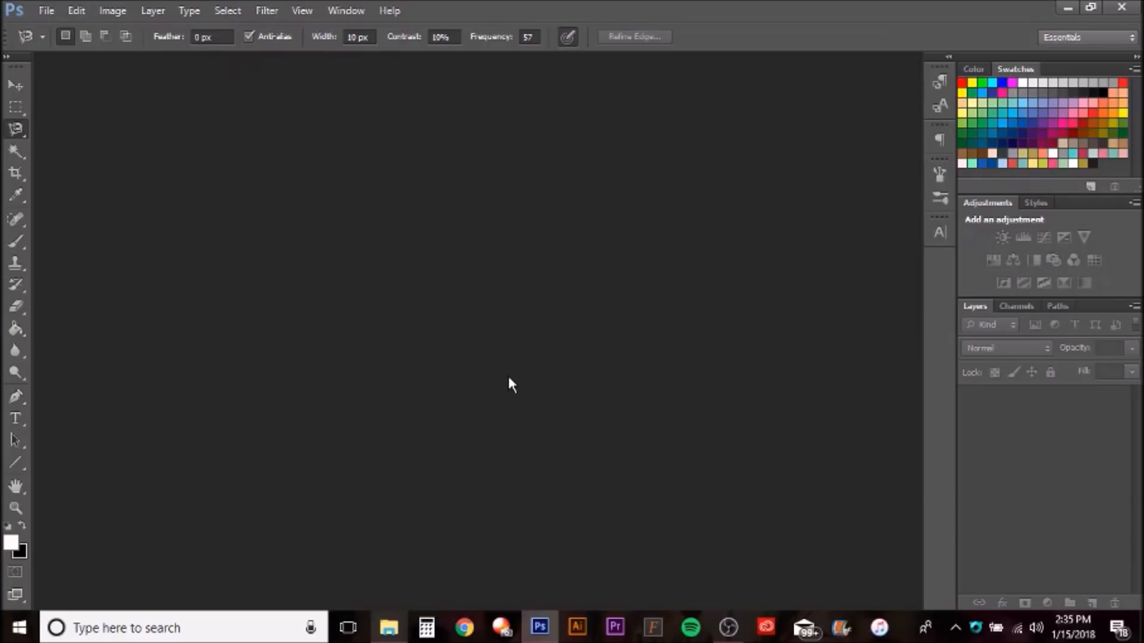
mouse_move(513, 364)
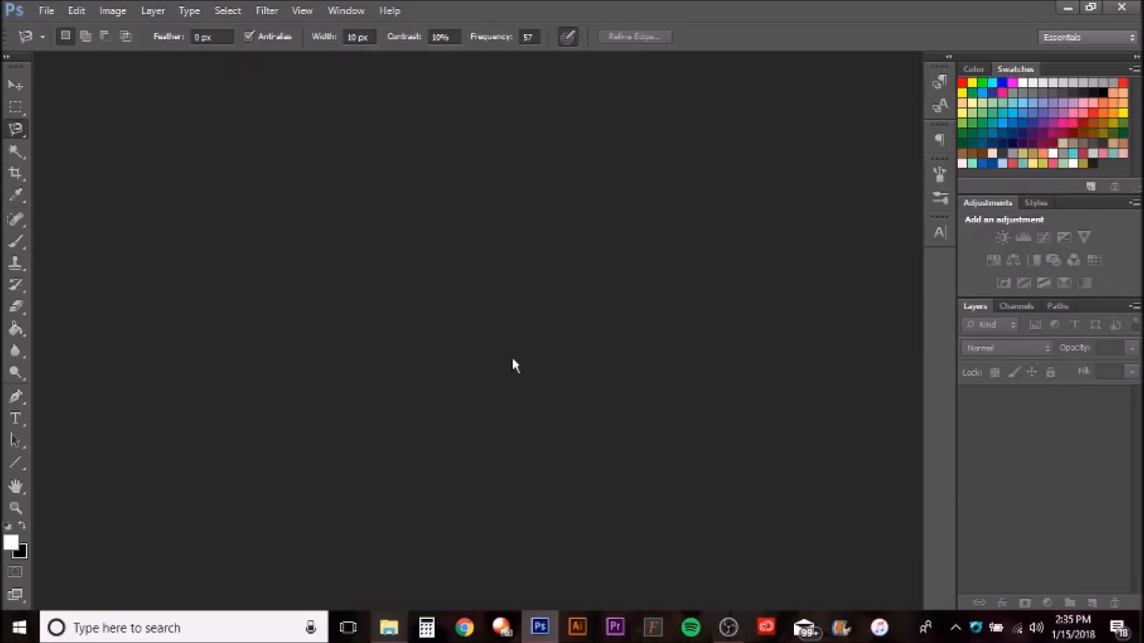
mouse_move(24, 20)
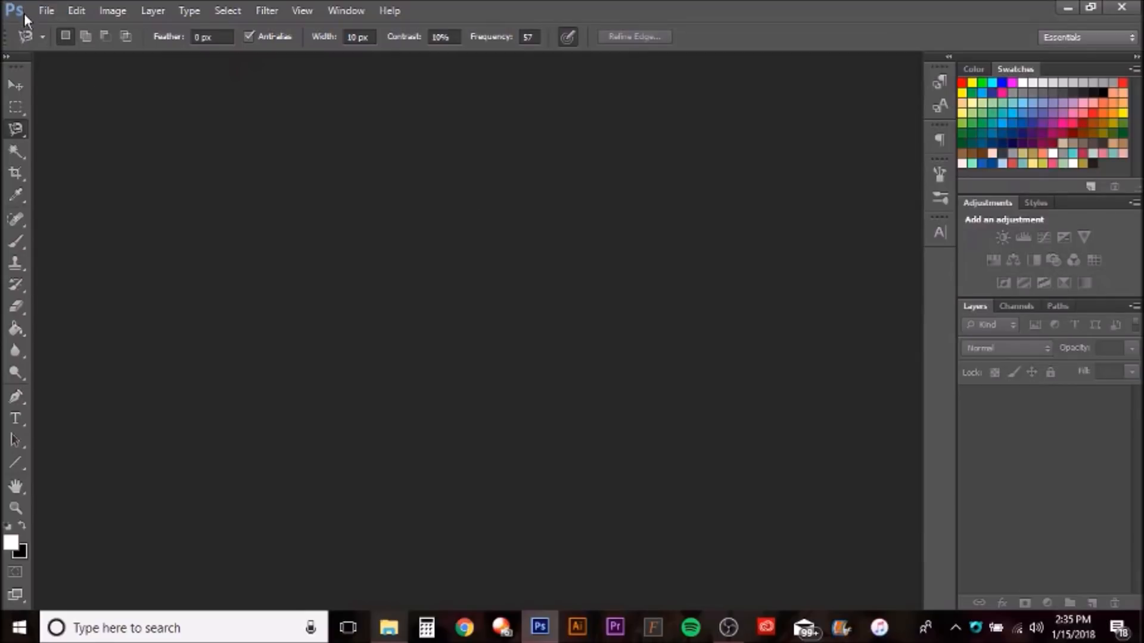
mouse_move(742, 472)
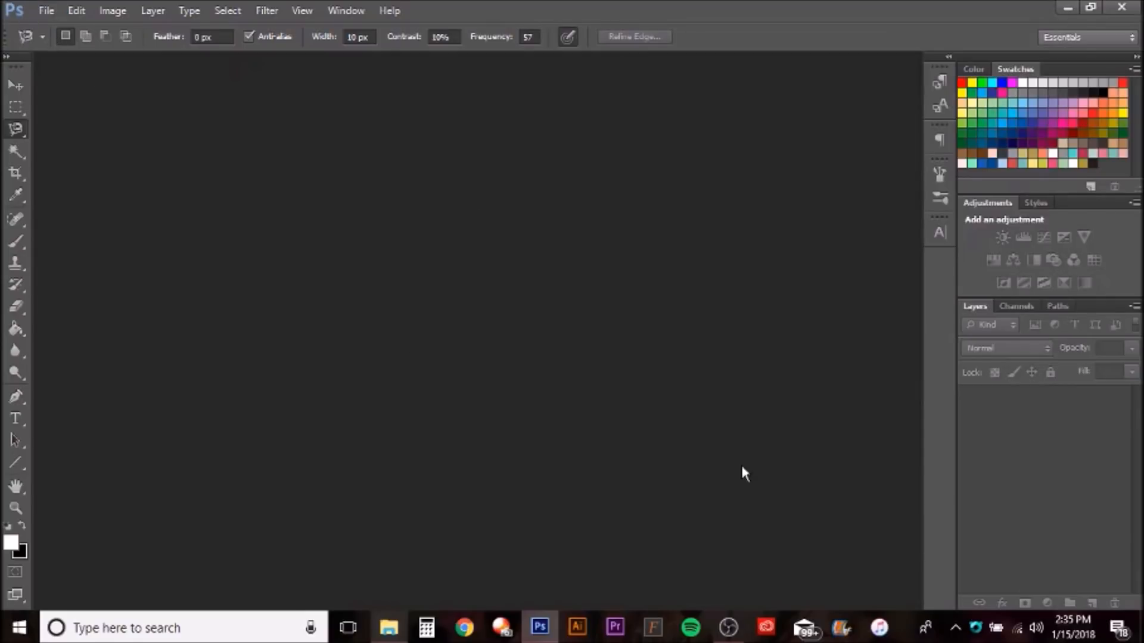
mouse_move(767, 589)
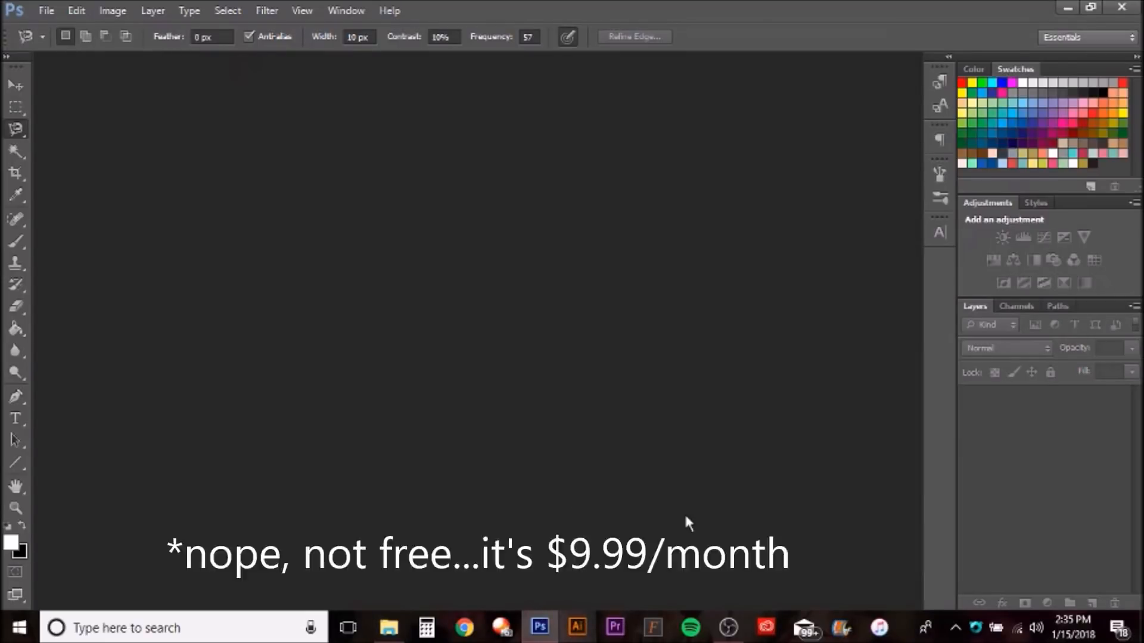
mouse_move(589, 519)
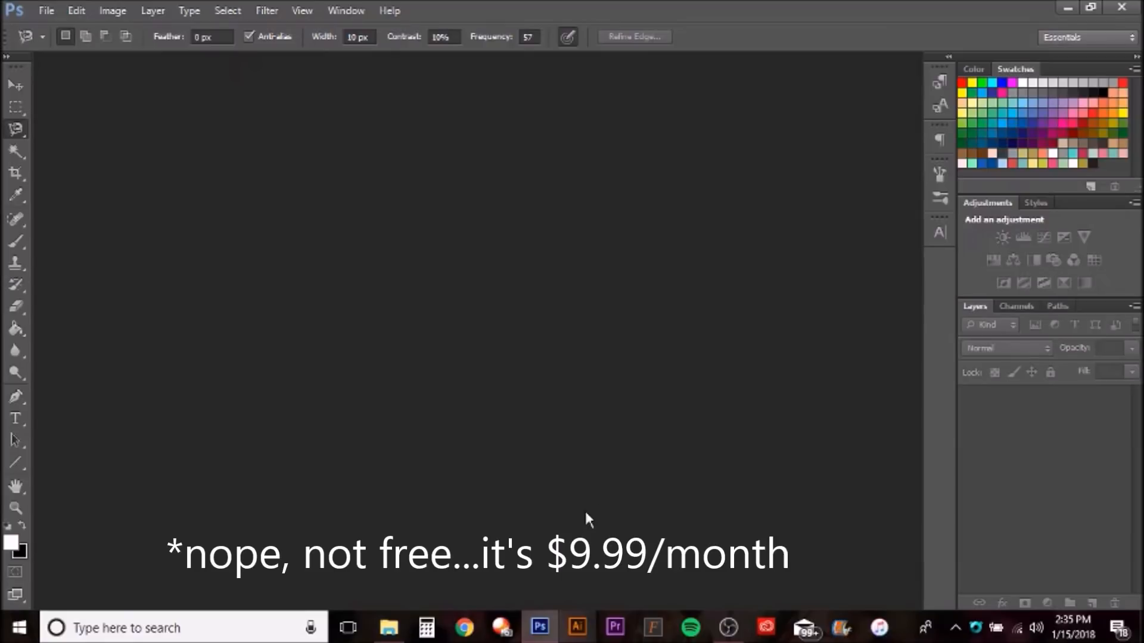
mouse_move(546, 522)
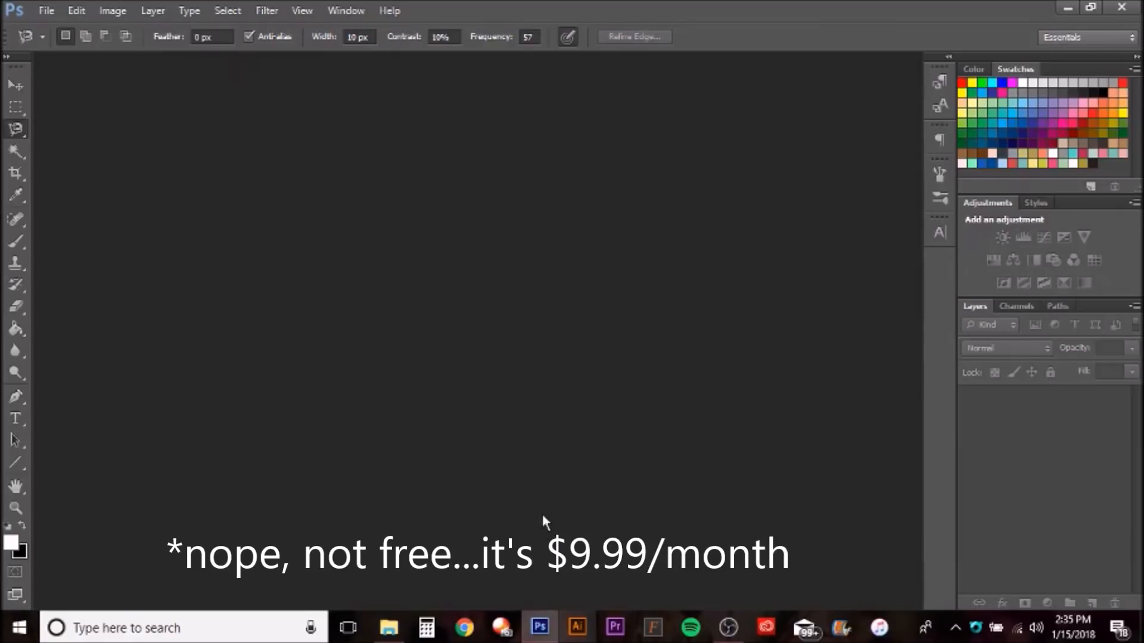
mouse_move(539, 595)
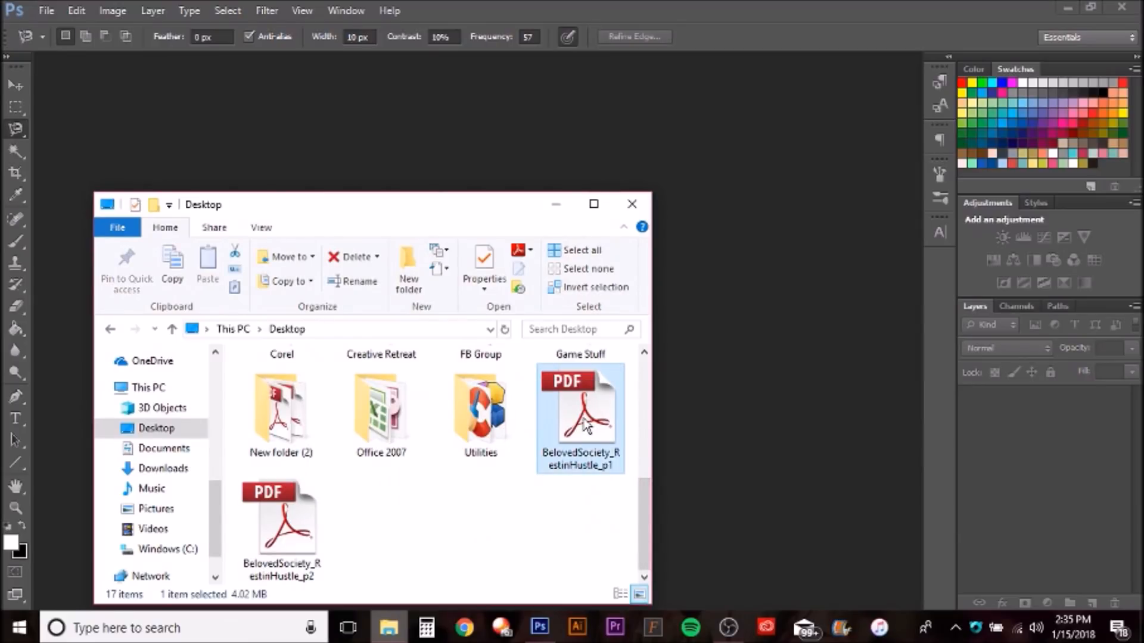
mouse_move(578, 438)
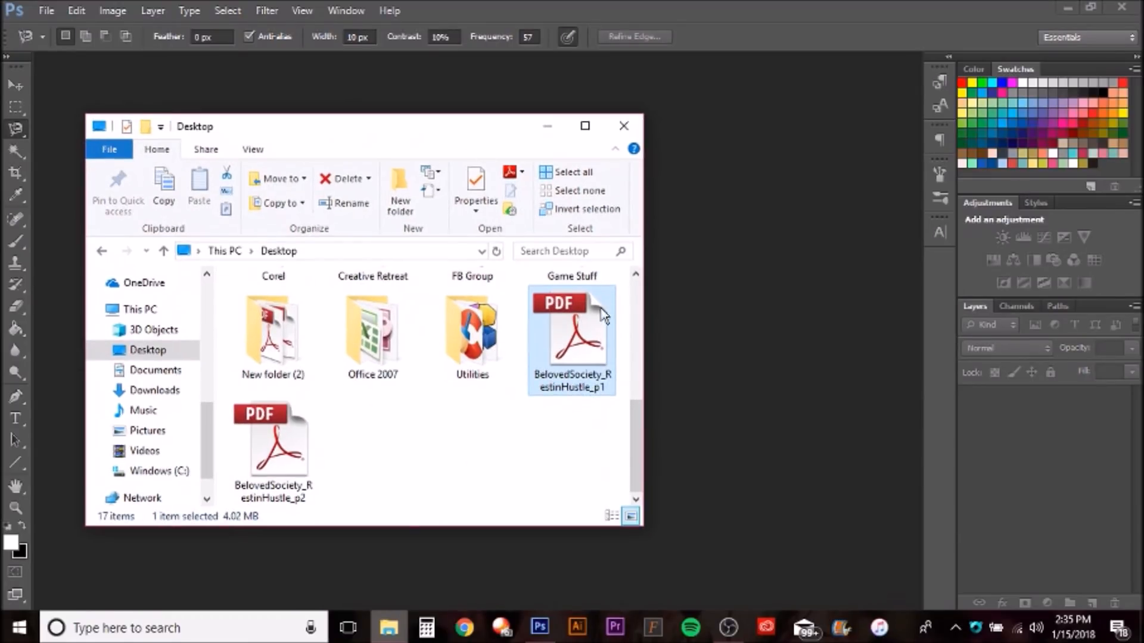
mouse_move(572, 343)
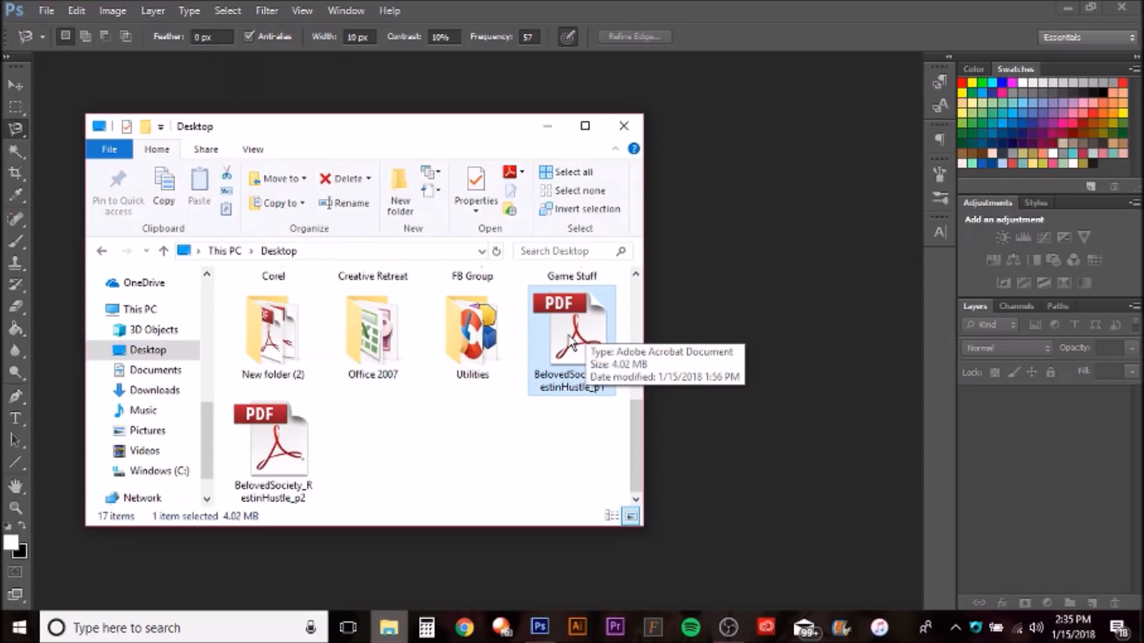
mouse_move(339, 547)
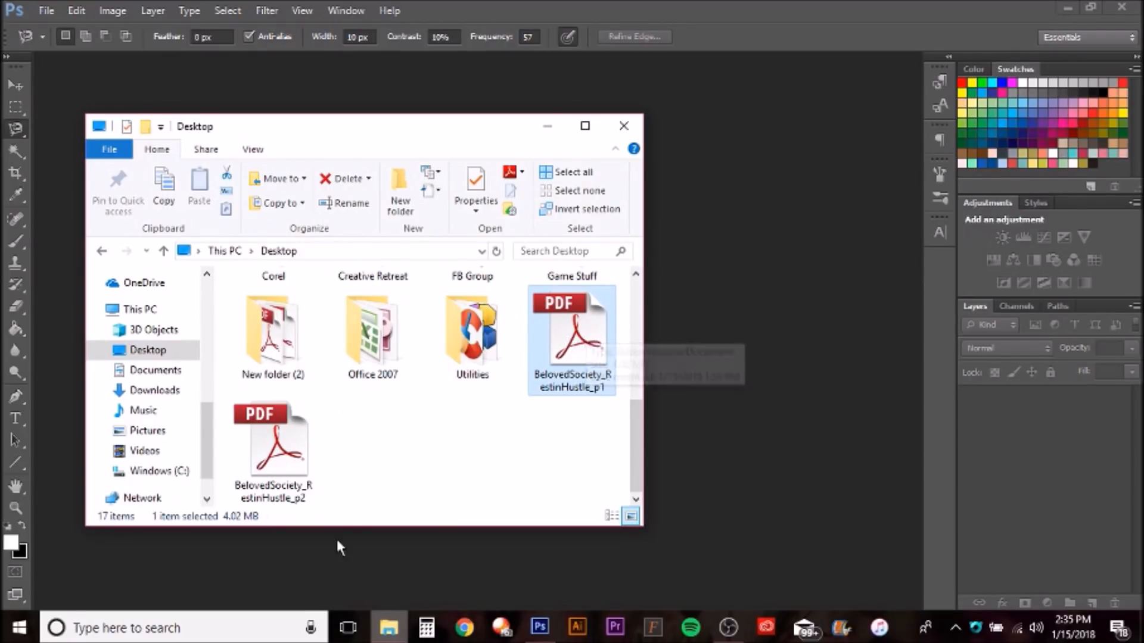
- Ctrl-click the p2 BelovedSociety PDF so both Desktop pages are selected
click(272, 445)
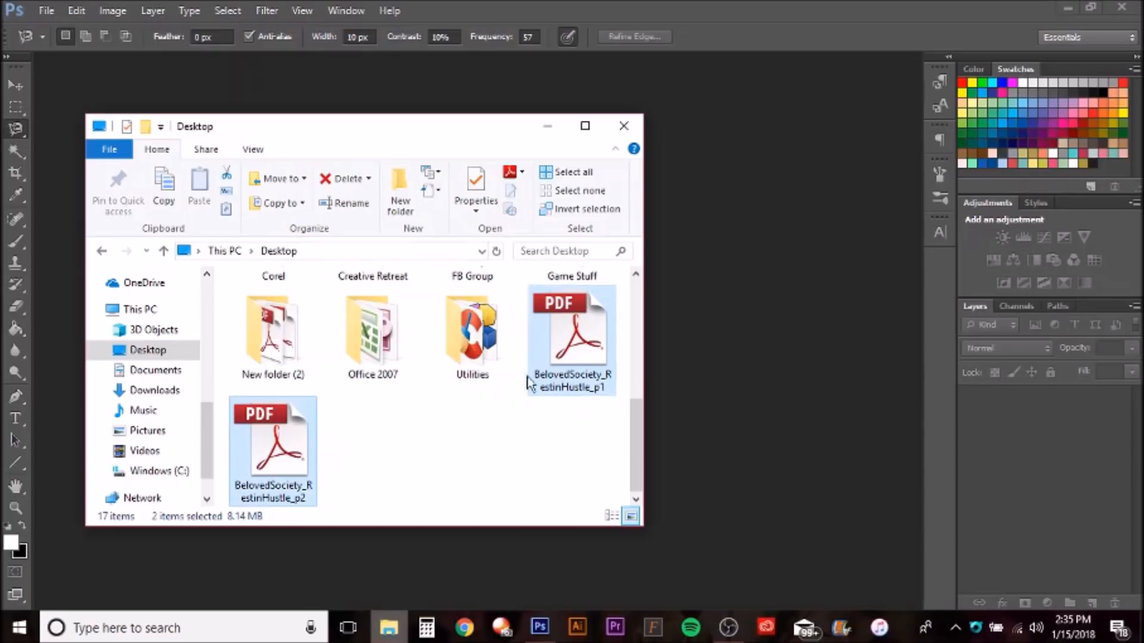
mouse_move(572, 331)
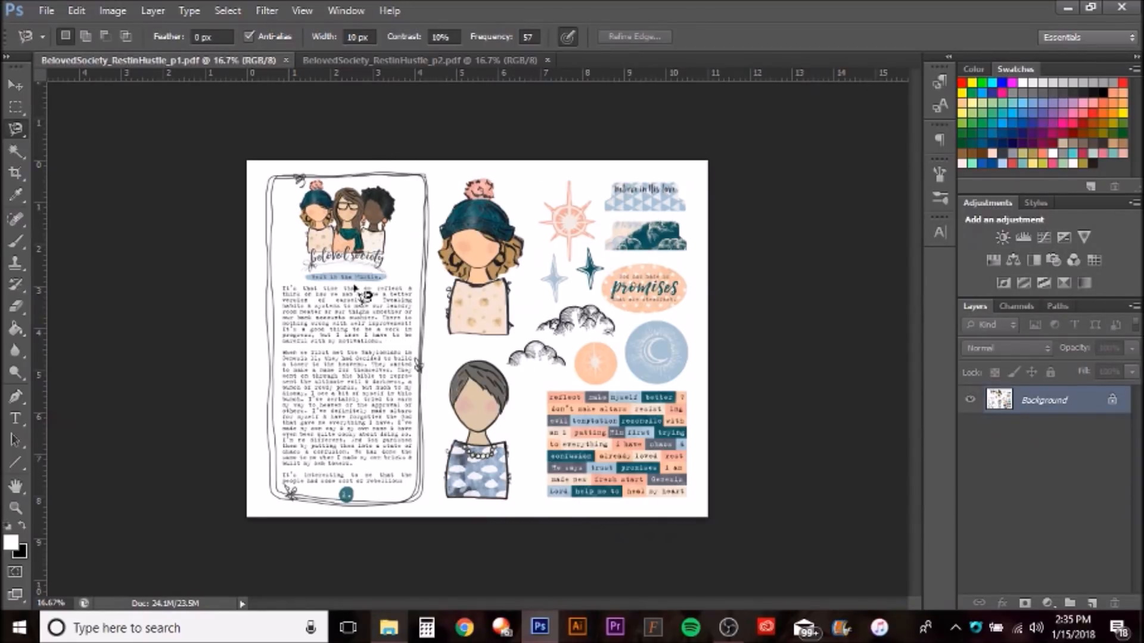
- Bring the p1 BelovedSociety document with the illustrated sticker layout to the front
click(423, 60)
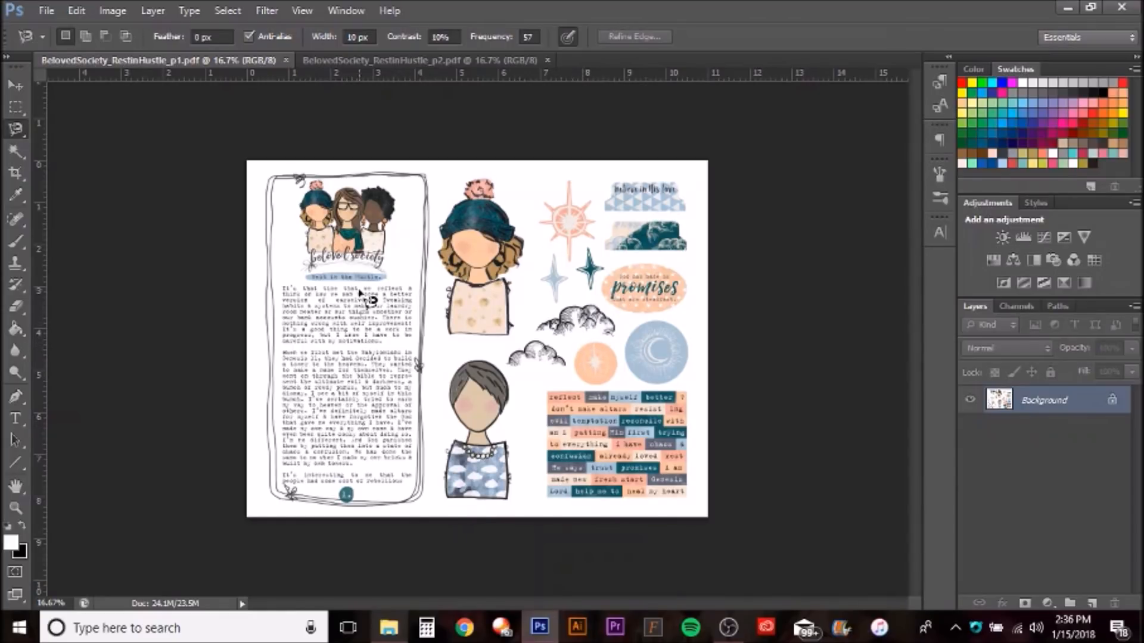
- Create Untitled-1 and Untitled-2 from the U.S. Paper Letter preset
click(46, 10)
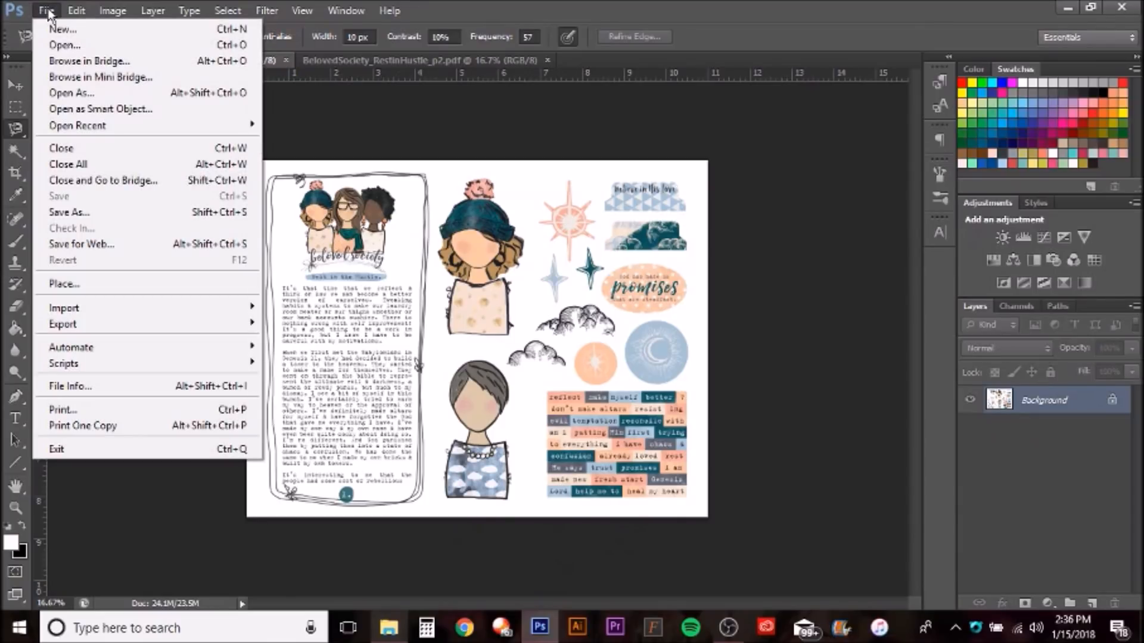
mouse_move(62, 28)
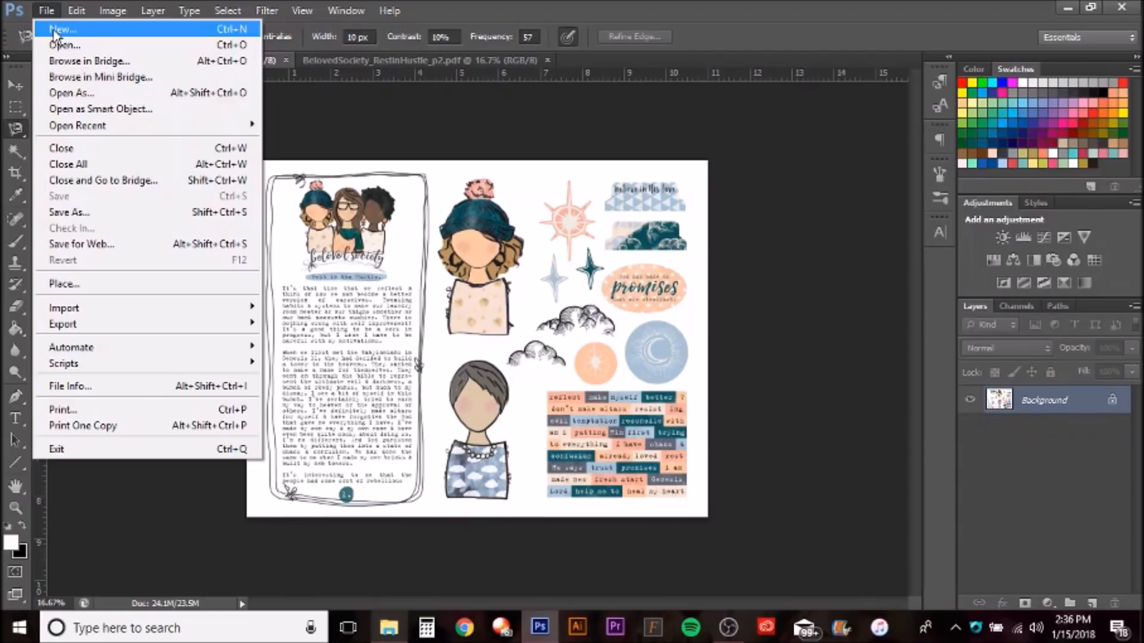
click(61, 29)
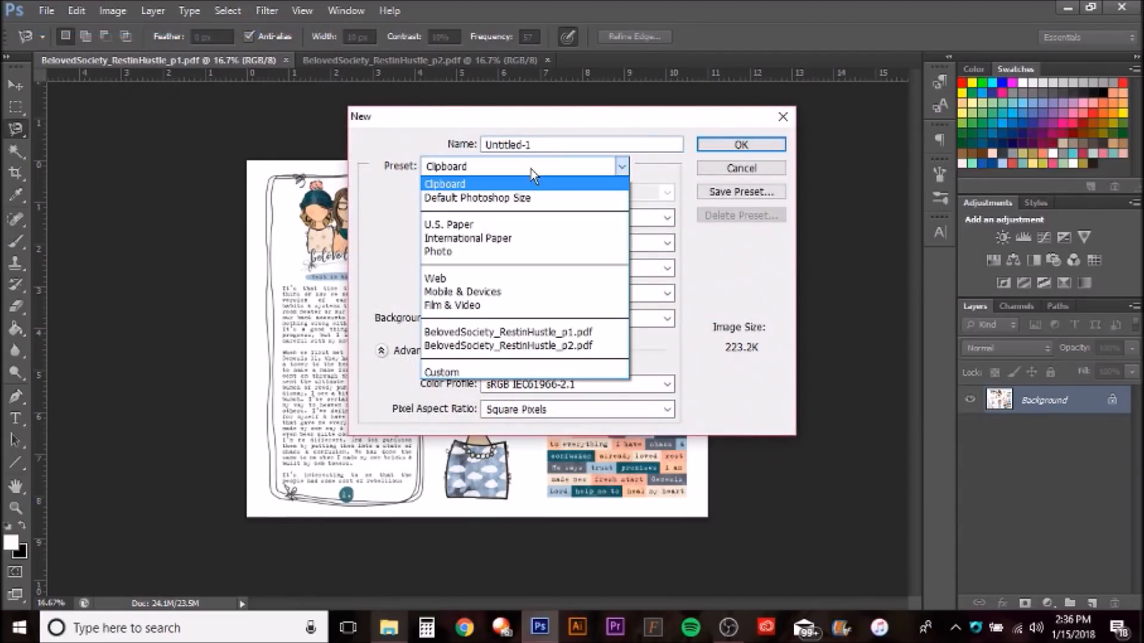
click(449, 224)
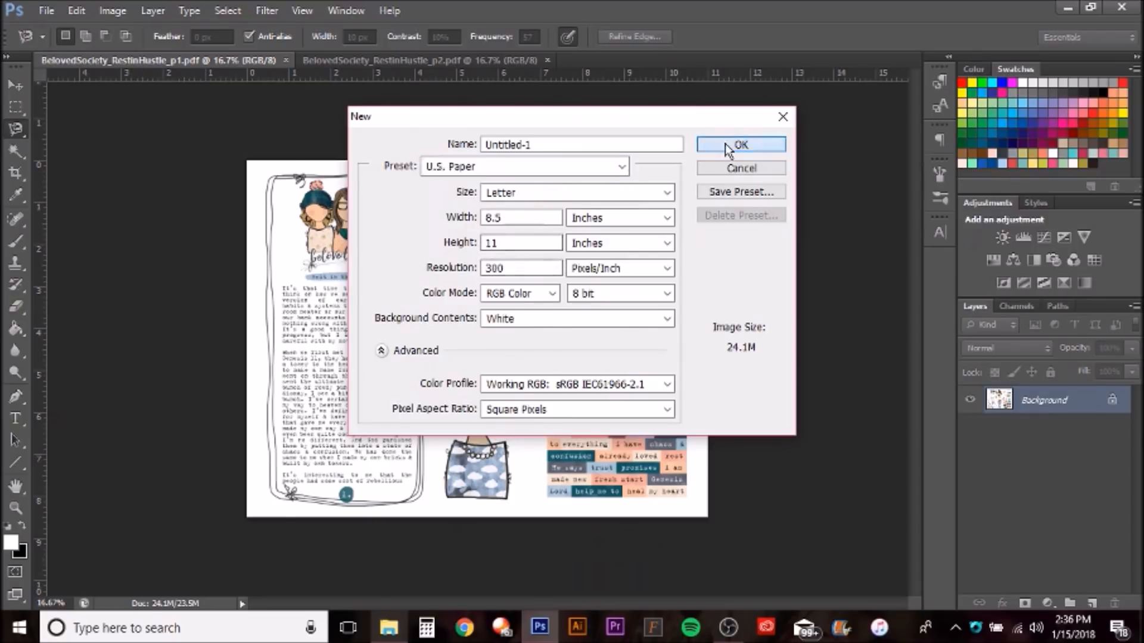
click(740, 145)
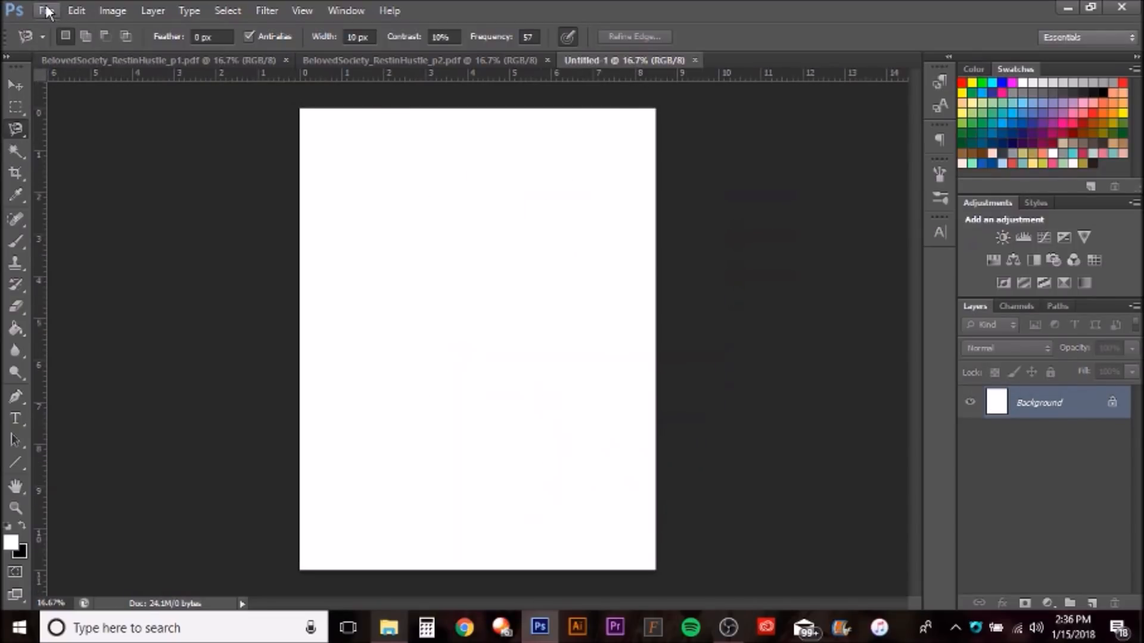
click(46, 10)
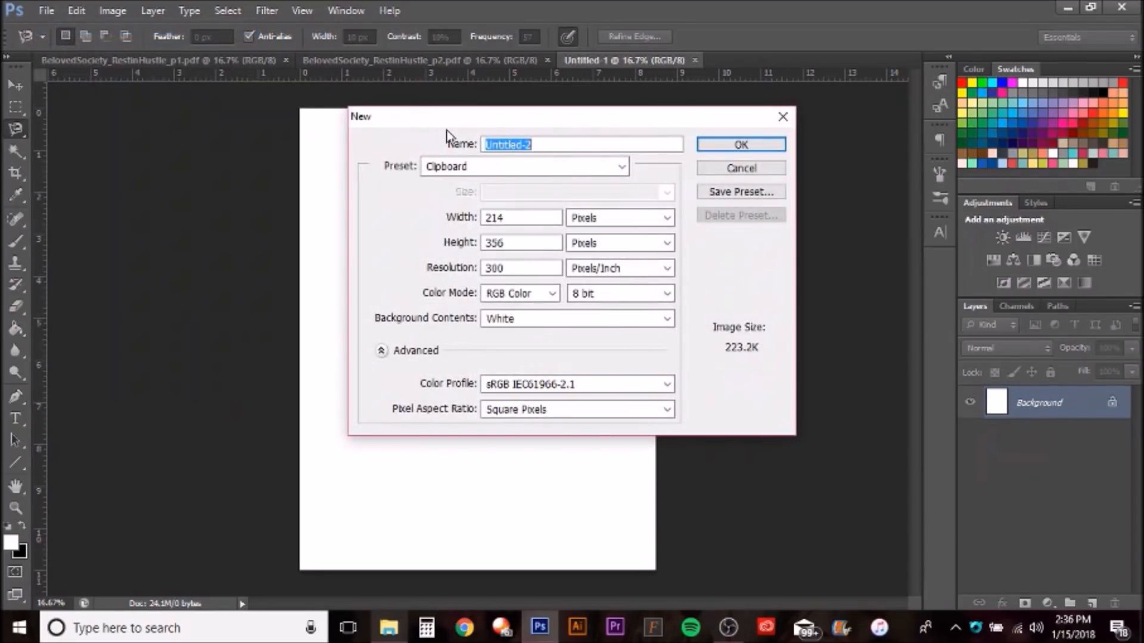
click(524, 166)
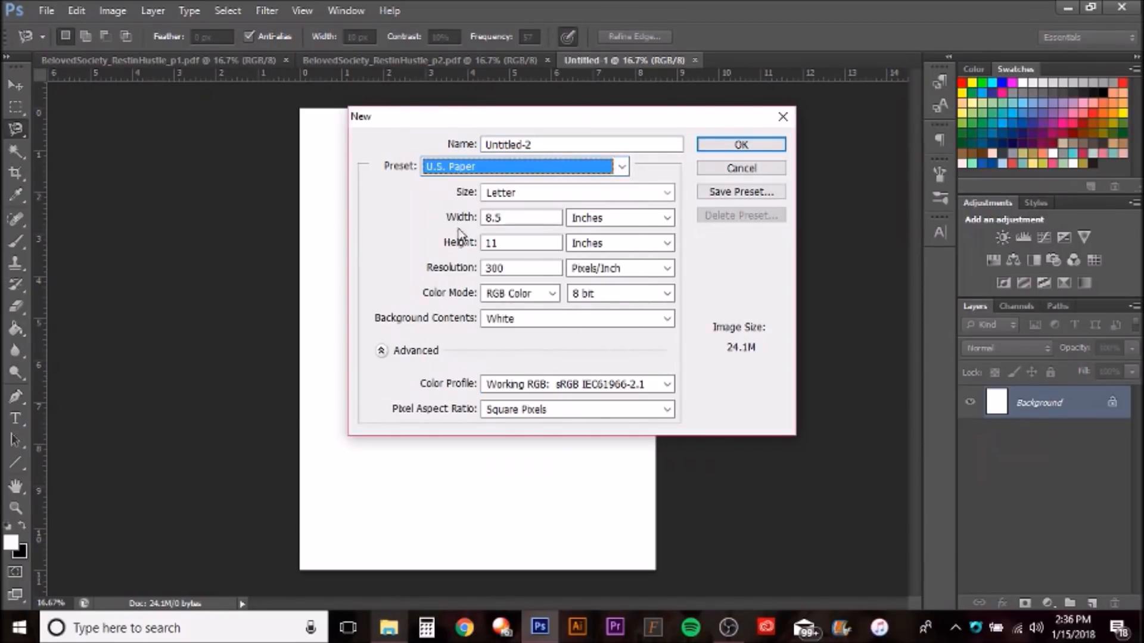
click(740, 144)
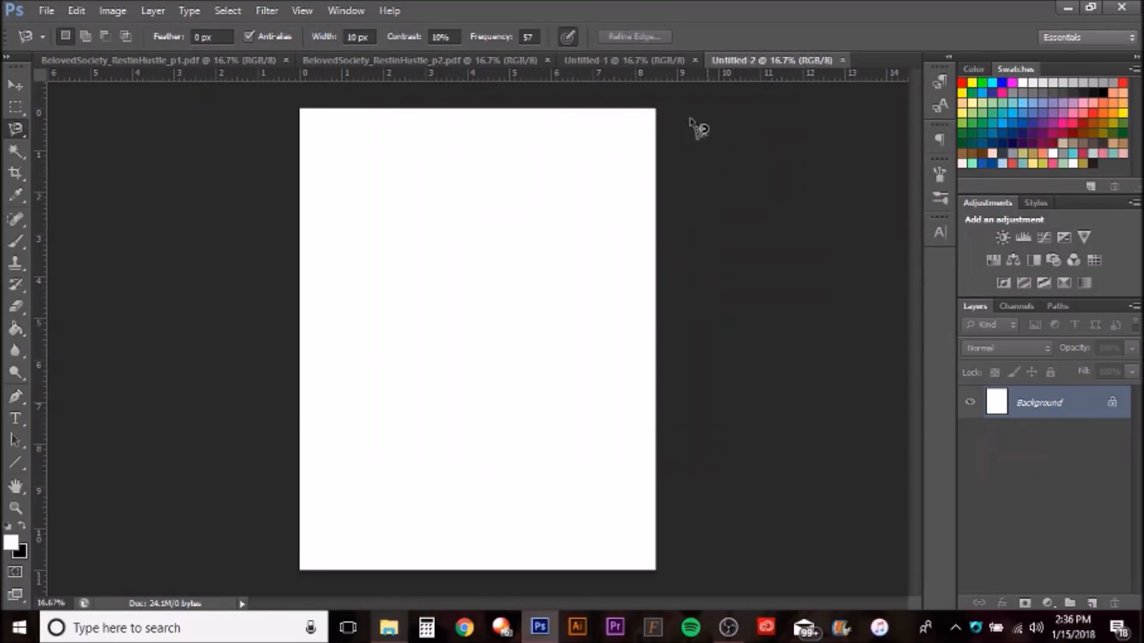
mouse_move(537, 178)
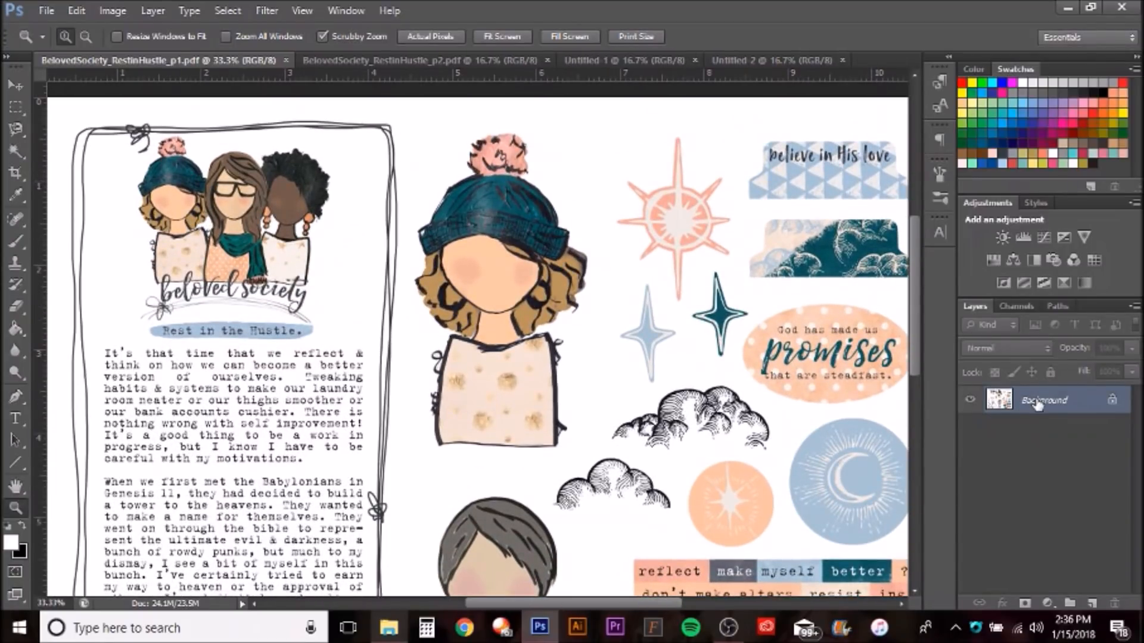
mouse_move(1044, 399)
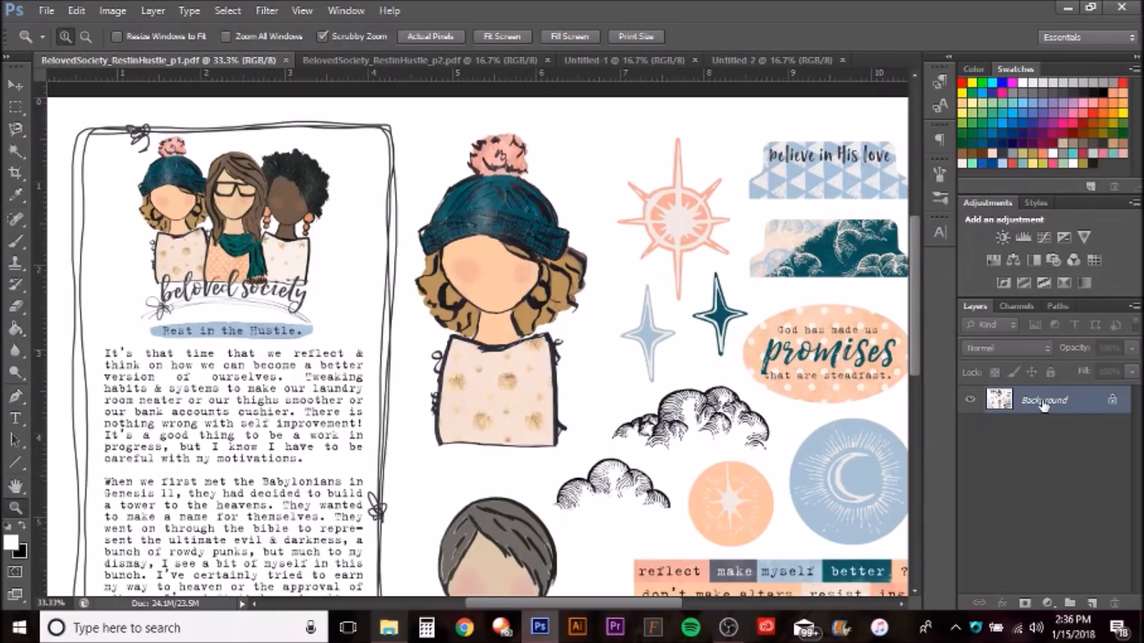
- Duplicate the p1 Background layer as Background copy and hide the original Background
right_click(1043, 399)
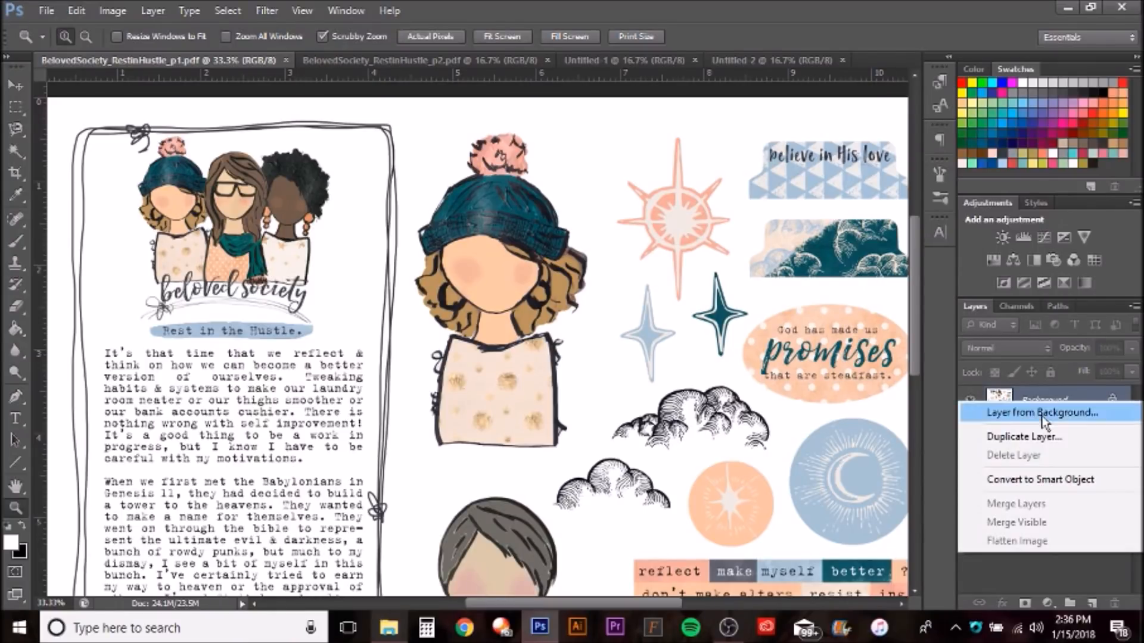
click(1024, 436)
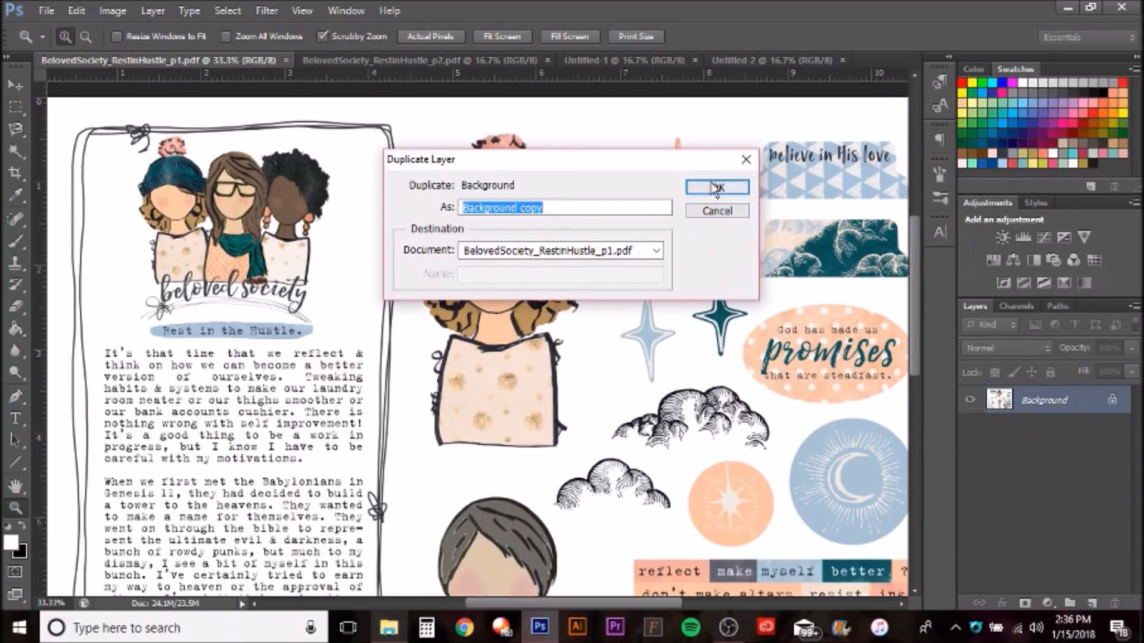
click(716, 186)
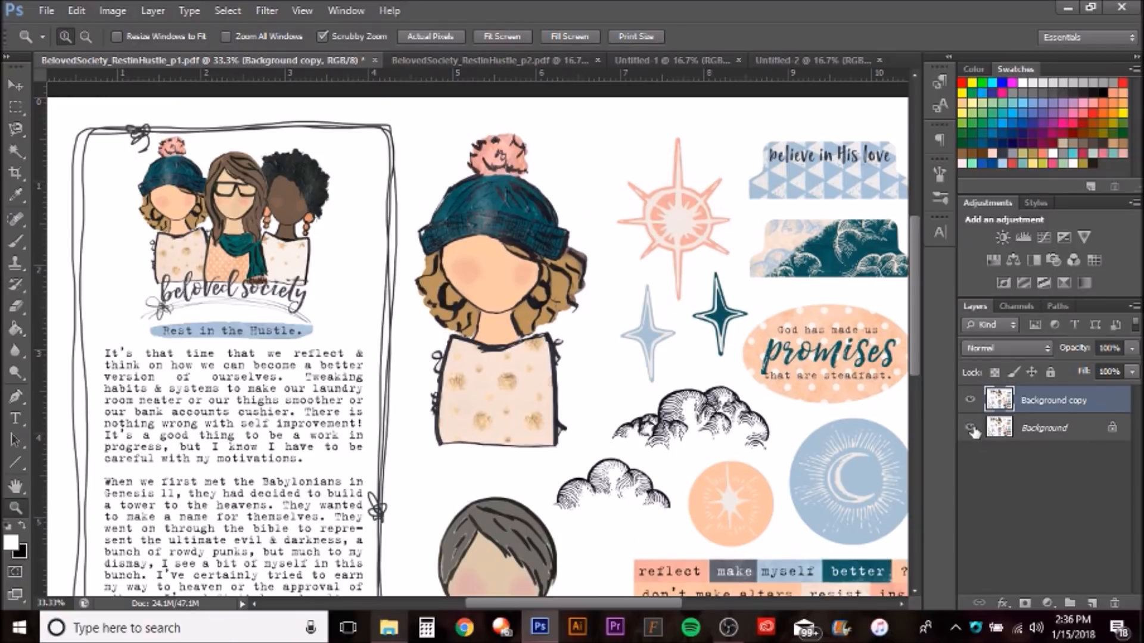
click(970, 429)
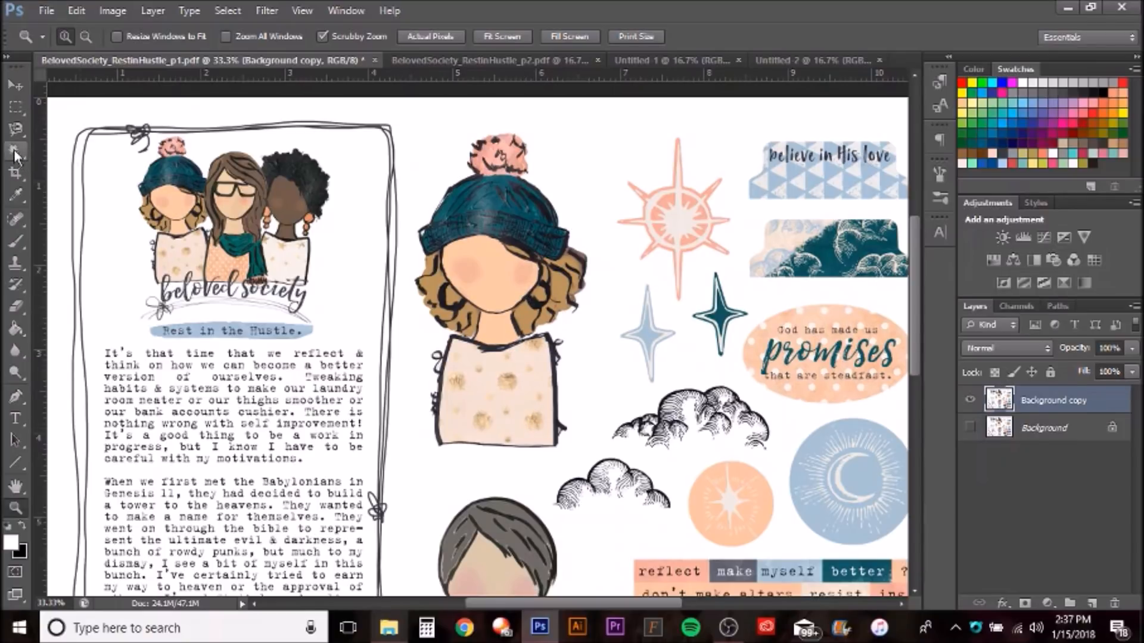
- Paint a Quick Selection over the teal-beanie girl, then zoom out to check it
click(16, 149)
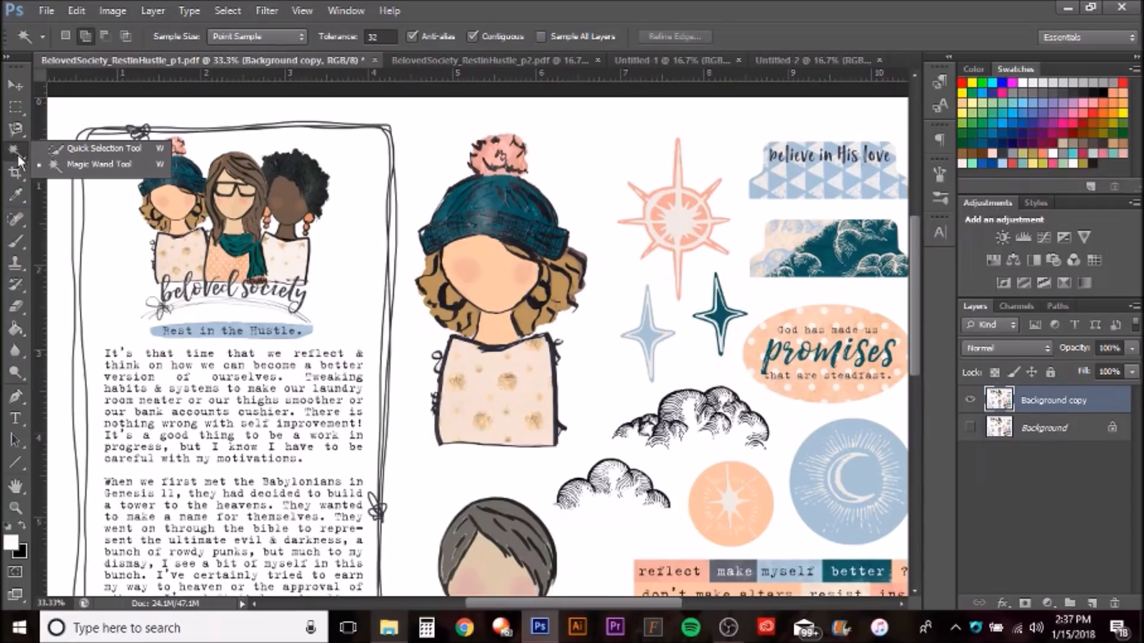
mouse_move(95, 153)
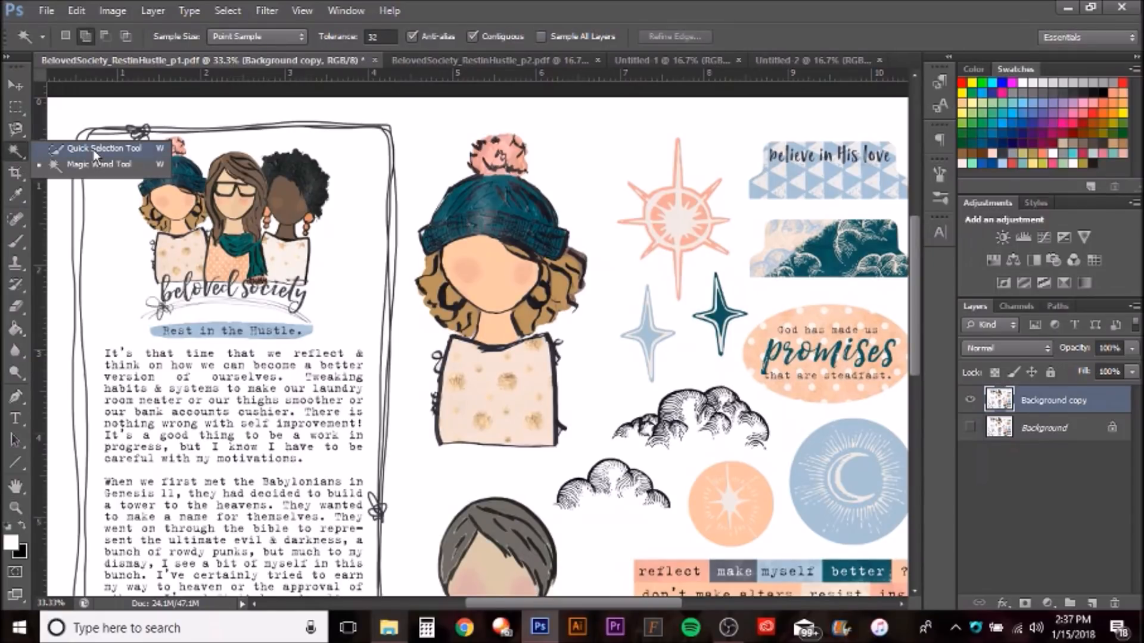
click(104, 148)
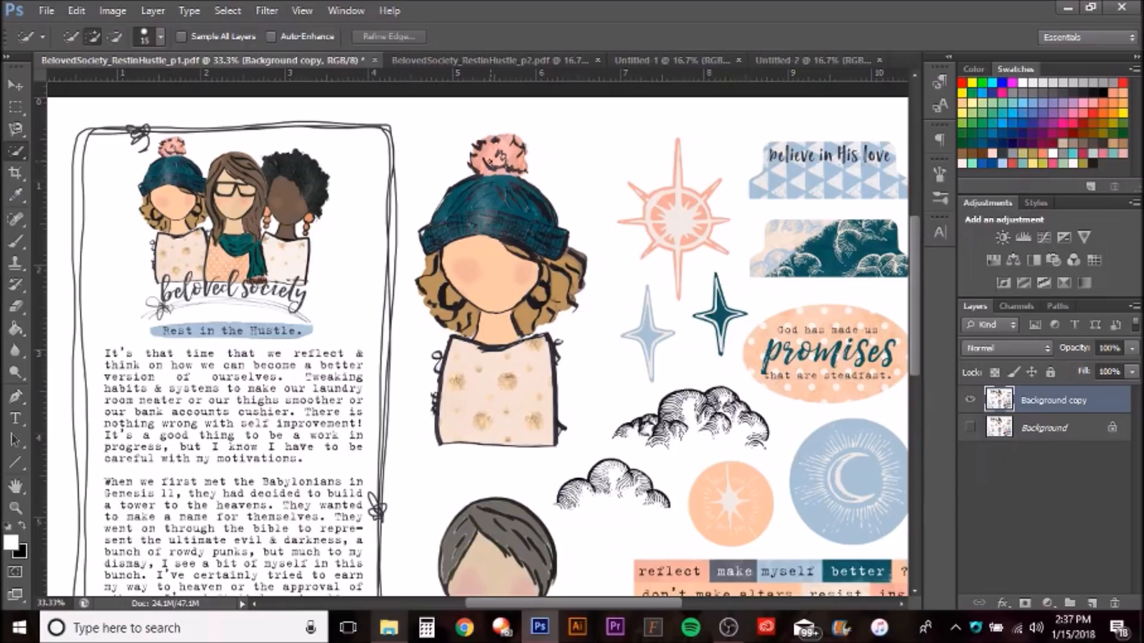
click(496, 204)
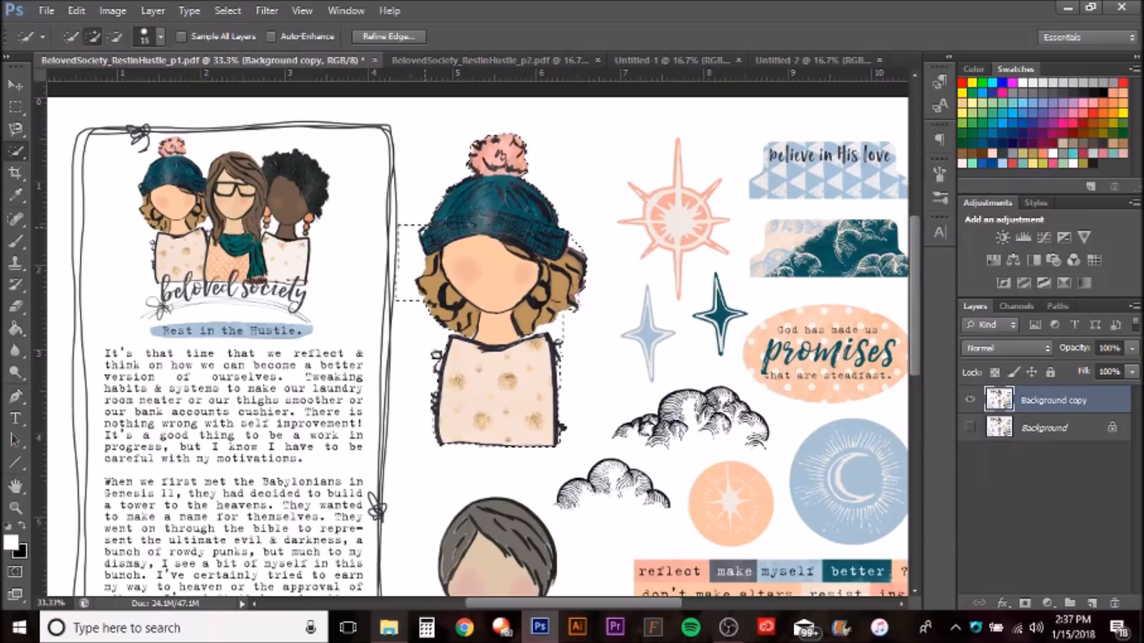
click(75, 10)
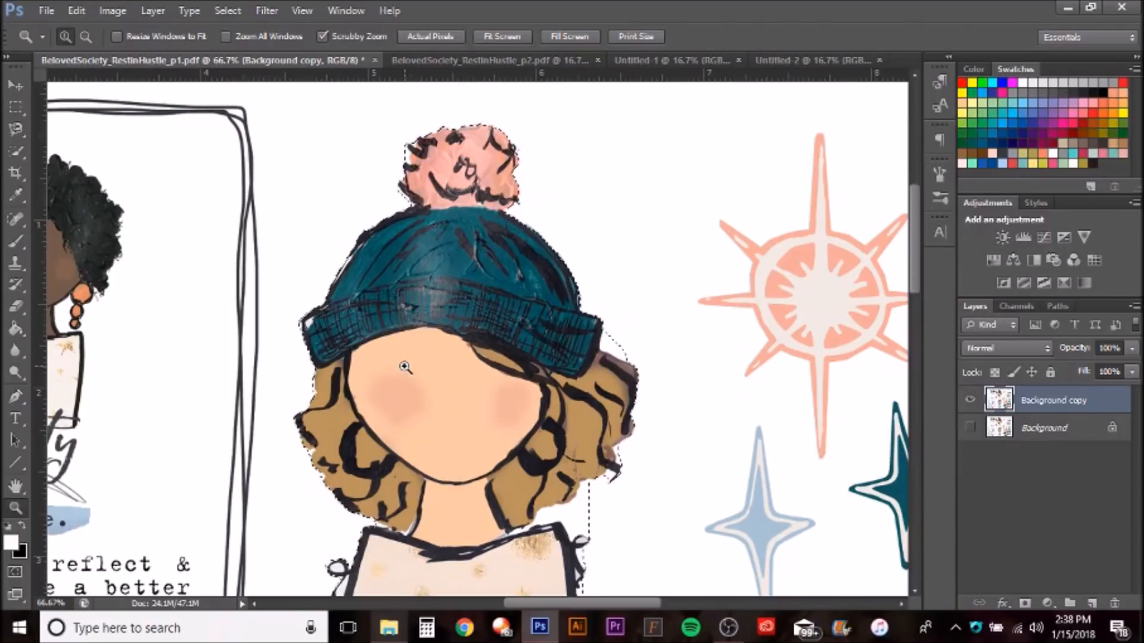
scroll(down, 3)
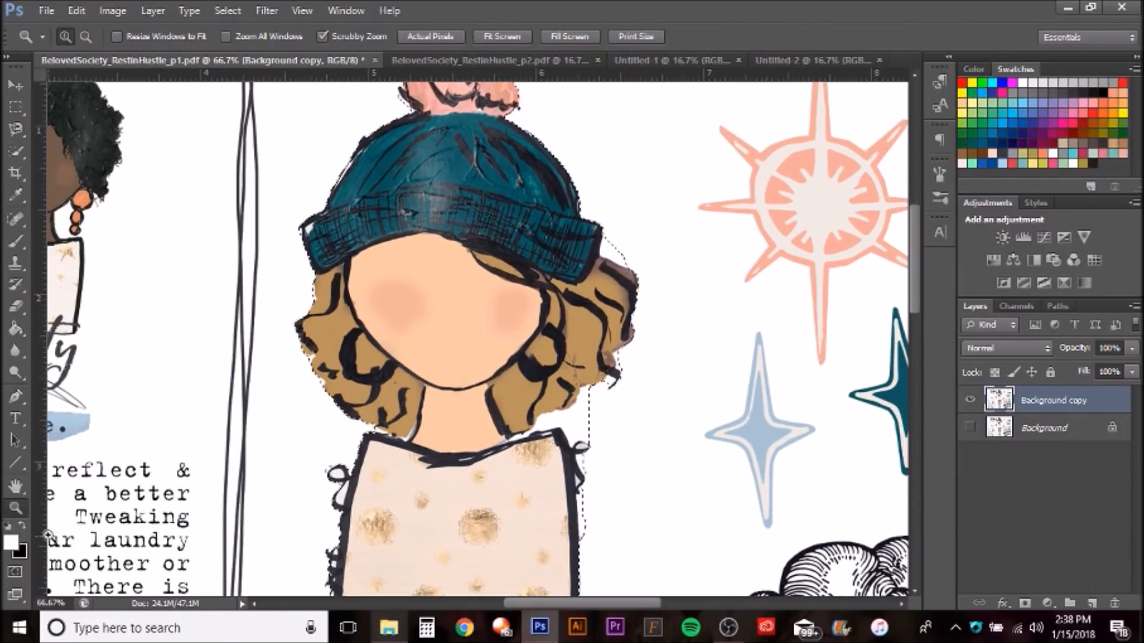
click(501, 37)
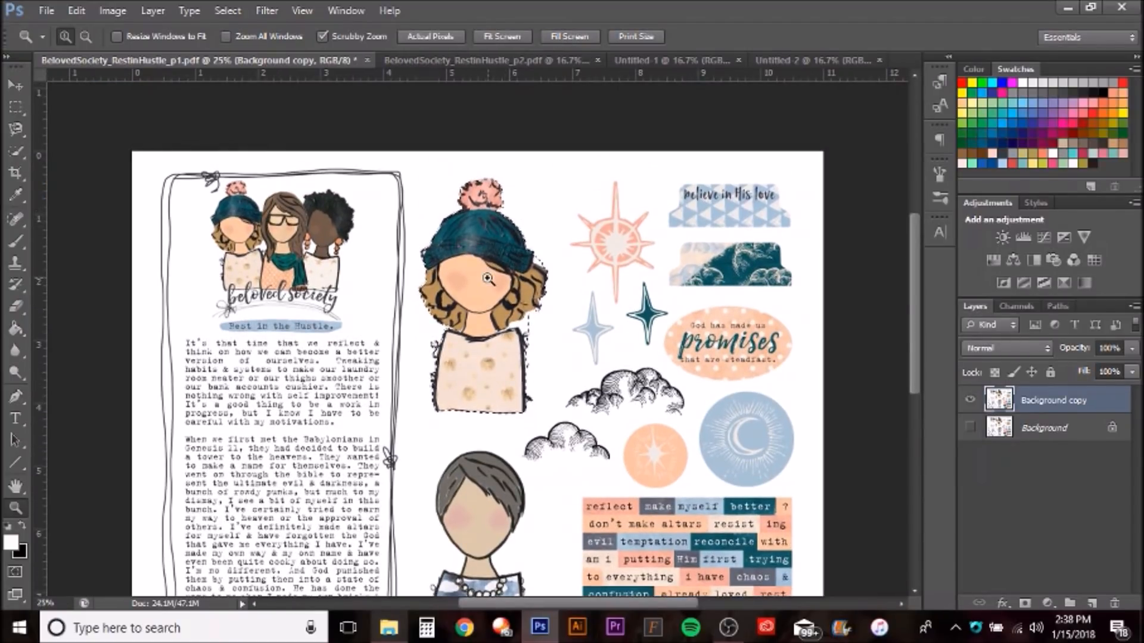
- Paste the cut girl onto Untitled-1 near its top-left, then go back to p1
click(485, 279)
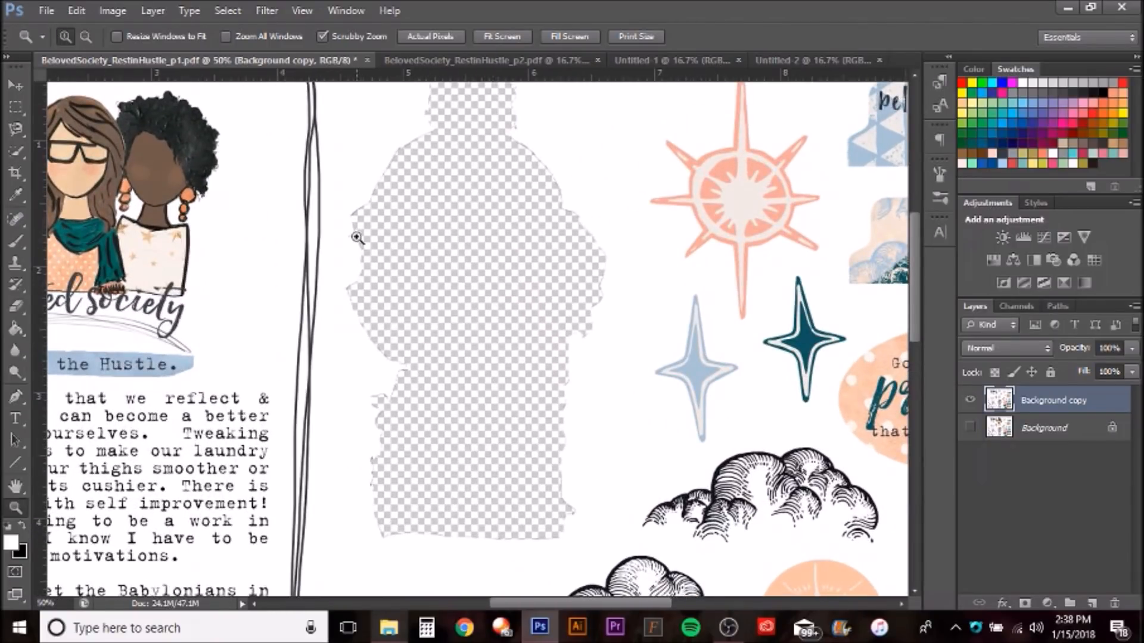
mouse_move(389, 489)
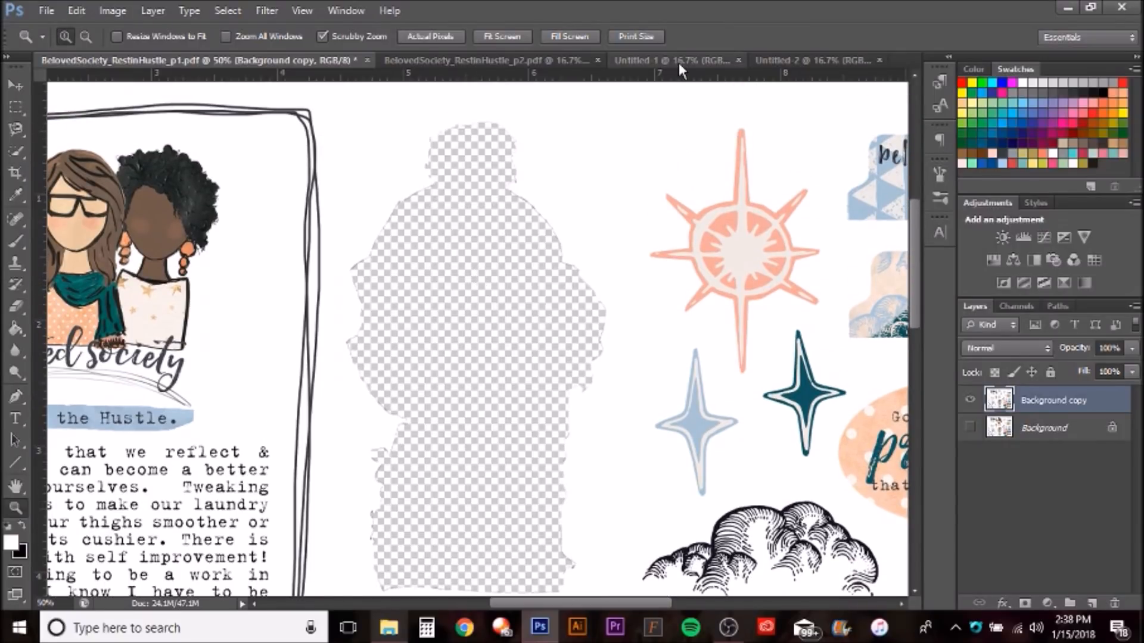
click(668, 60)
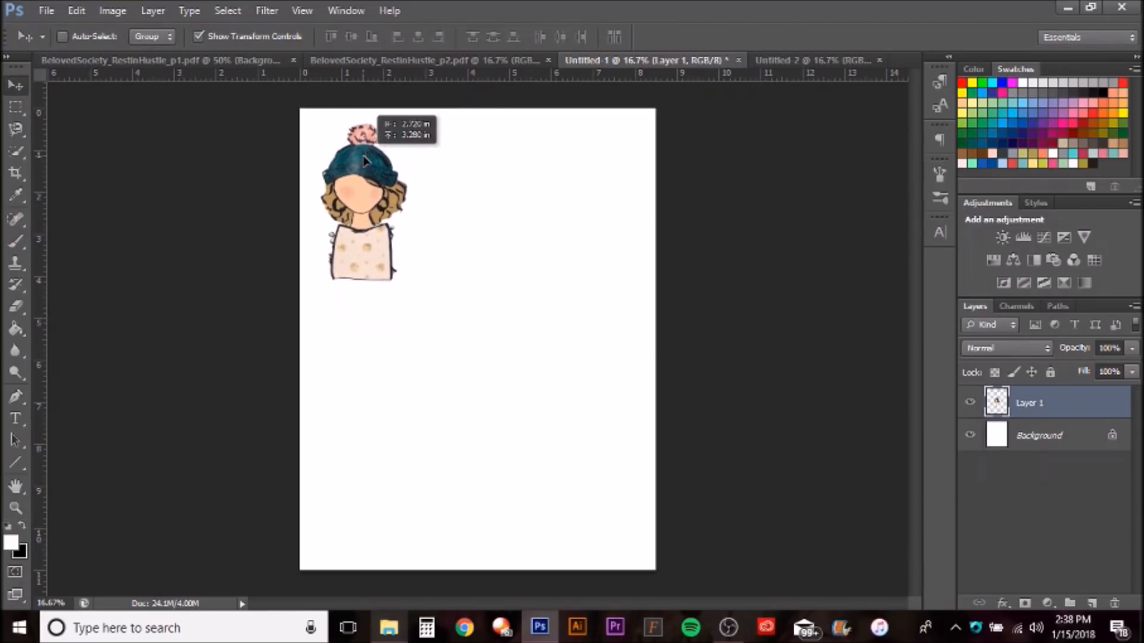
click(364, 175)
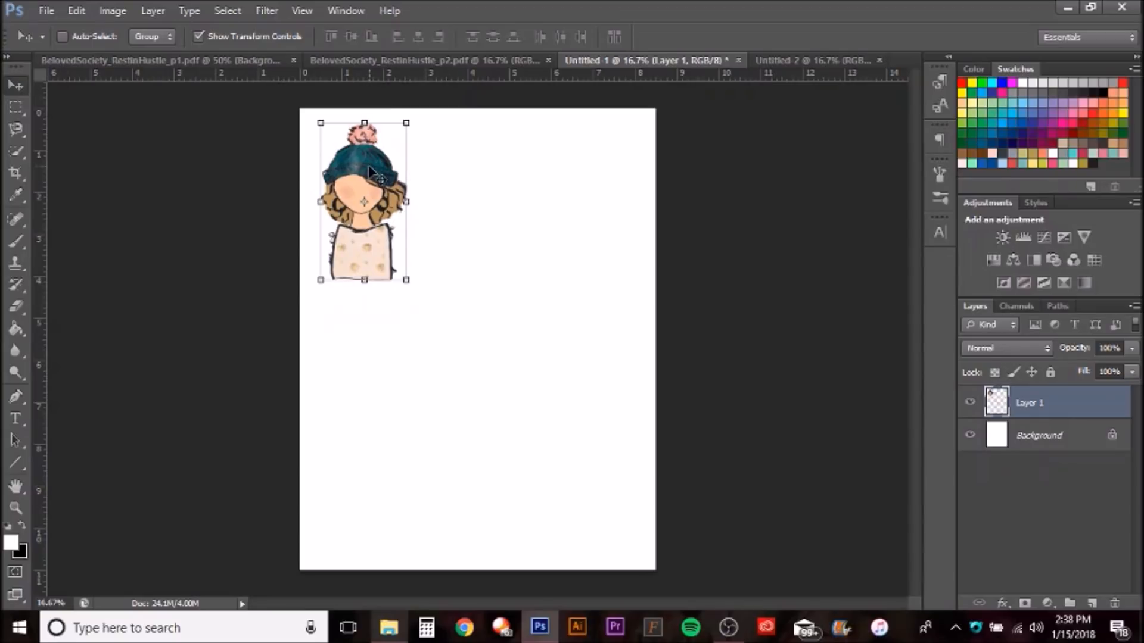
mouse_move(299, 135)
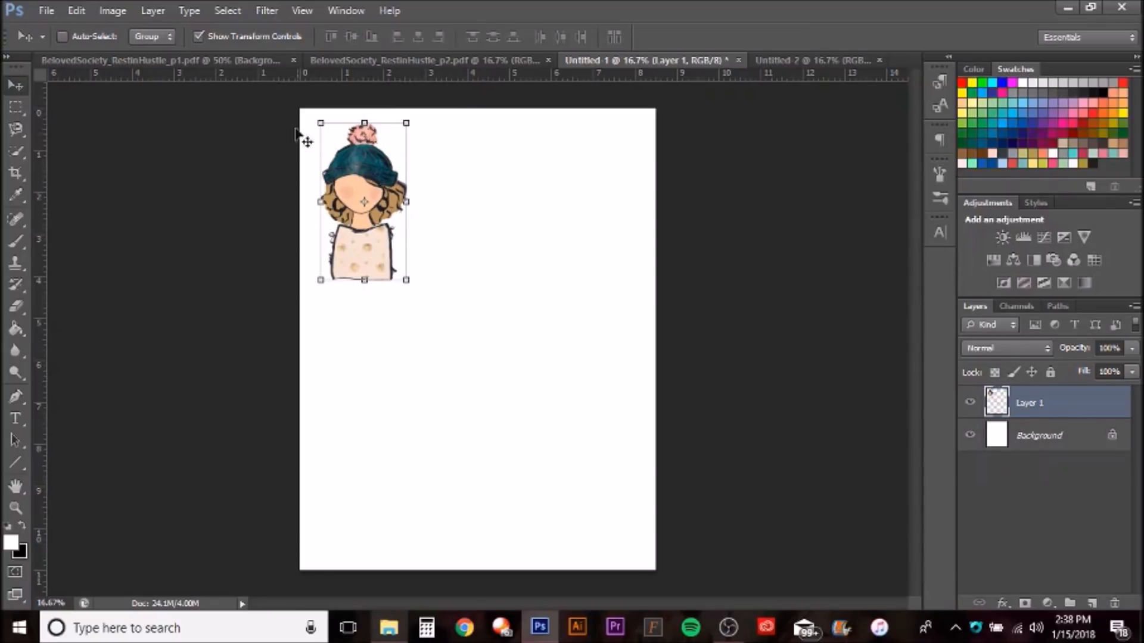
click(161, 60)
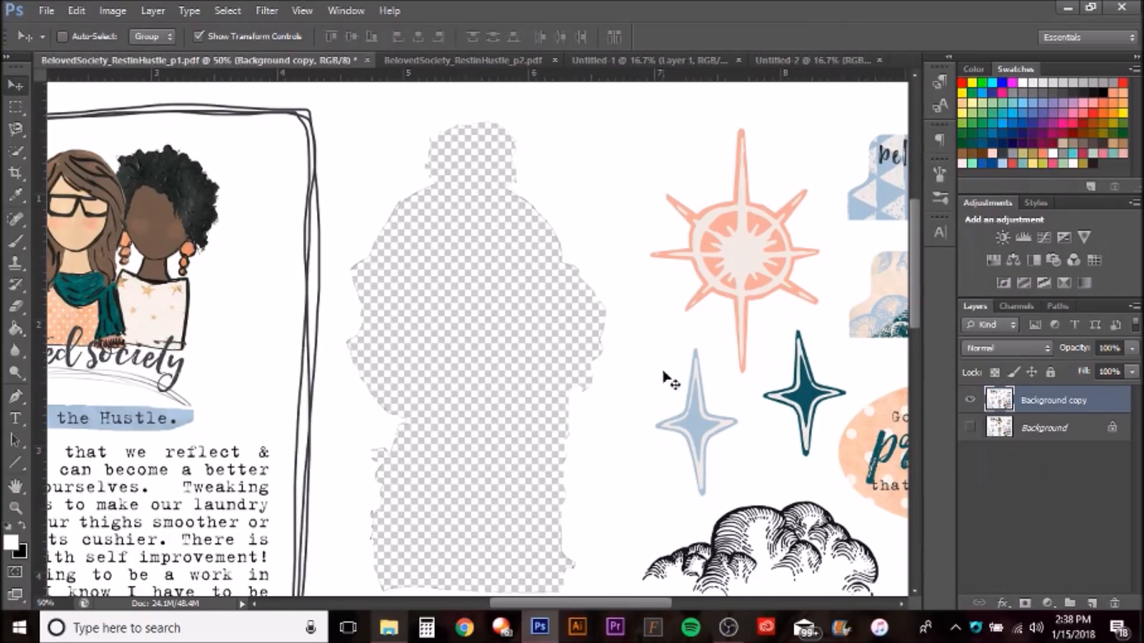
mouse_move(792, 259)
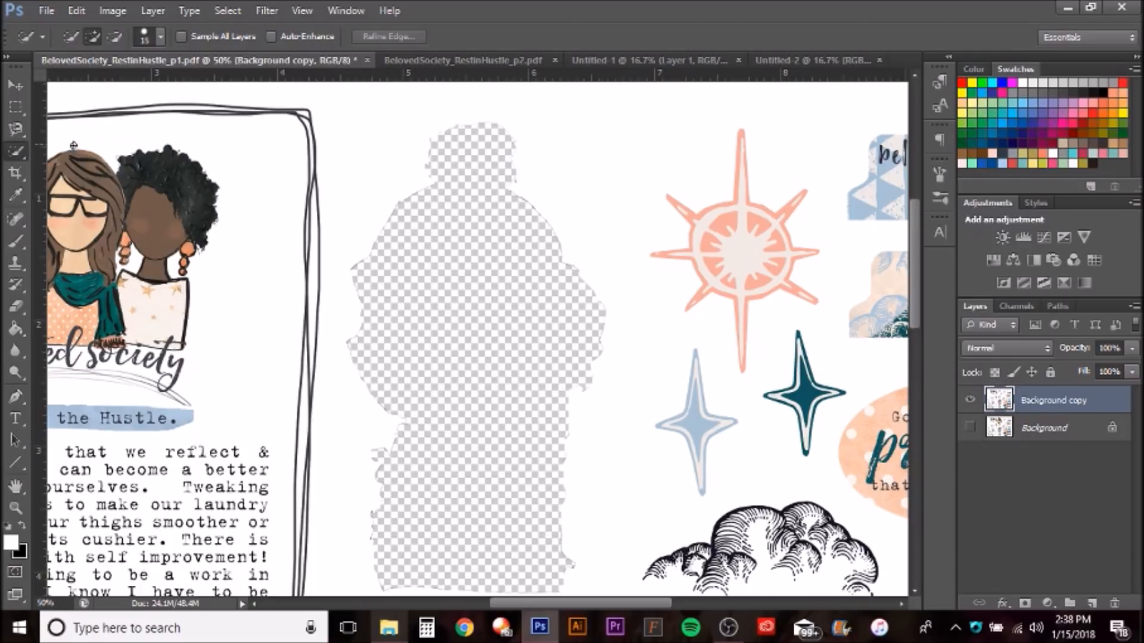
- Select the pink compass sticker on Background copy and cut it out
click(739, 175)
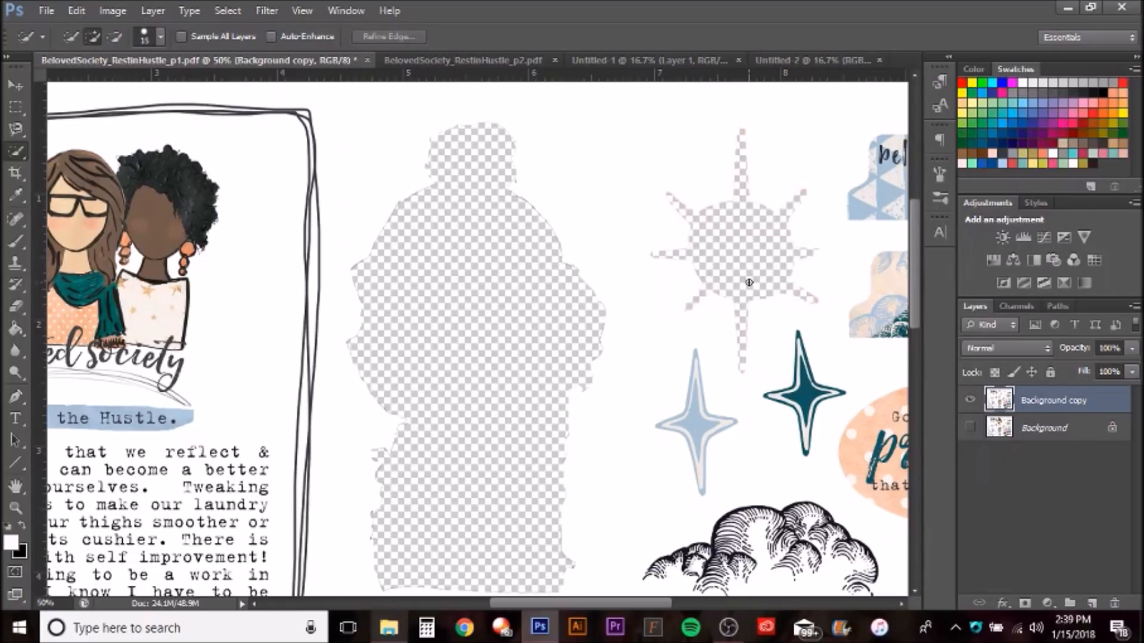
mouse_move(816, 300)
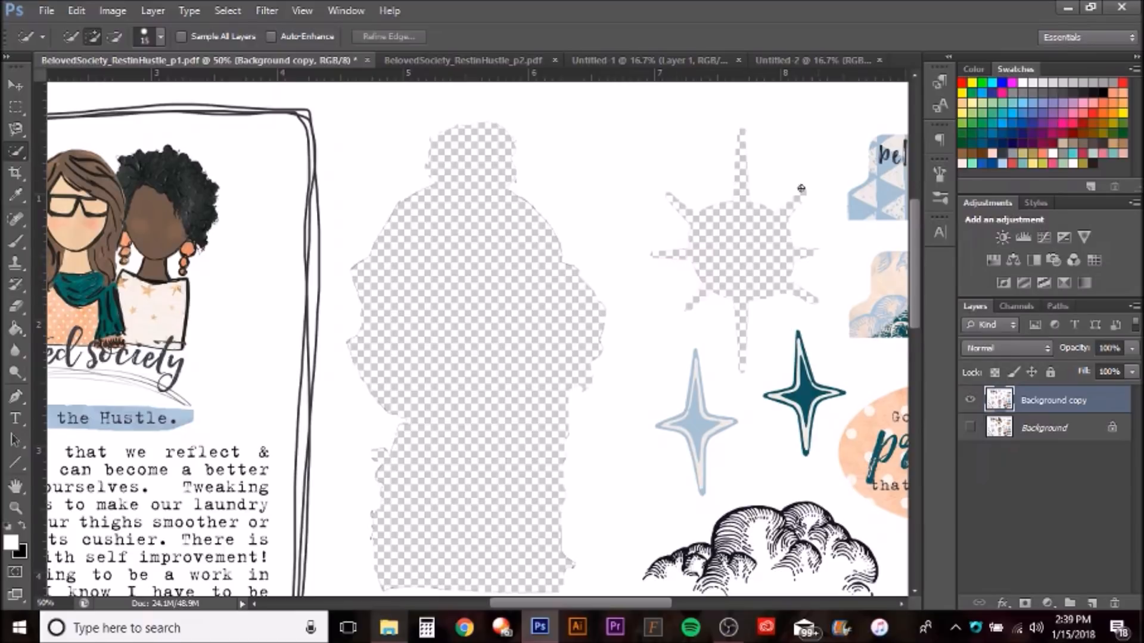
- Paste the compass onto Untitled-1, name the girl layer 'blond girl', and move the compass up
click(649, 60)
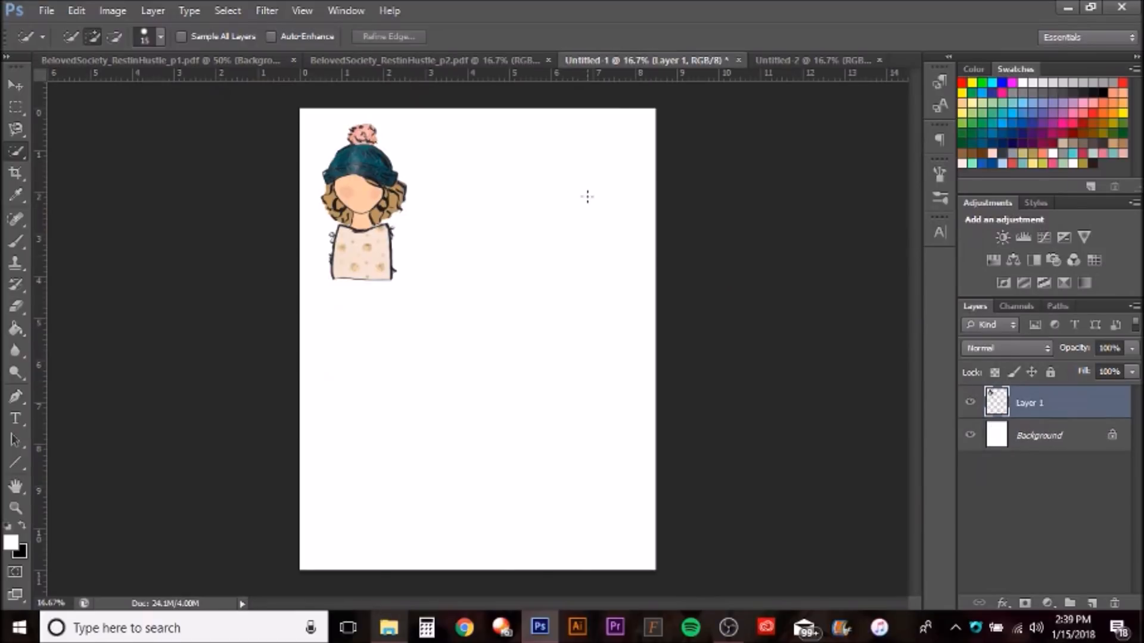
mouse_move(510, 250)
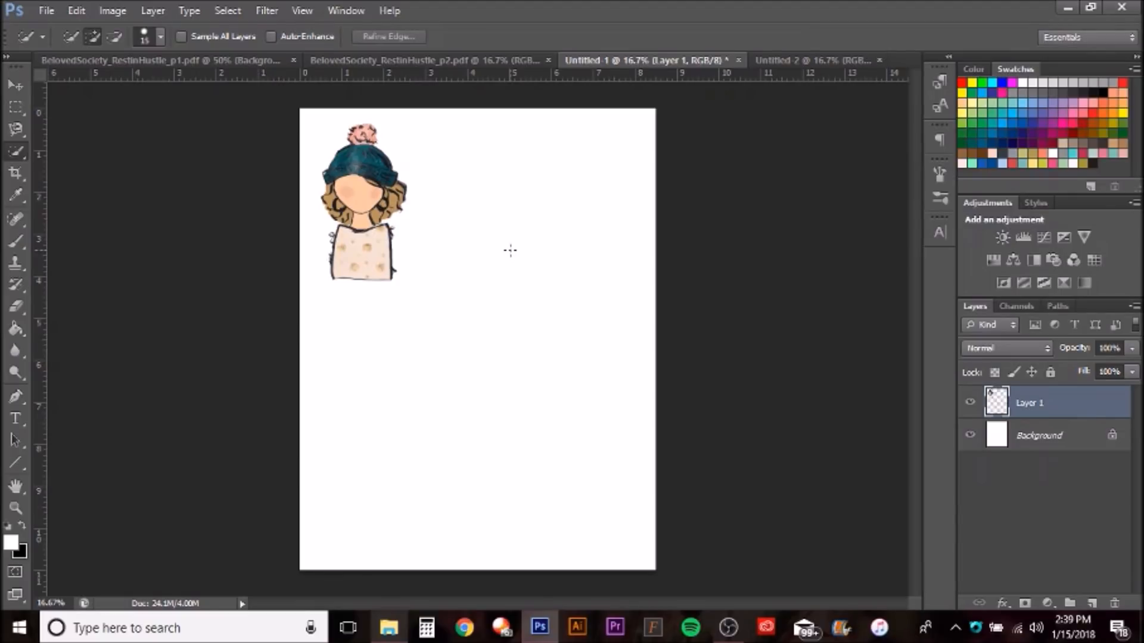
click(480, 339)
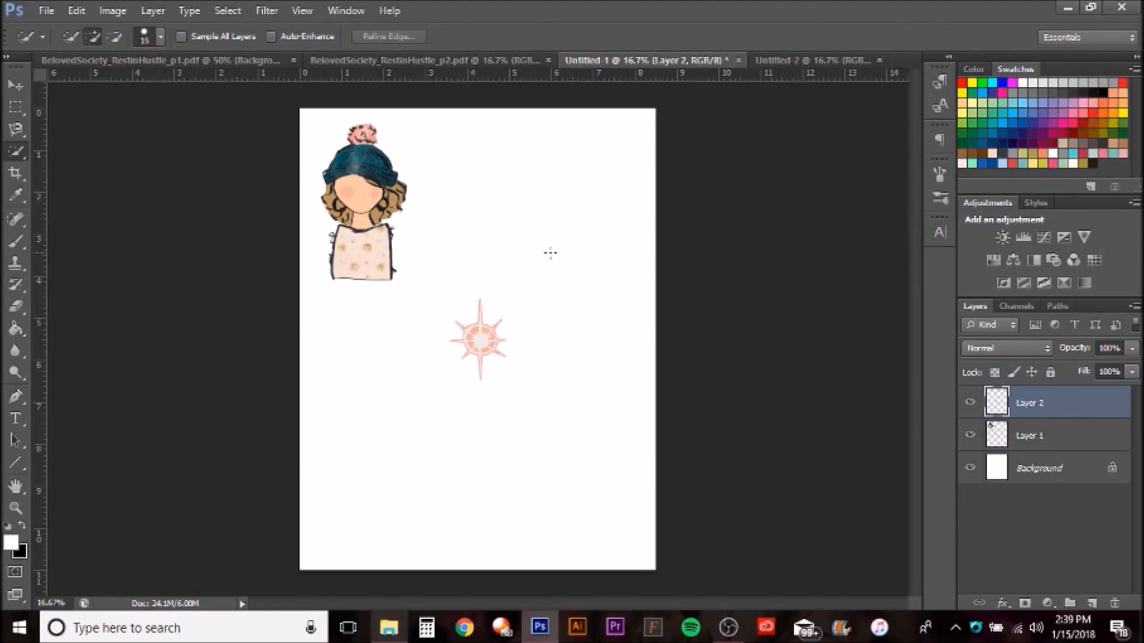
click(1029, 435)
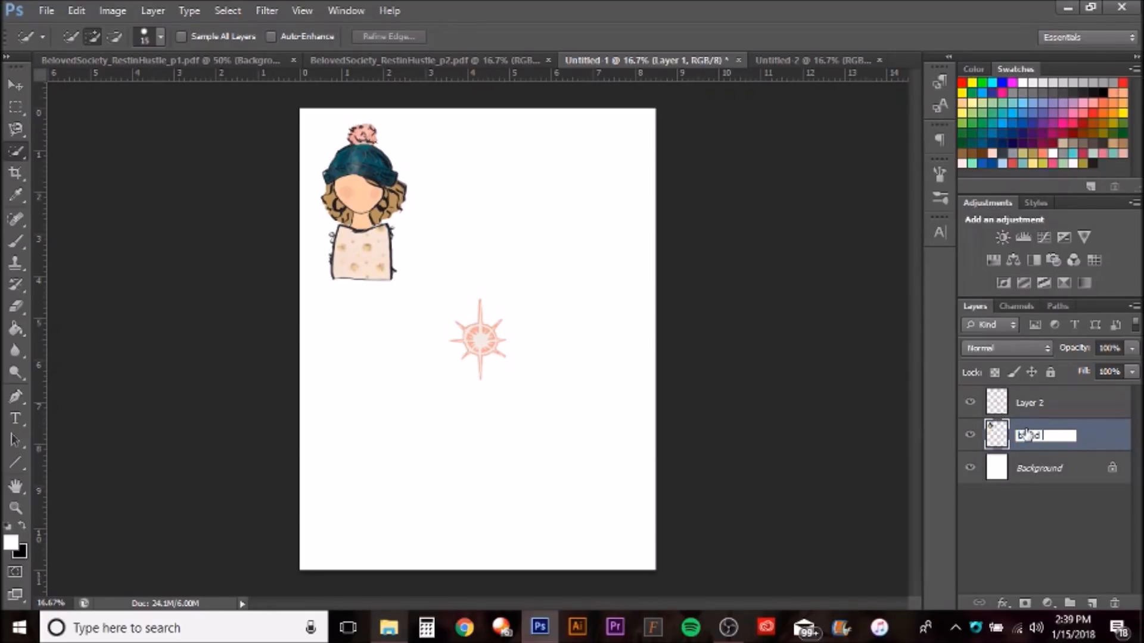
text(blond girl)
click(1047, 402)
text(pink compass)
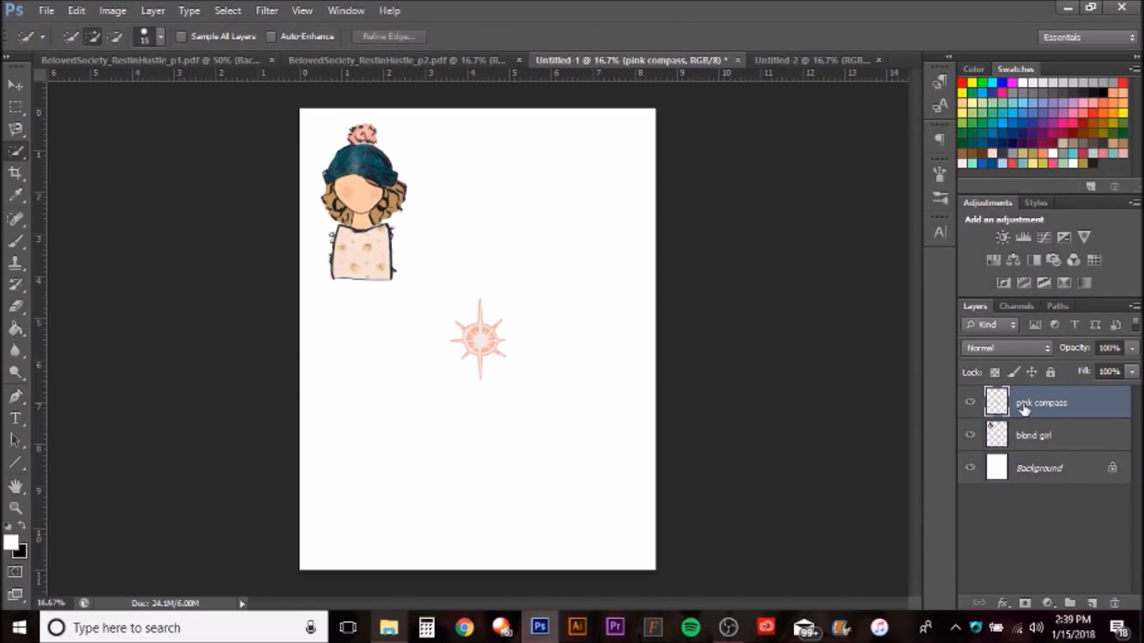
click(11, 85)
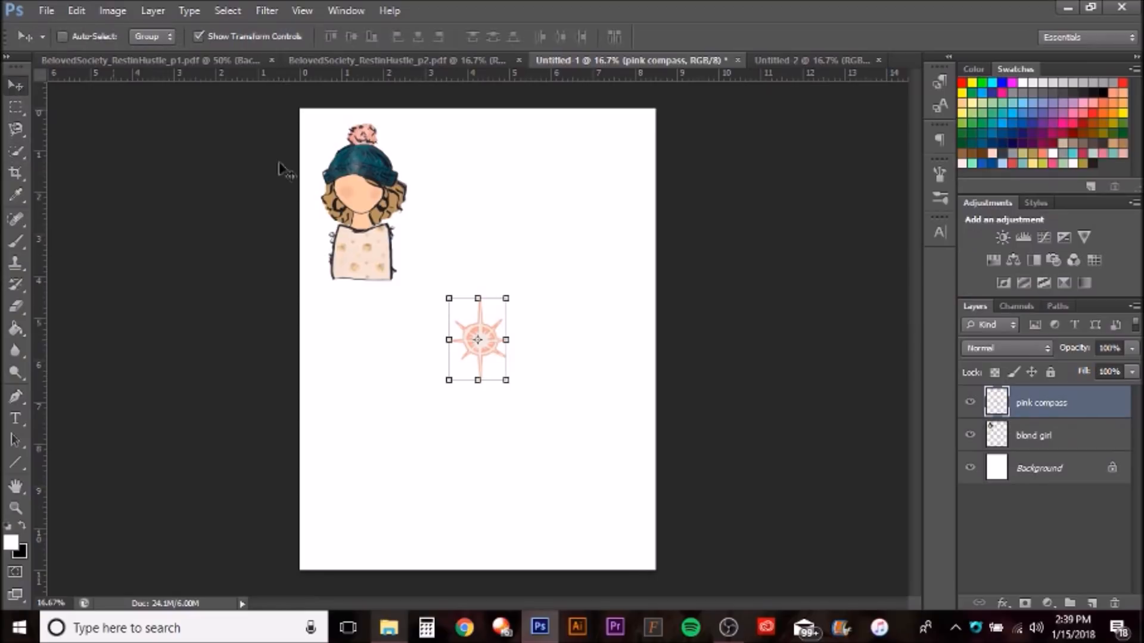
drag(477, 339, 438, 160)
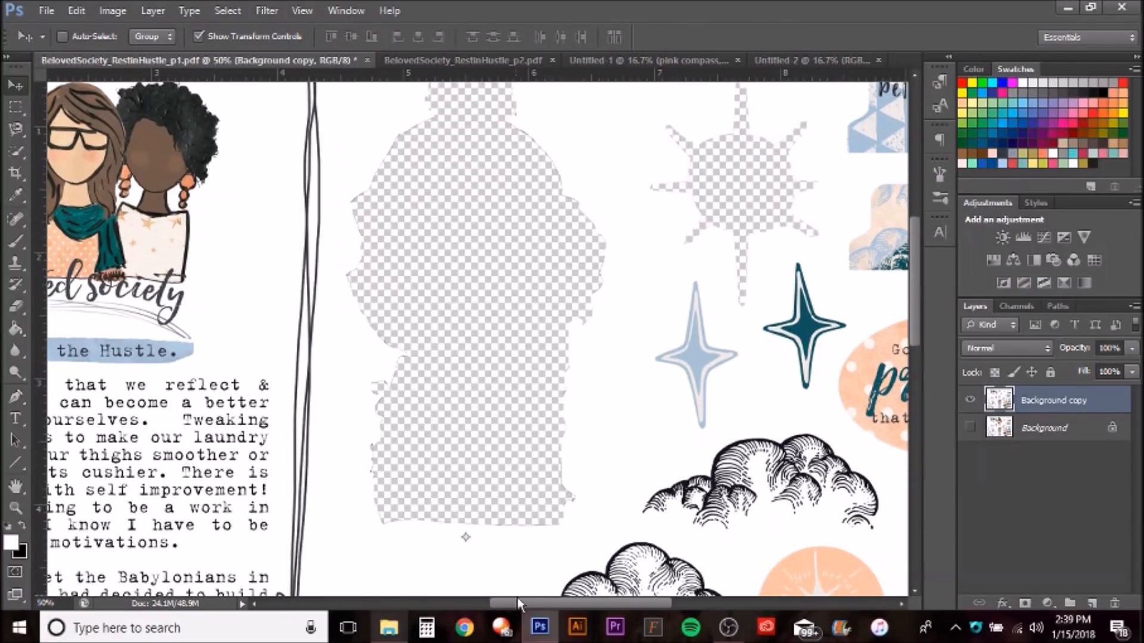
- Scroll to the large cloud drawing, lasso around it, and cut it
scroll(right, 3)
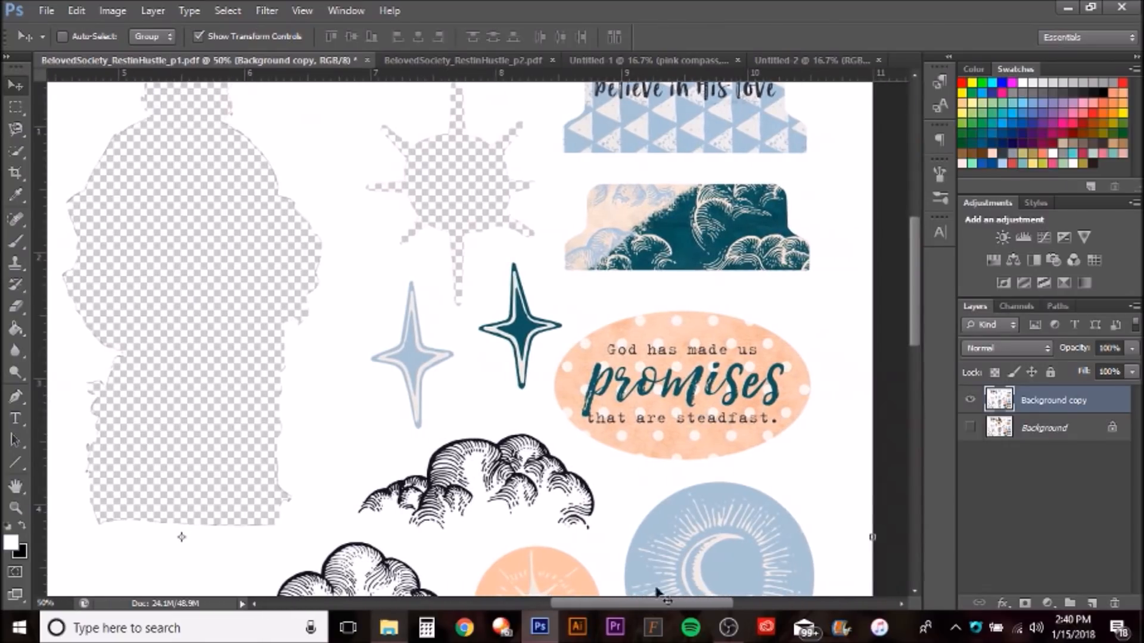
scroll(down, 3)
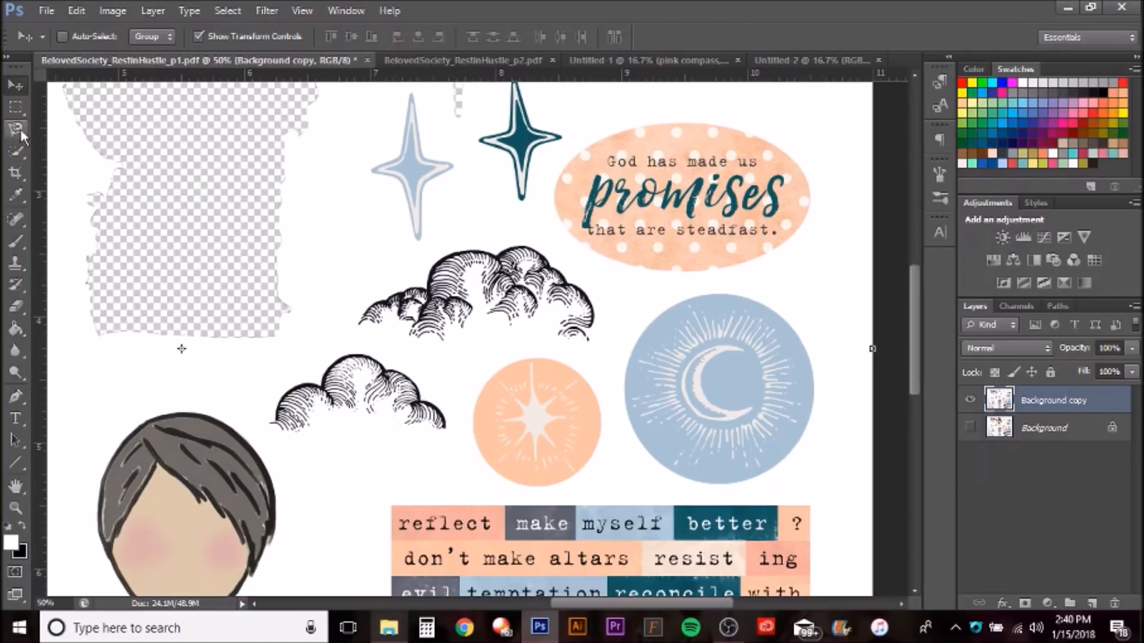
click(16, 127)
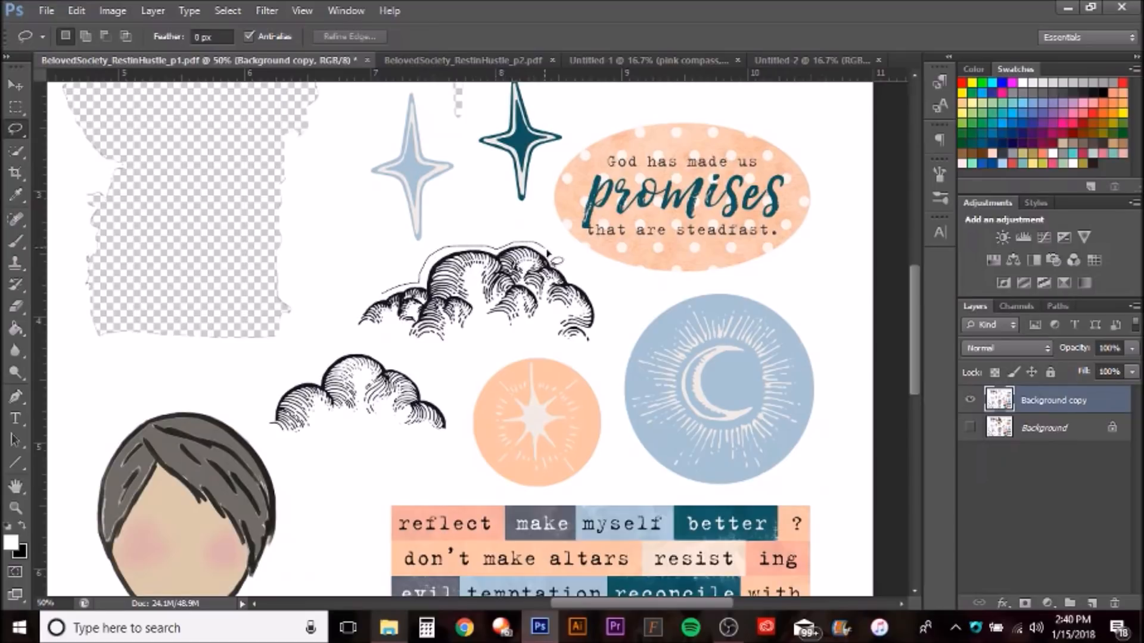
mouse_move(601, 318)
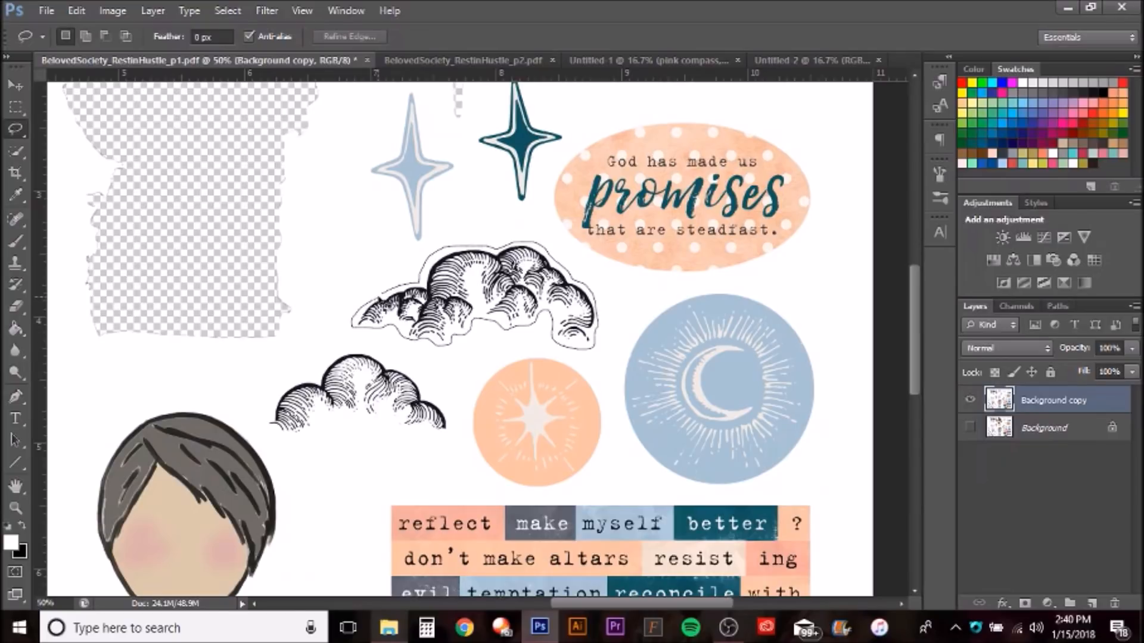
mouse_move(383, 299)
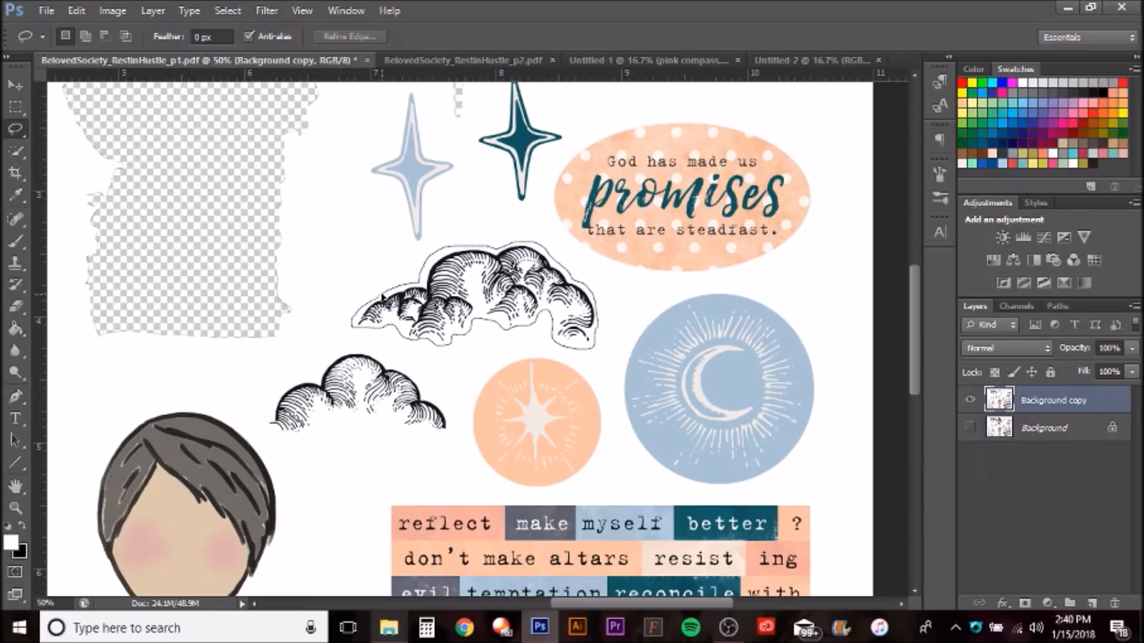
click(474, 292)
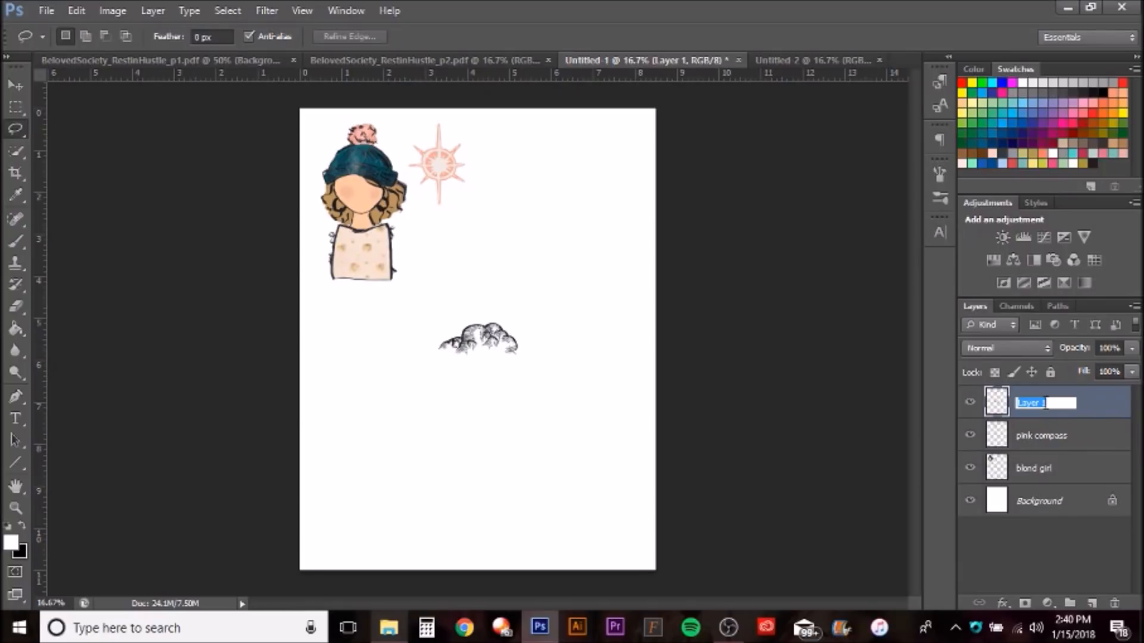
- Name the pasted layer 'large cloud' and drag it into place near the compass
text(large cloud)
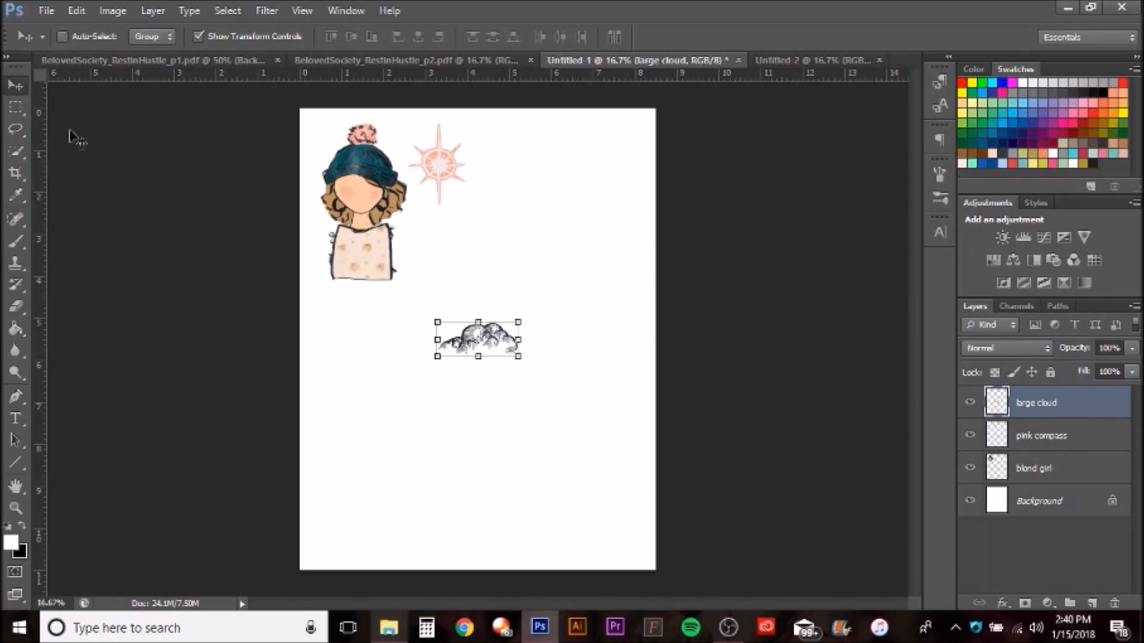
drag(478, 339, 507, 149)
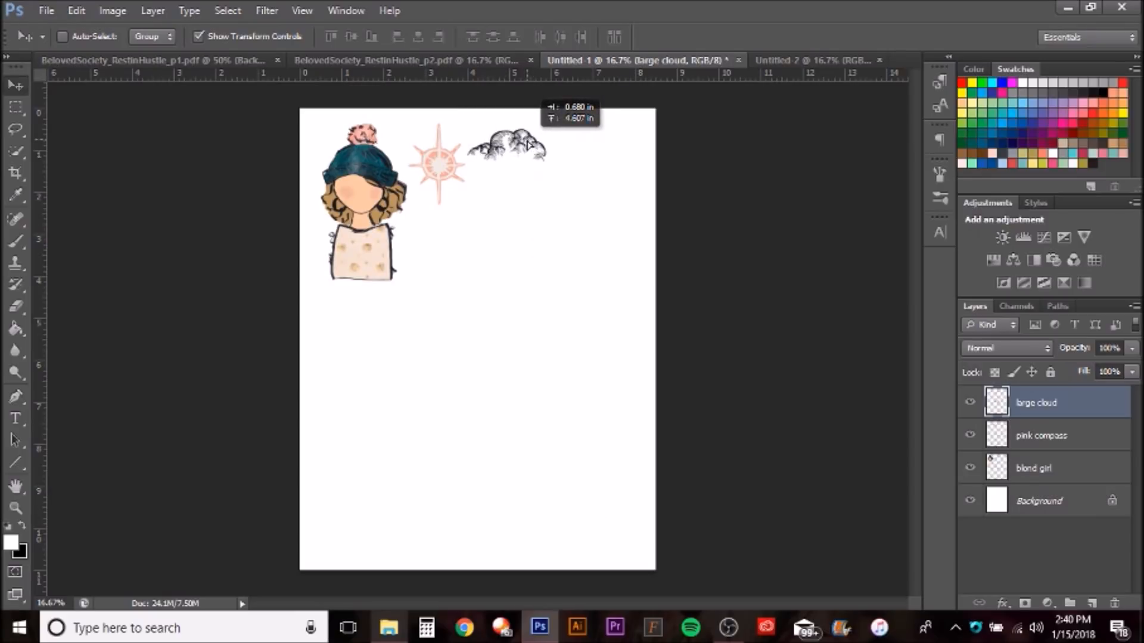
drag(507, 146, 372, 192)
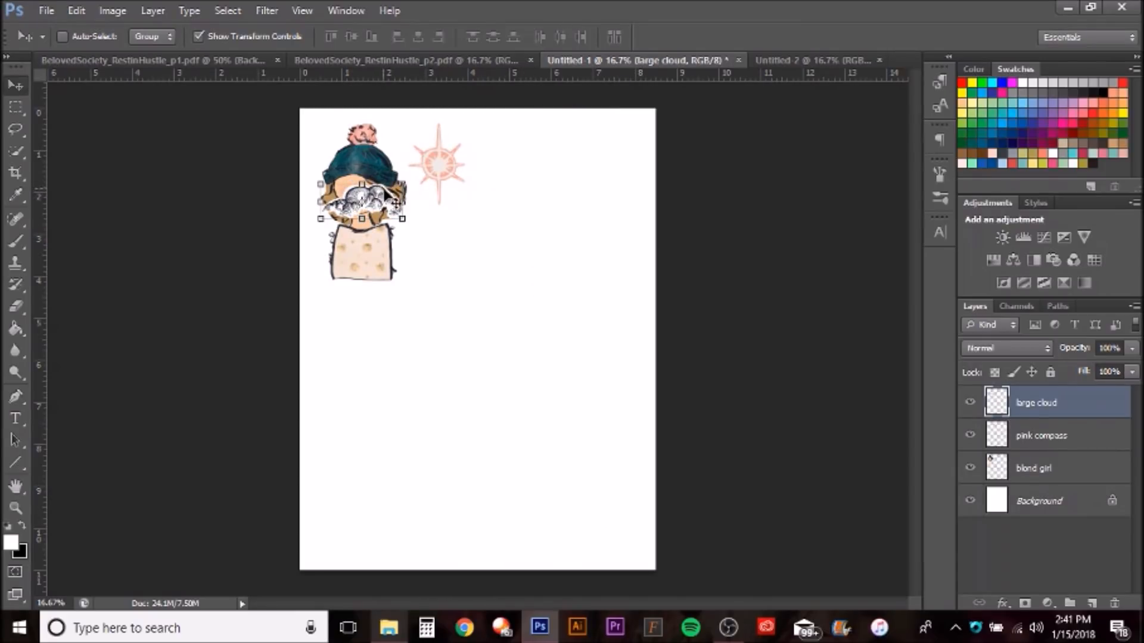
drag(361, 198, 517, 146)
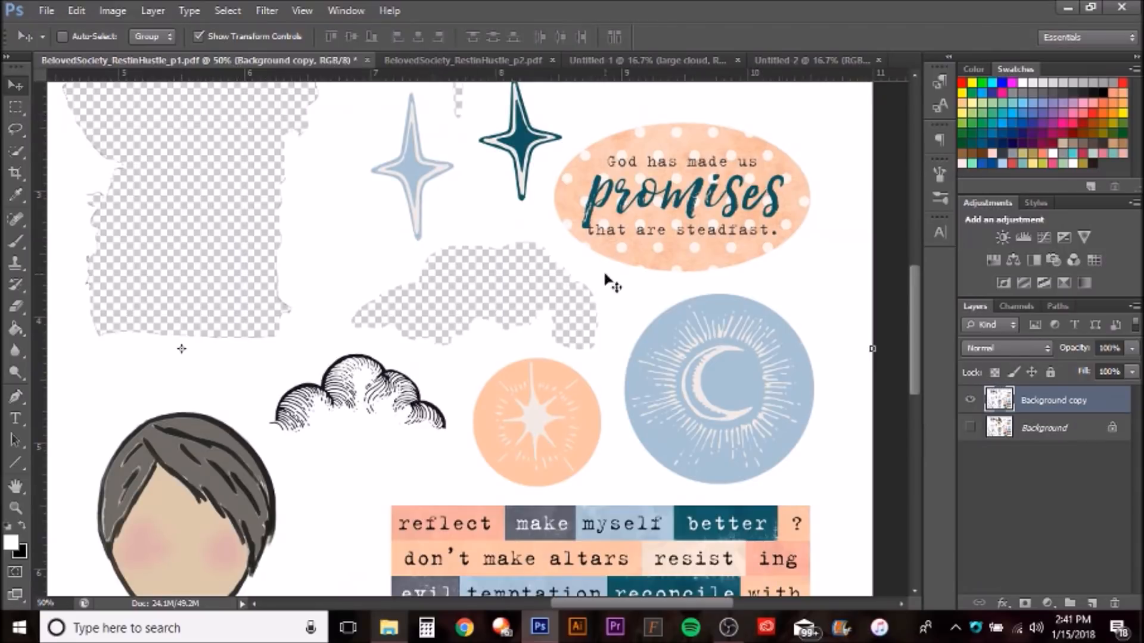
- Lasso the bordered Beloved Society text panel, cut it, and paste it onto Untitled-2 as Layer 1
scroll(down, 3)
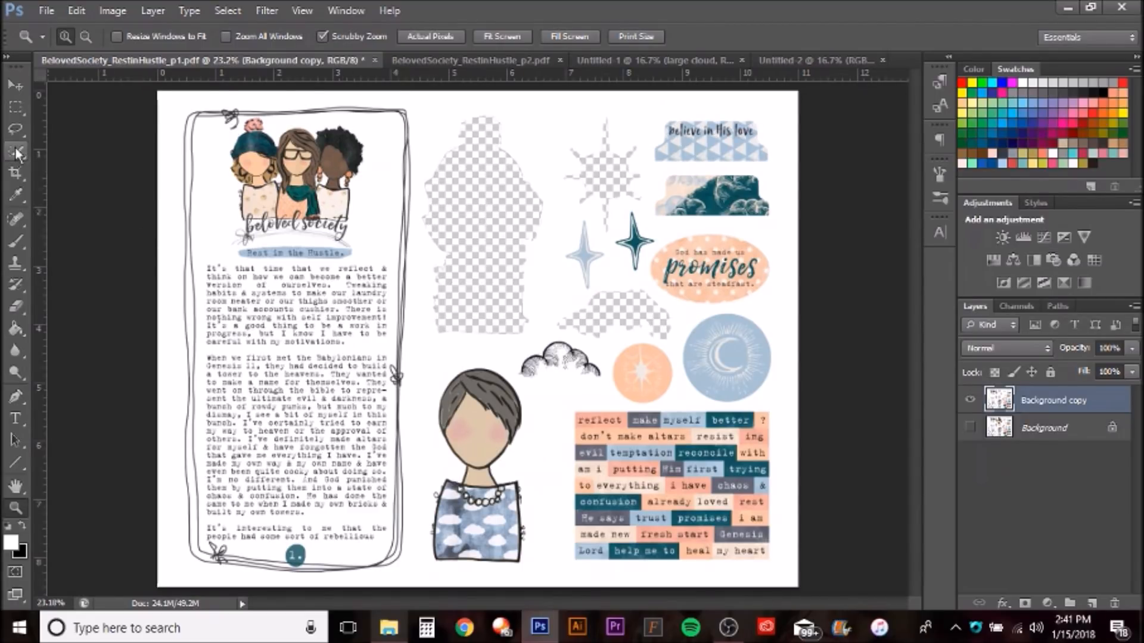
click(16, 130)
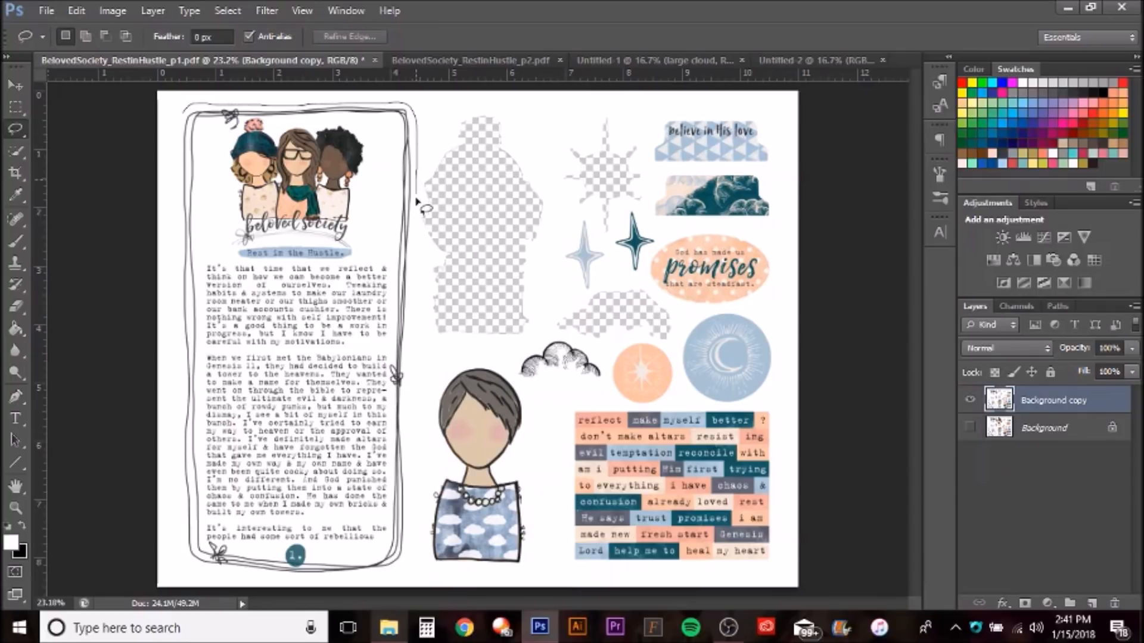
mouse_move(416, 503)
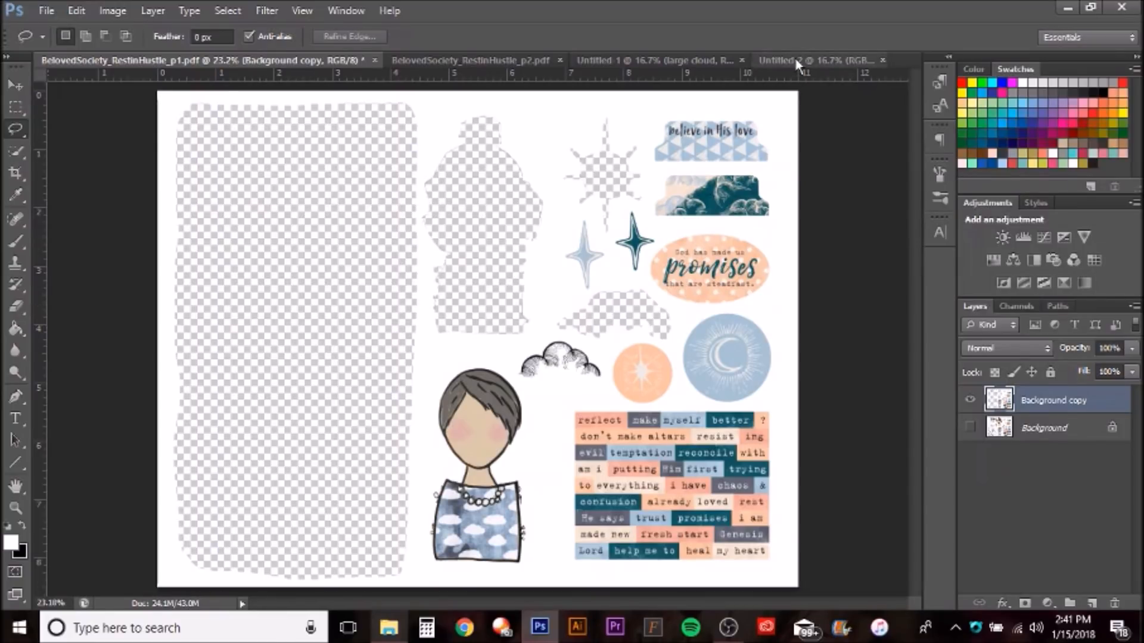
click(802, 60)
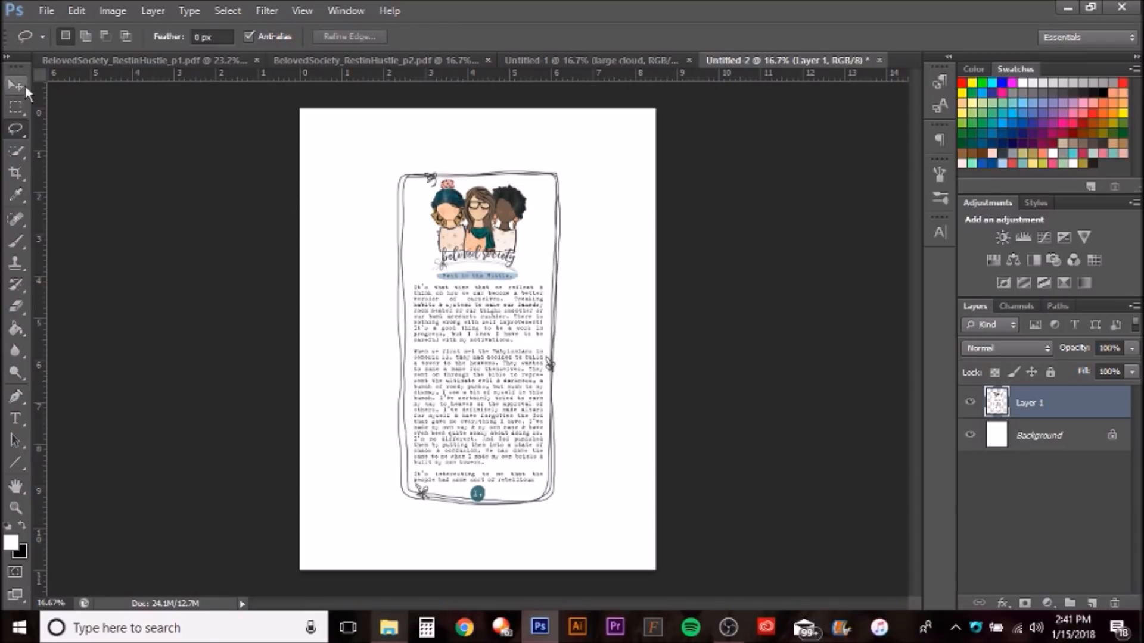
- Rotate the pasted devotional page 90° and place it sideways across the top of Untitled-2
click(15, 85)
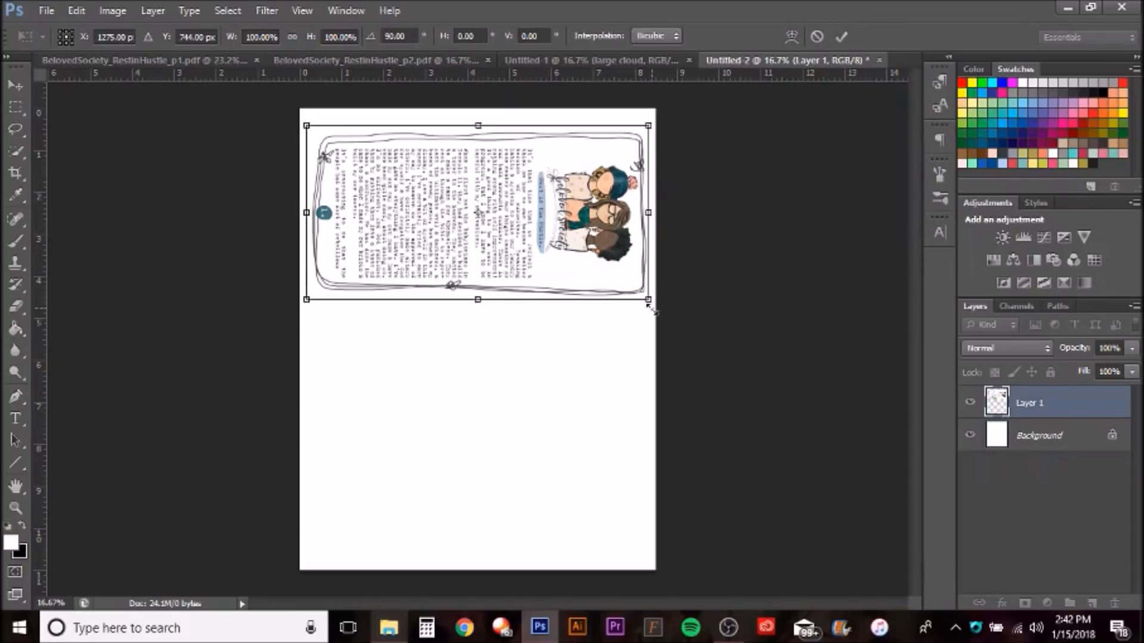
drag(647, 299, 659, 277)
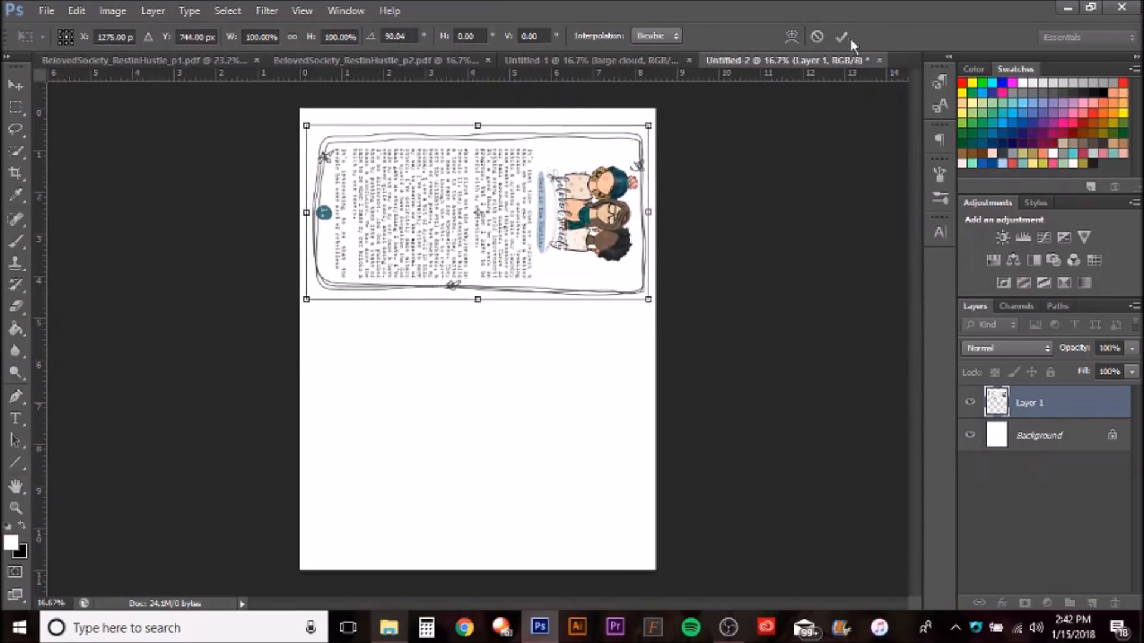
click(841, 36)
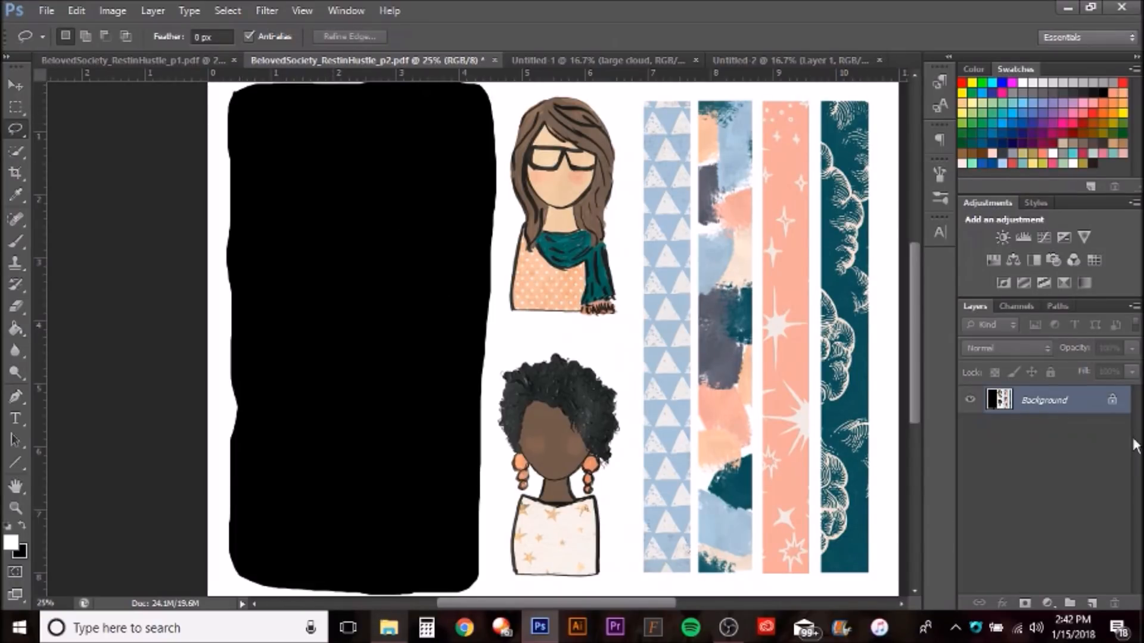
- Duplicate the page 2 devotional panel into Untitled-2 as Layer 2, rotated 90° along the bottom
click(75, 10)
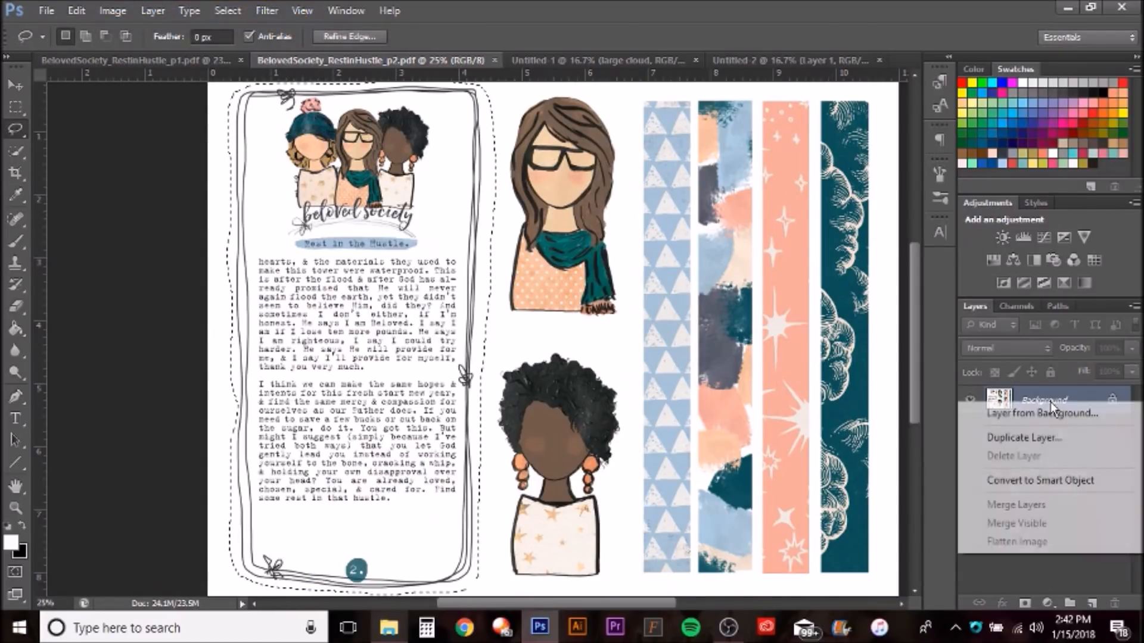
click(1024, 438)
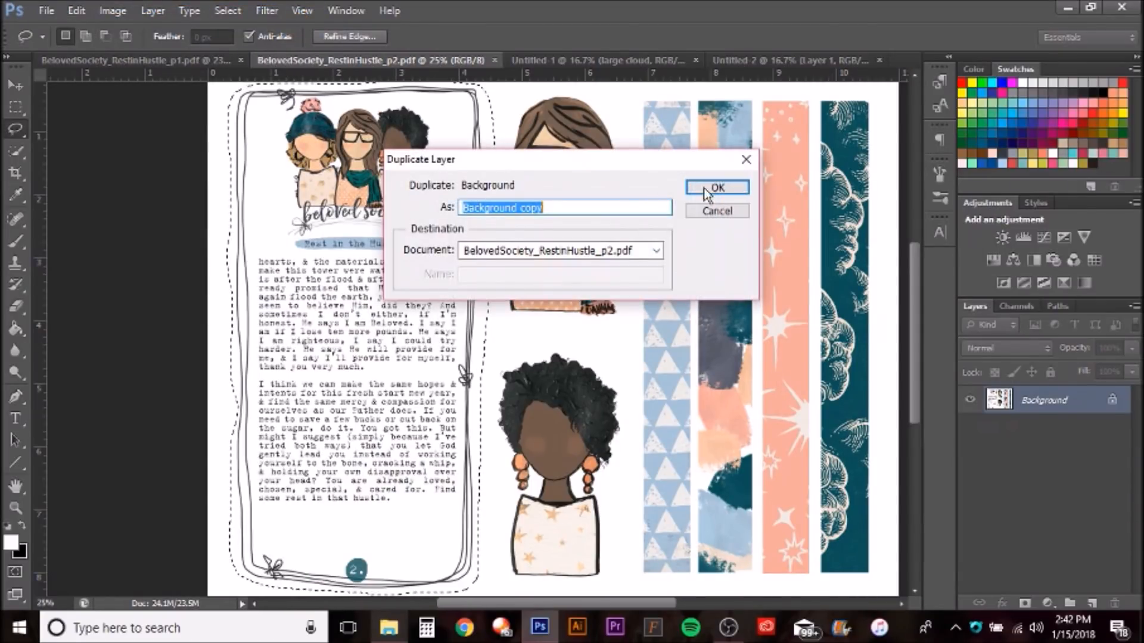
click(716, 188)
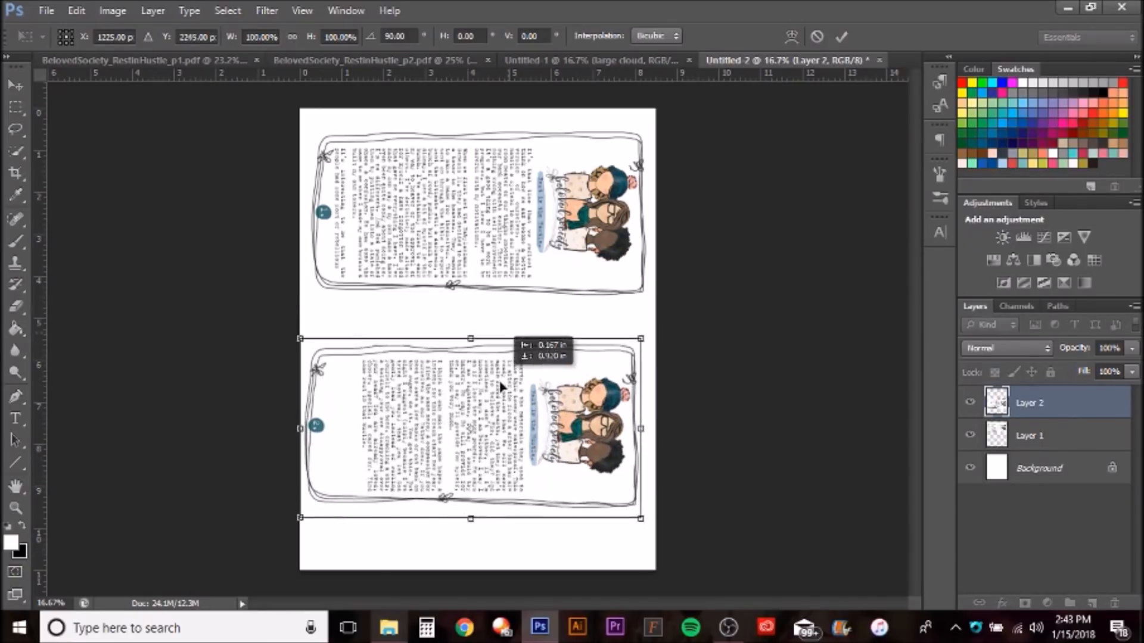
drag(500, 426, 511, 478)
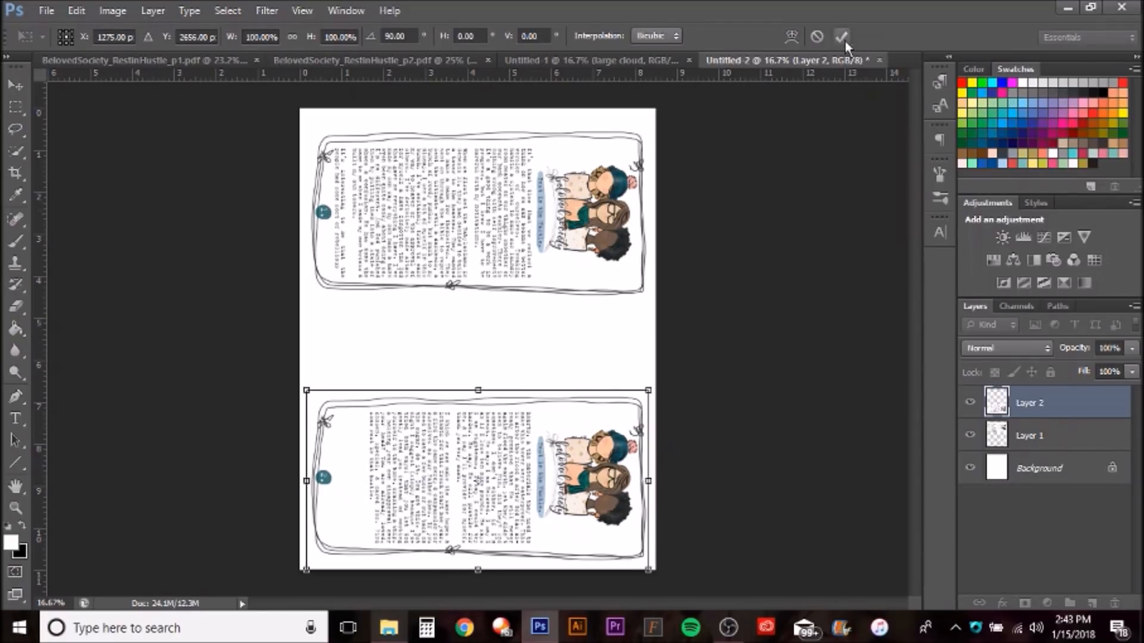
click(841, 36)
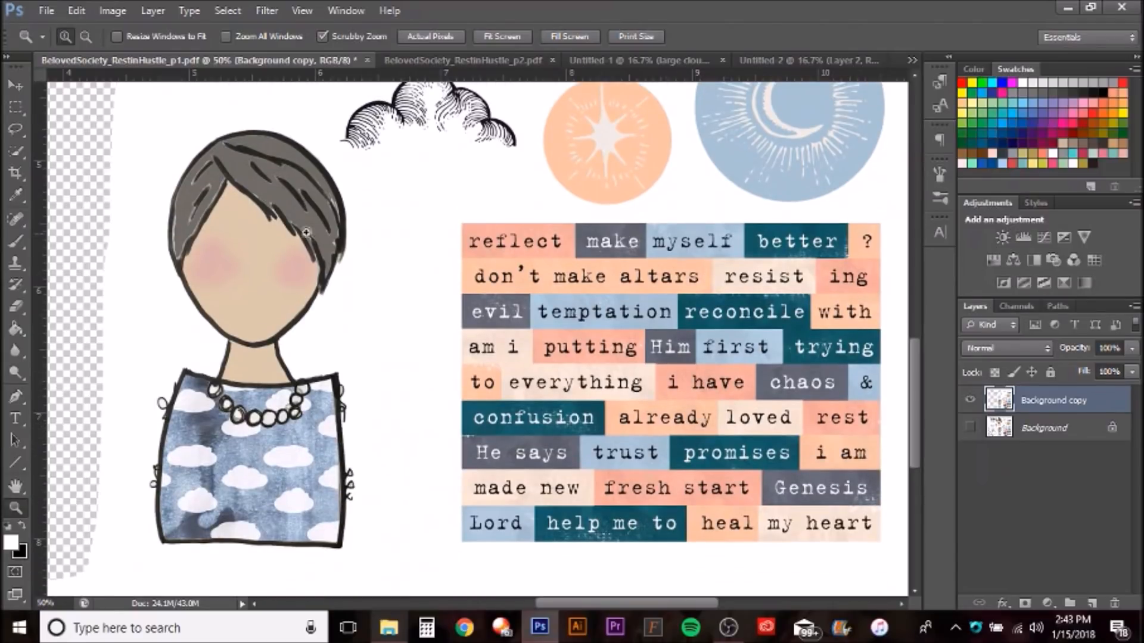
mouse_move(15, 148)
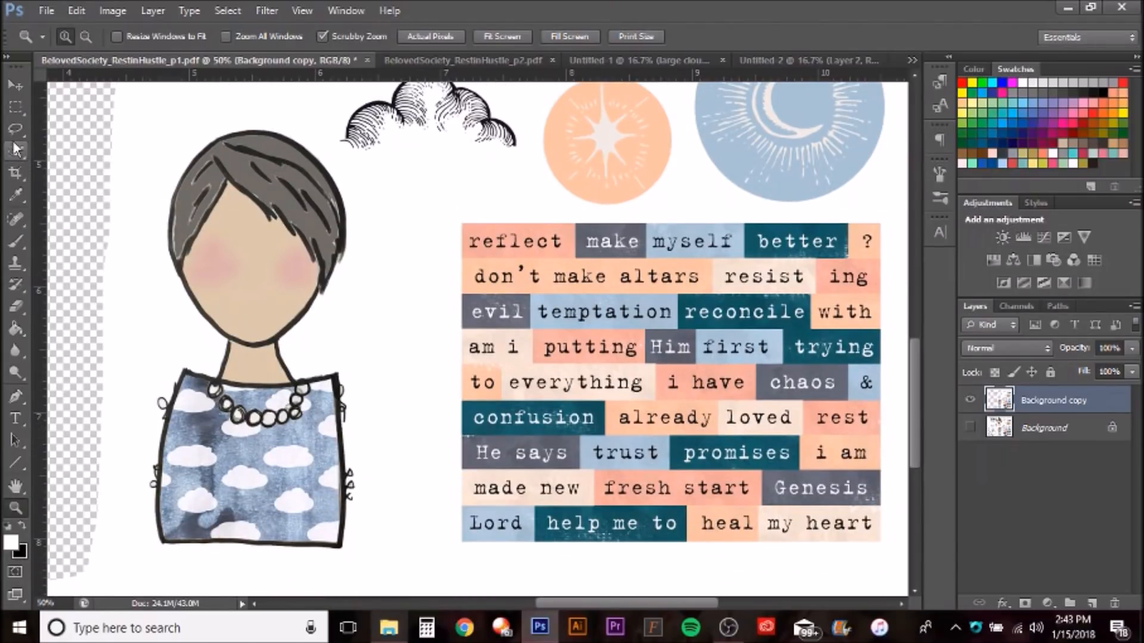
- Lasso and cut the colourful word-strip block, pasting it as Layer 3 between the devotional panels
click(16, 129)
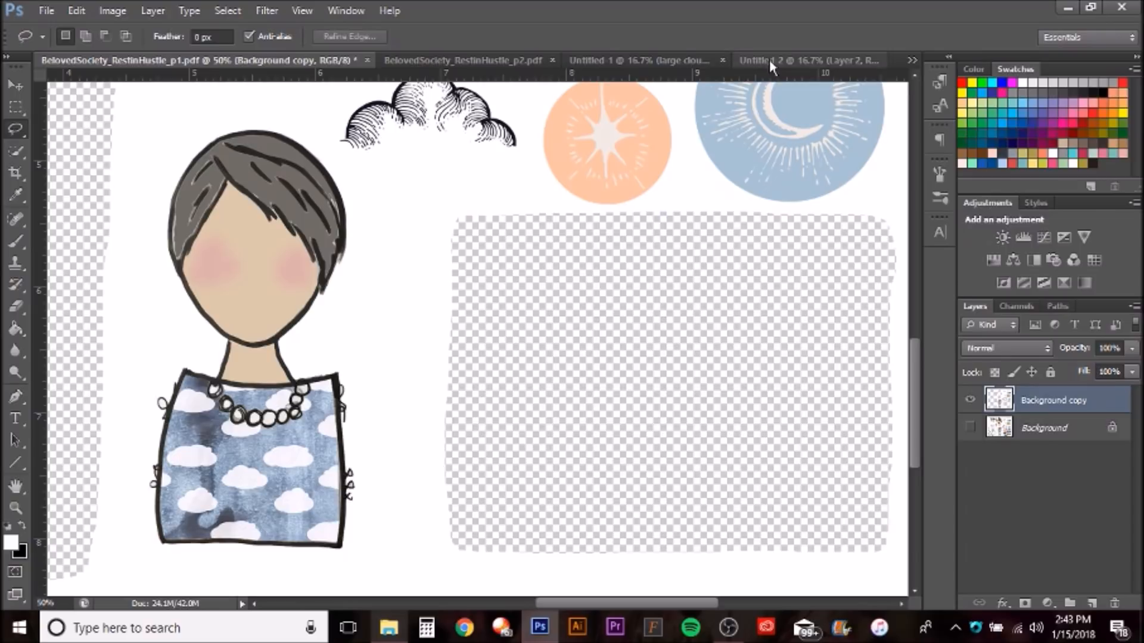
click(792, 60)
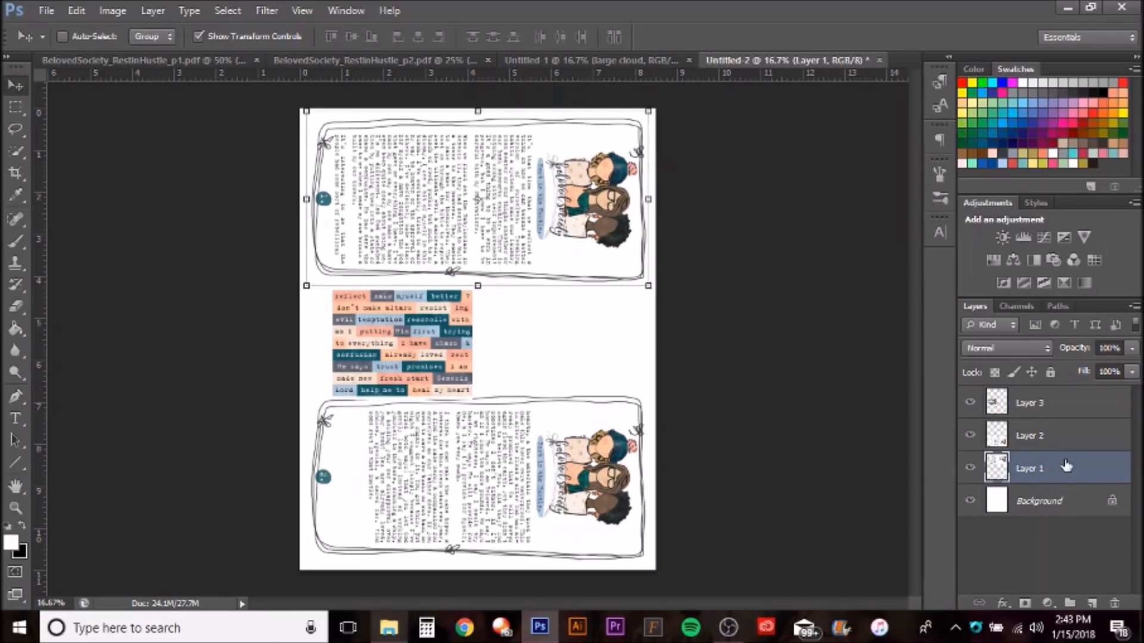
- Duplicate Layer 3 and move the copy beside the original word-strip block
click(1029, 435)
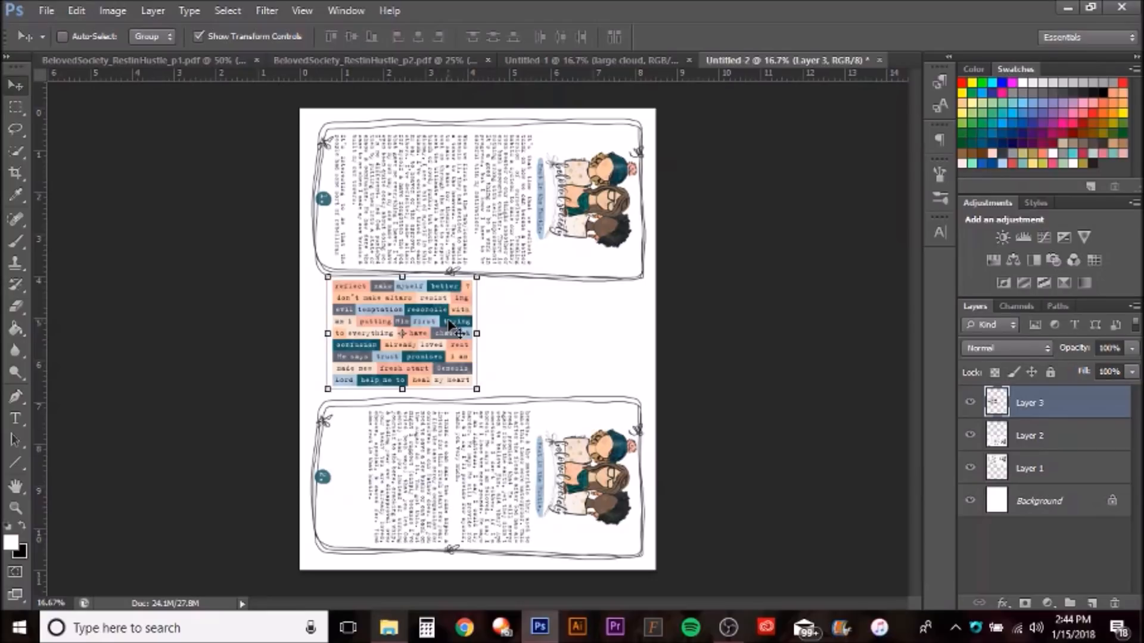
right_click(1029, 402)
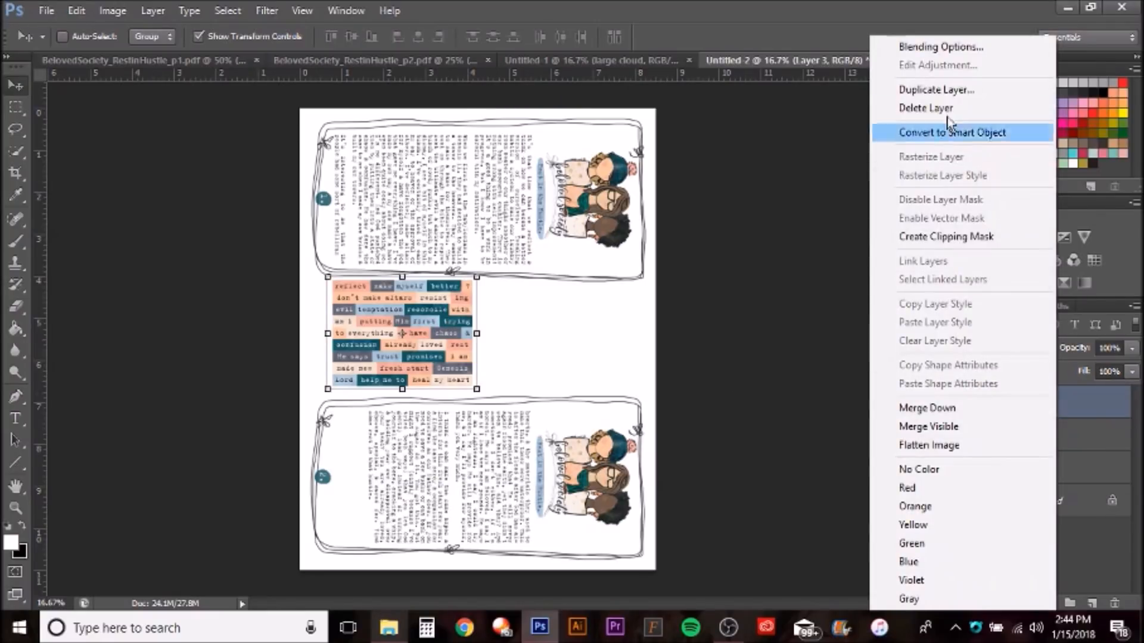
click(952, 132)
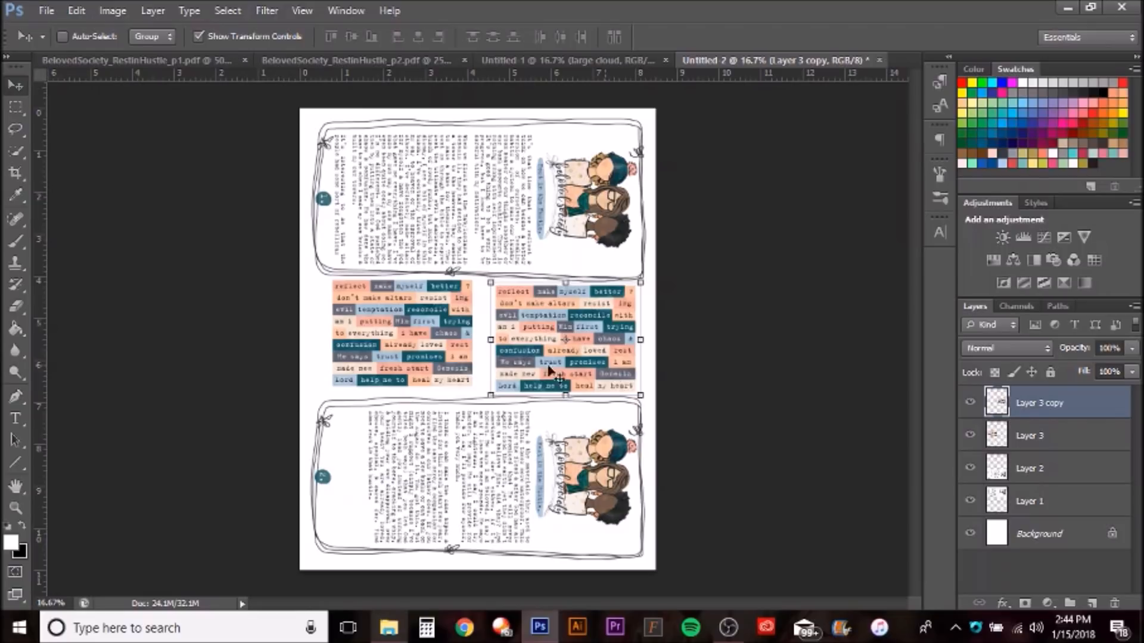
mouse_move(667, 376)
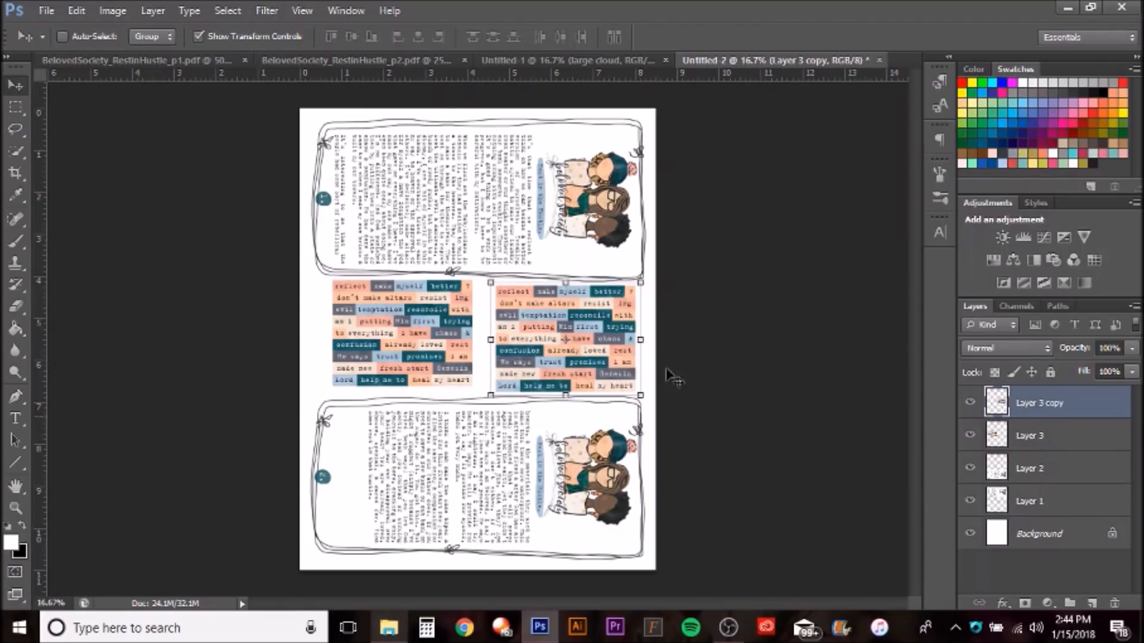
mouse_move(620, 54)
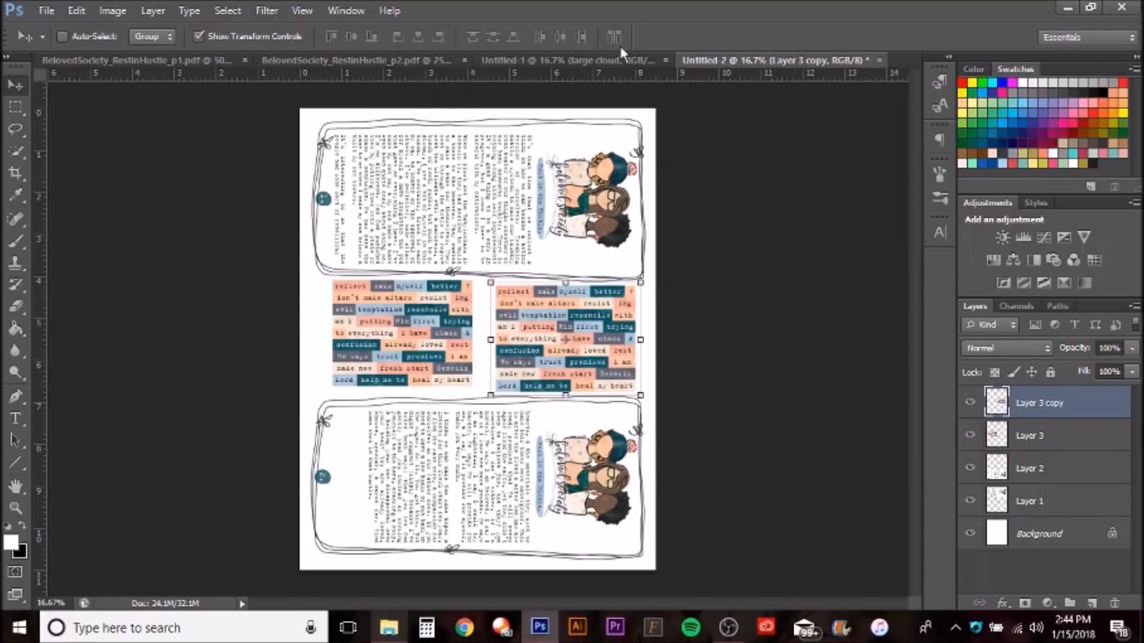
click(573, 59)
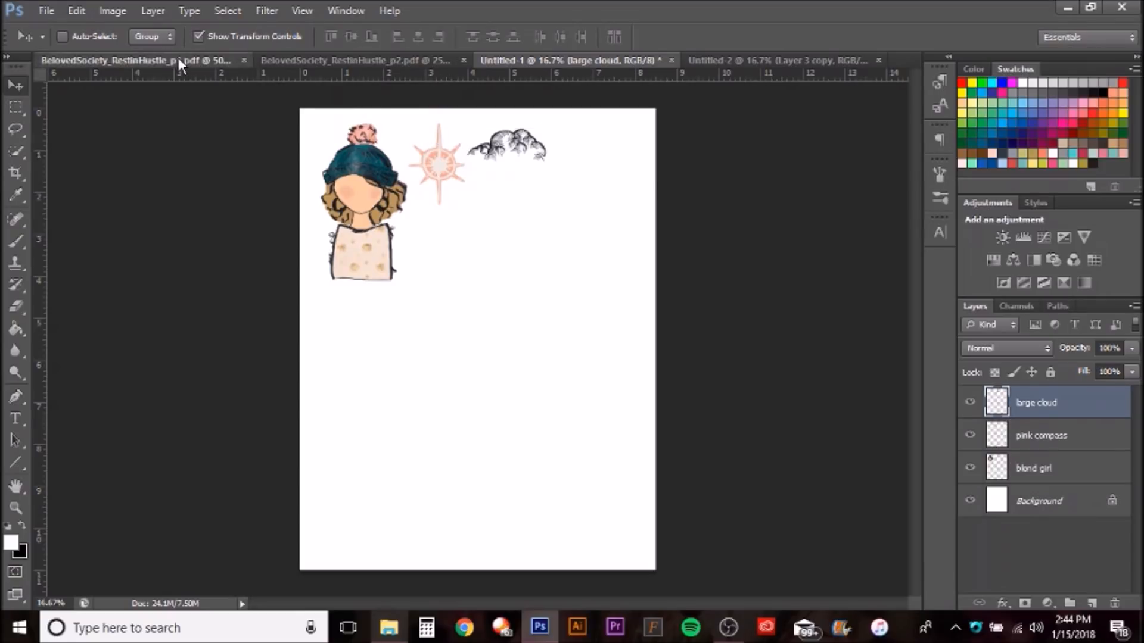
- Cut the orange starburst circle from sheet p1 and paste it onto Untitled-1 as Layer 1
click(139, 59)
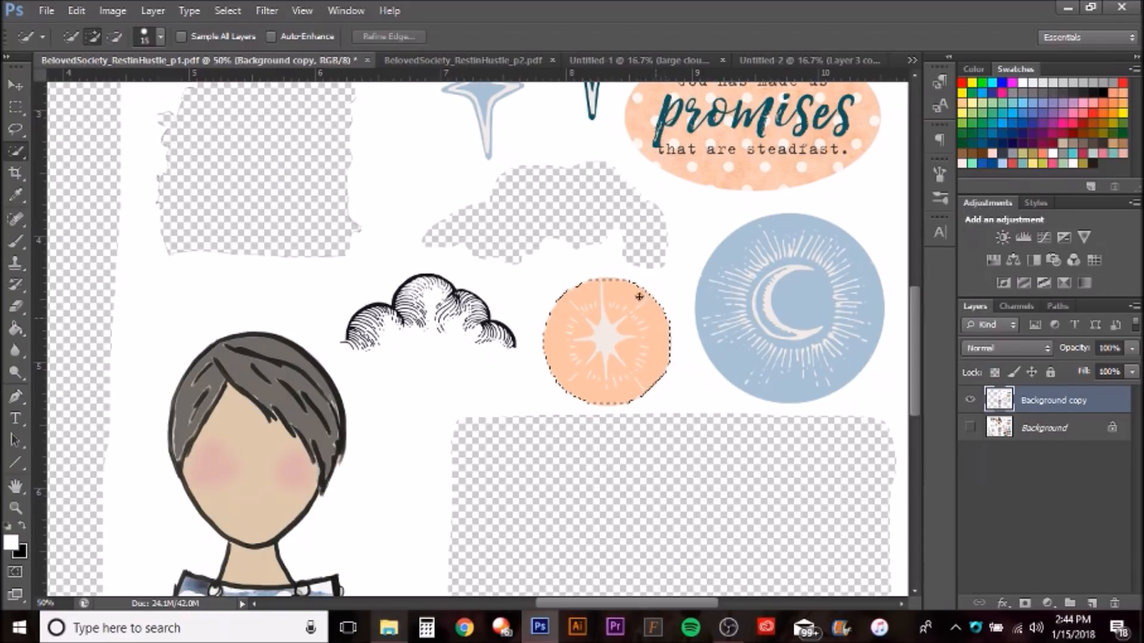
mouse_move(547, 343)
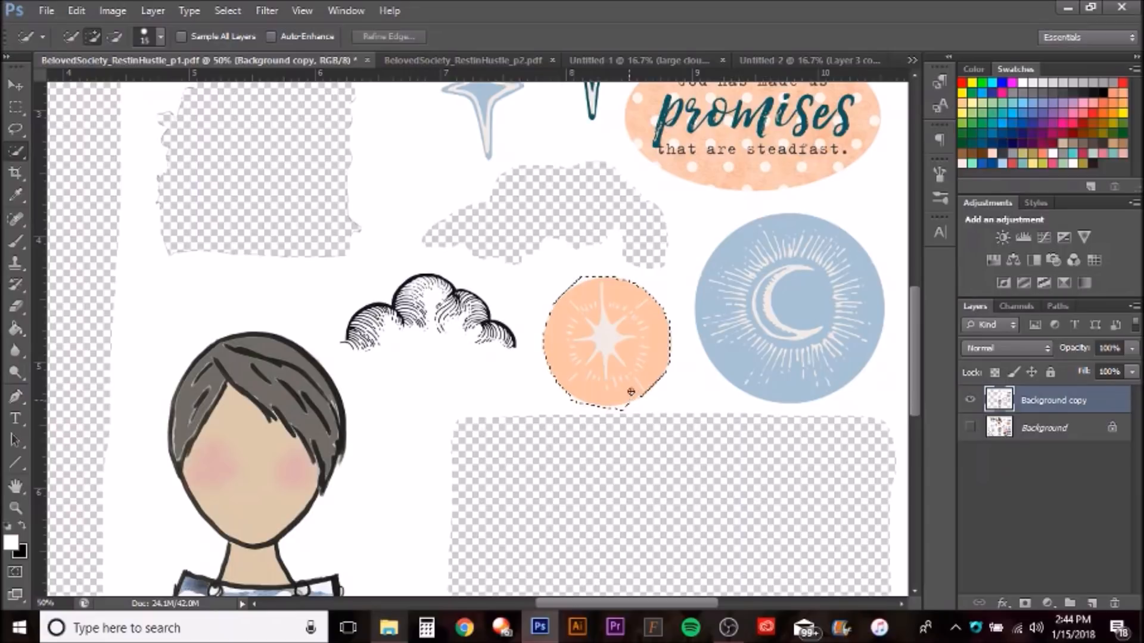
key(Delete)
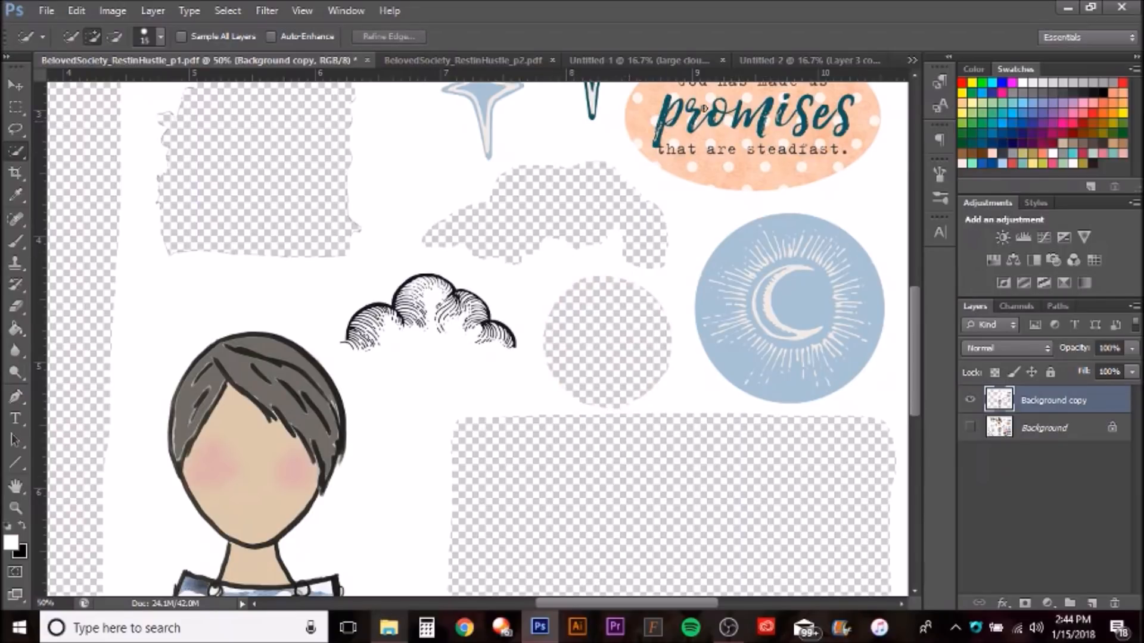
click(584, 60)
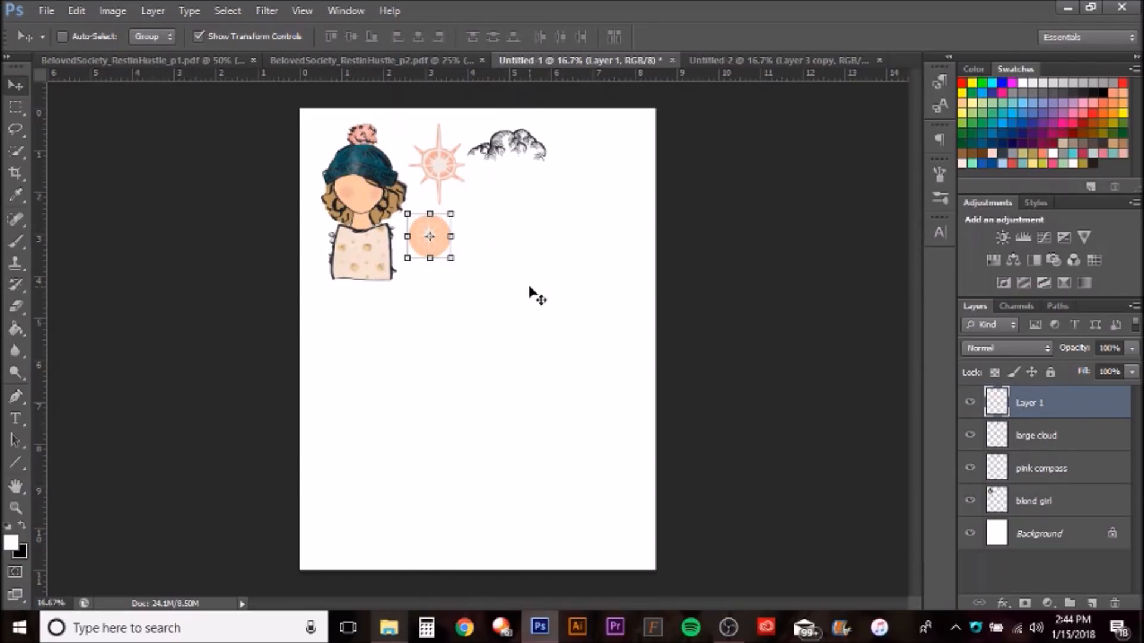
click(777, 60)
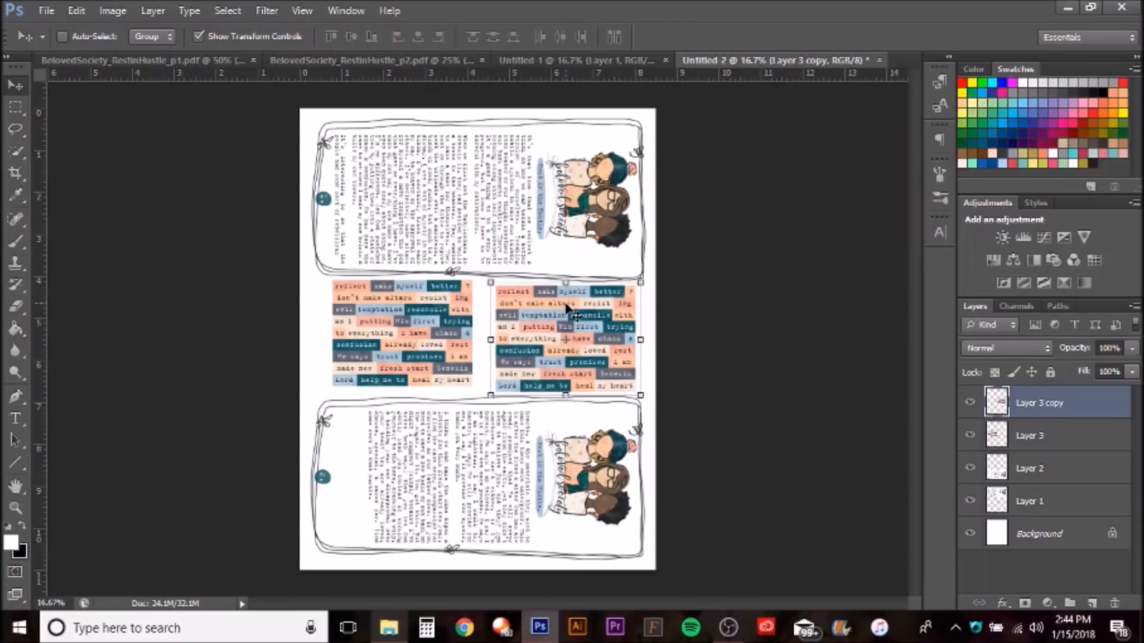
mouse_move(561, 309)
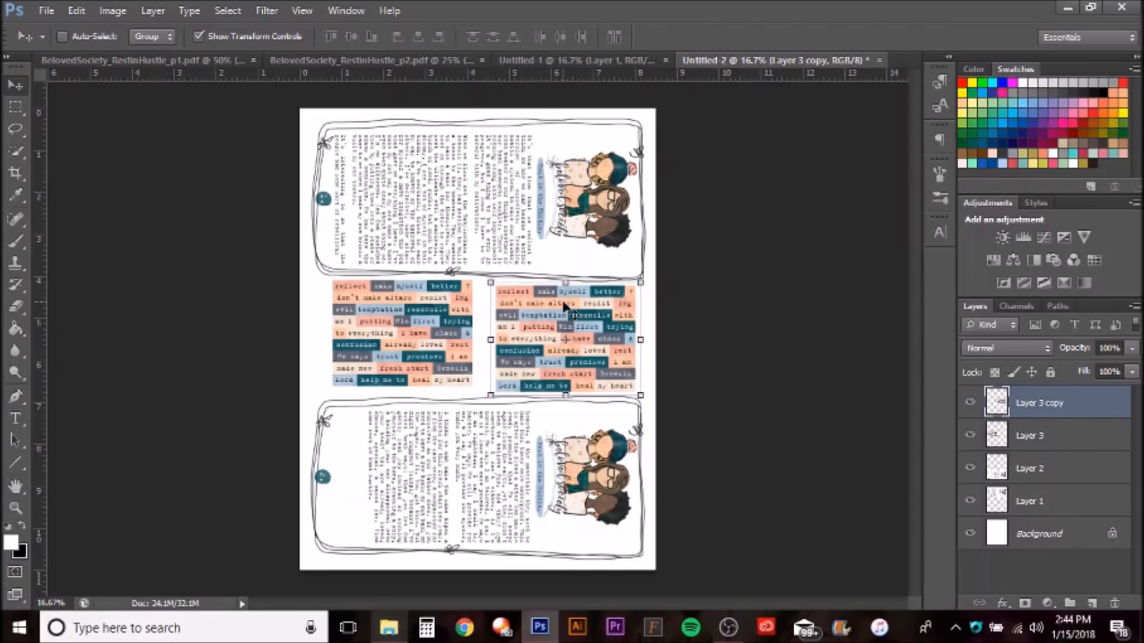